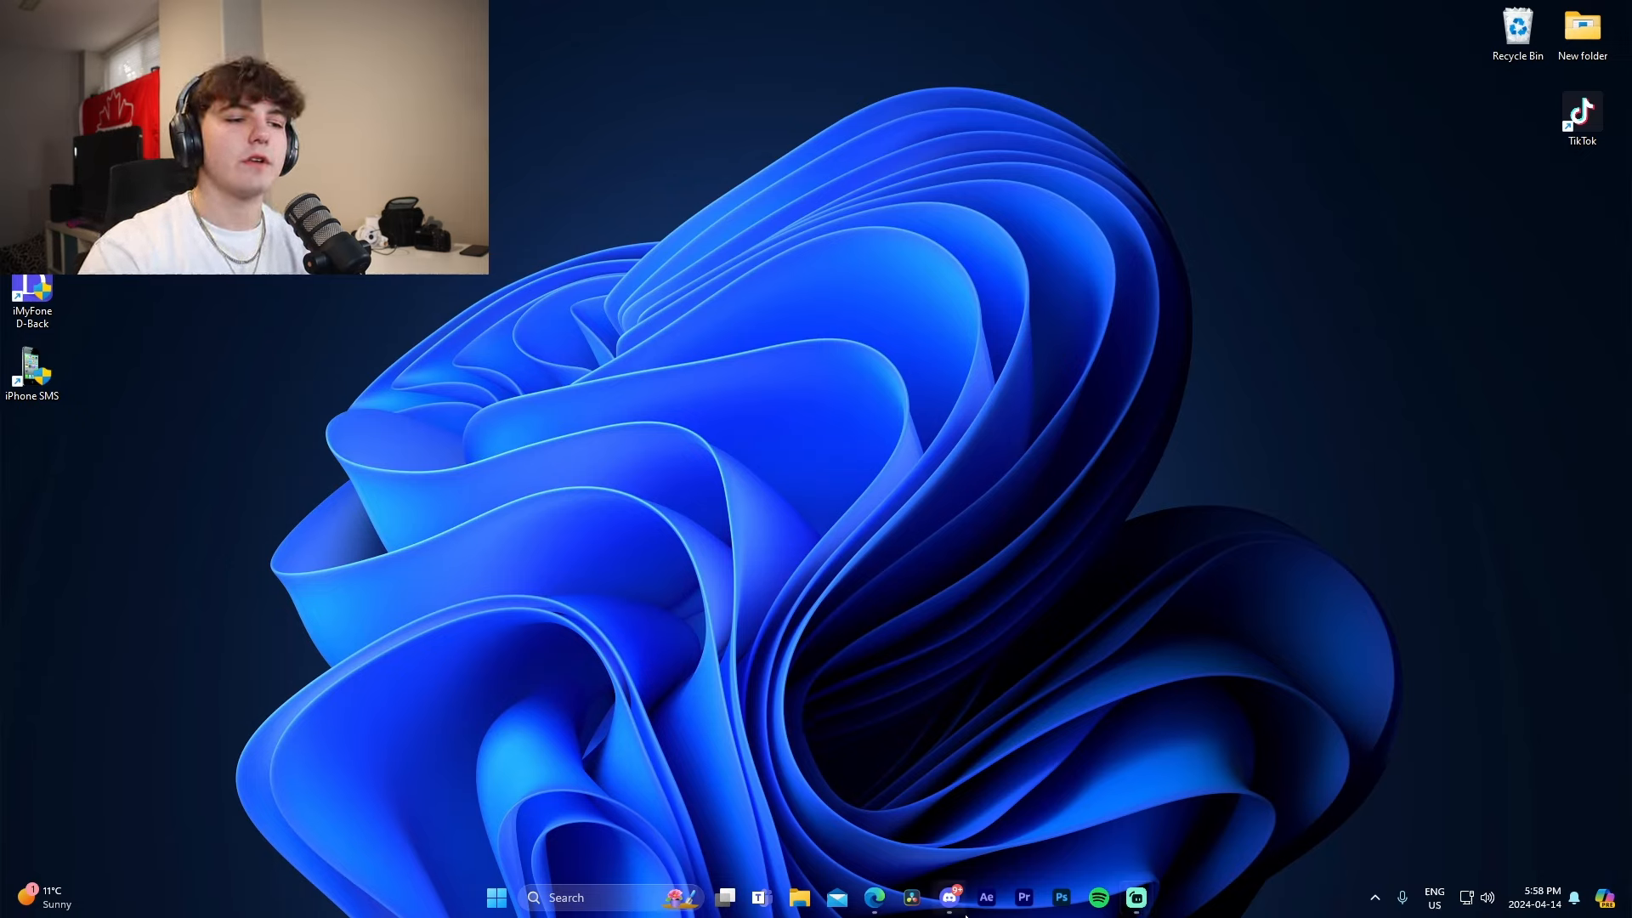
# Launch DaVinci Resolve from the taskbar and let the TiktokSubtitlesTutorial project load.
pyautogui.click(1023, 897)
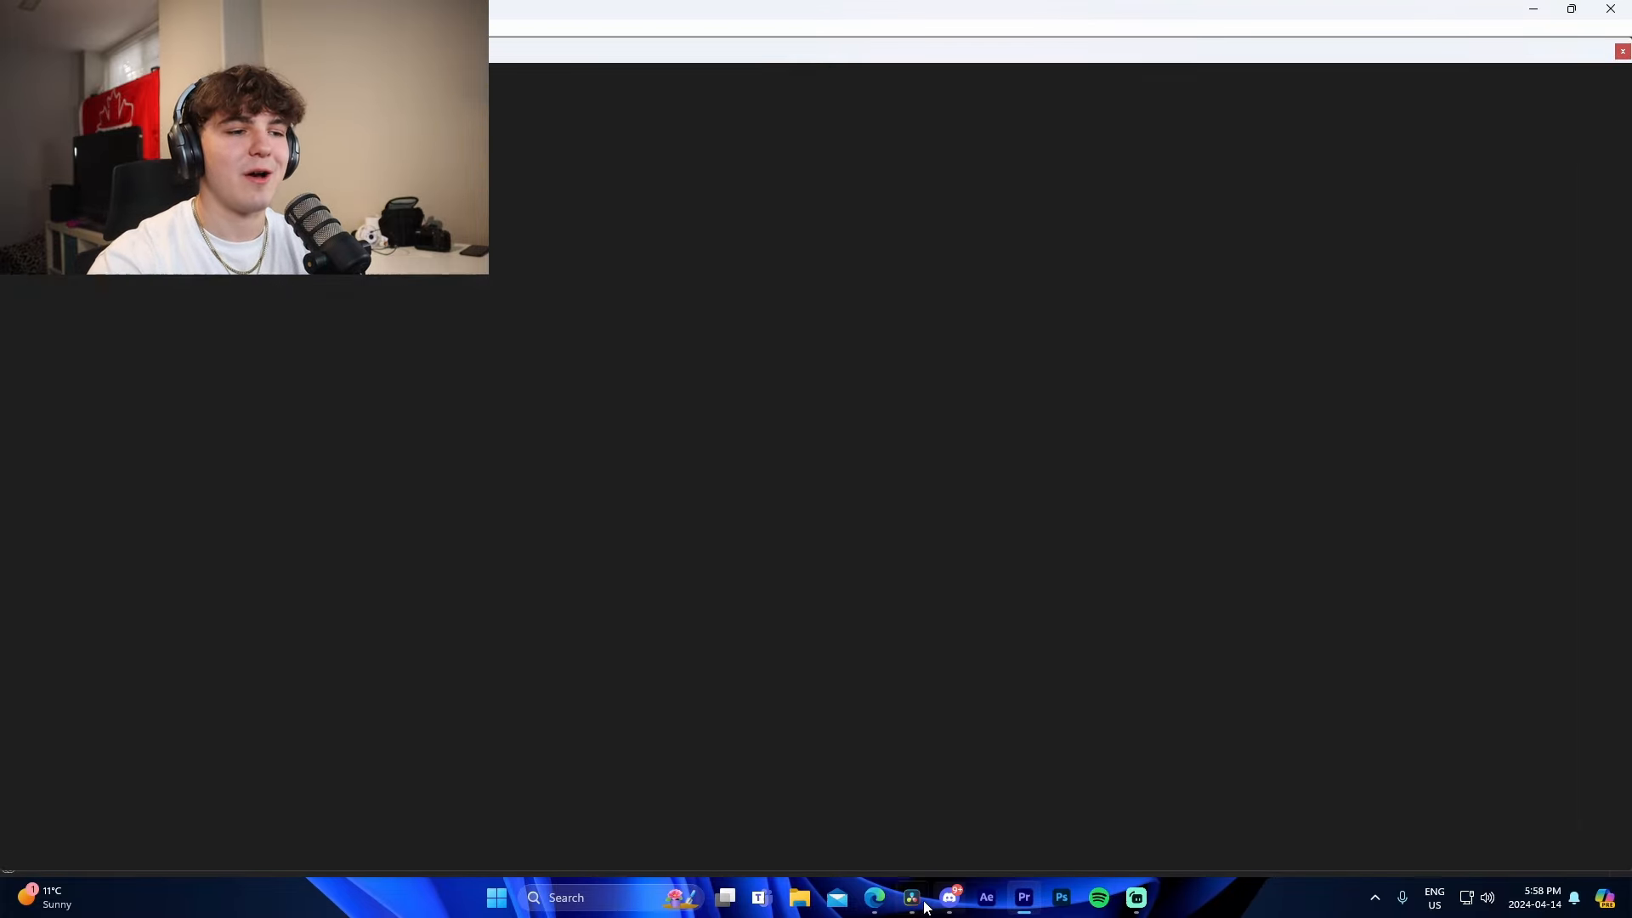
pyautogui.click(910, 898)
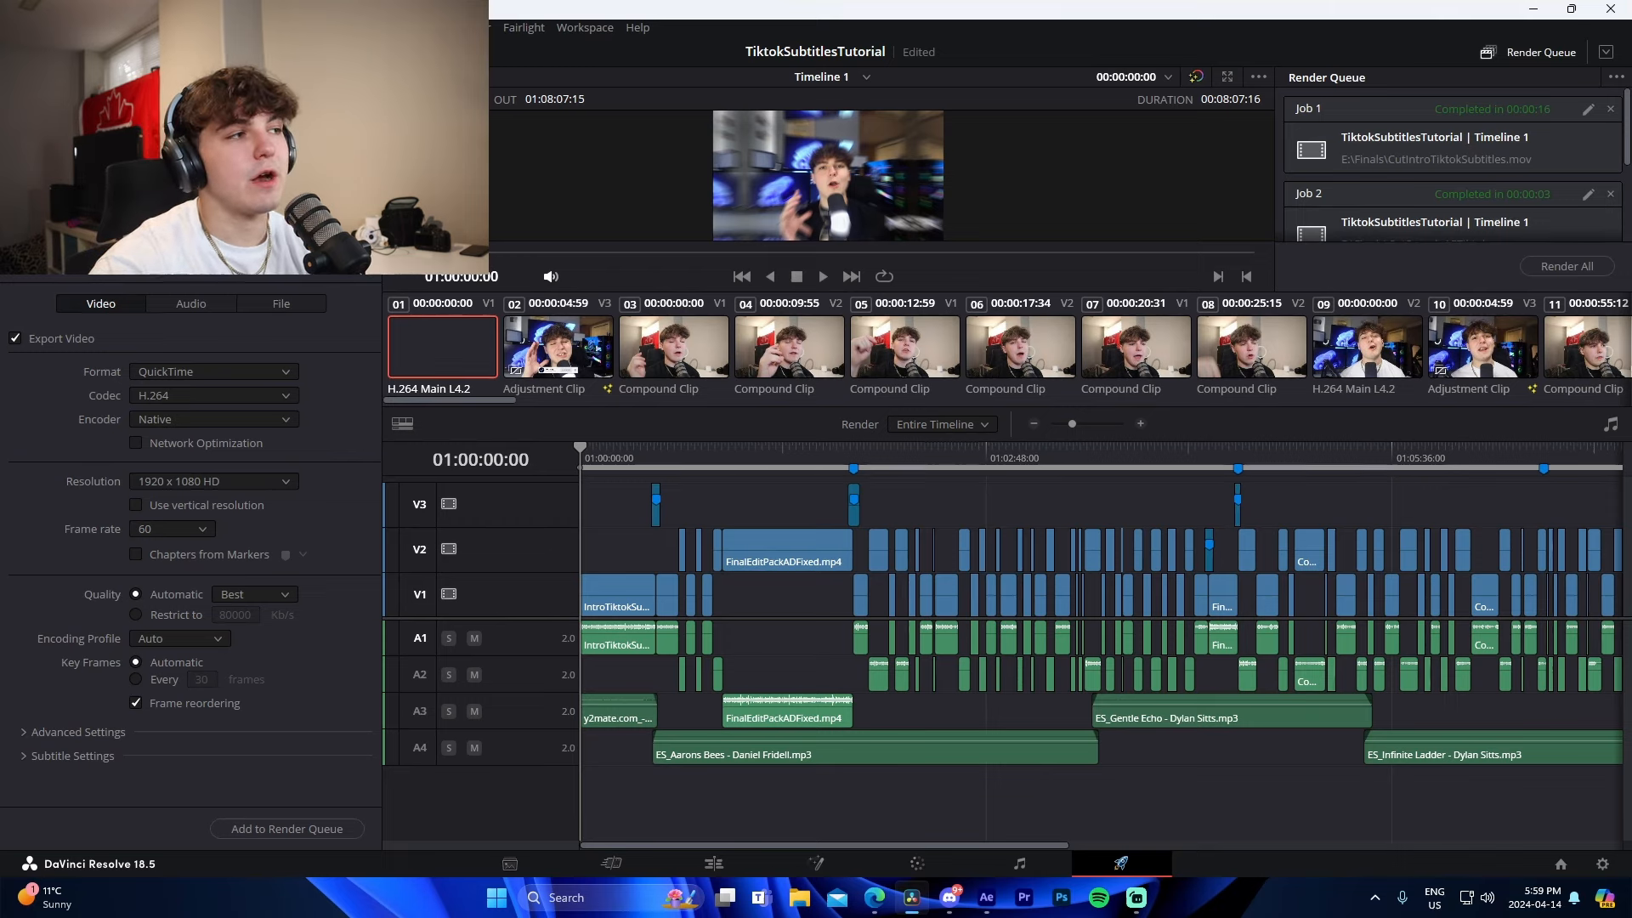
# Keep QuickTime at 1920x1080 HD and restrict quality to 2097151 Kb/s.
pyautogui.click(286, 829)
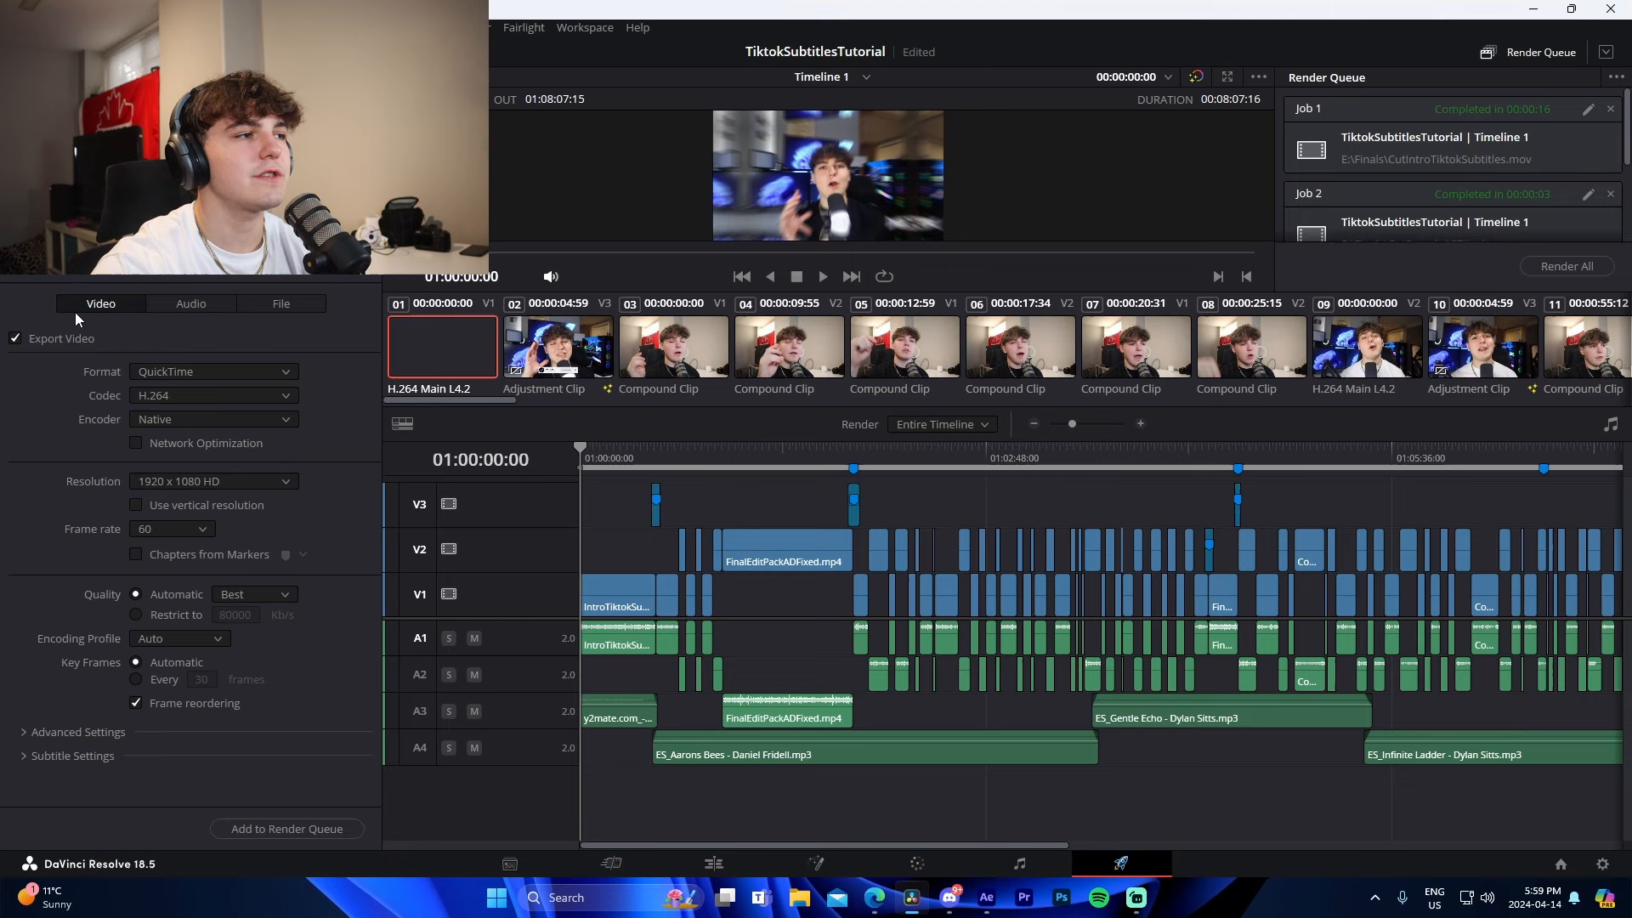
pyautogui.click(213, 371)
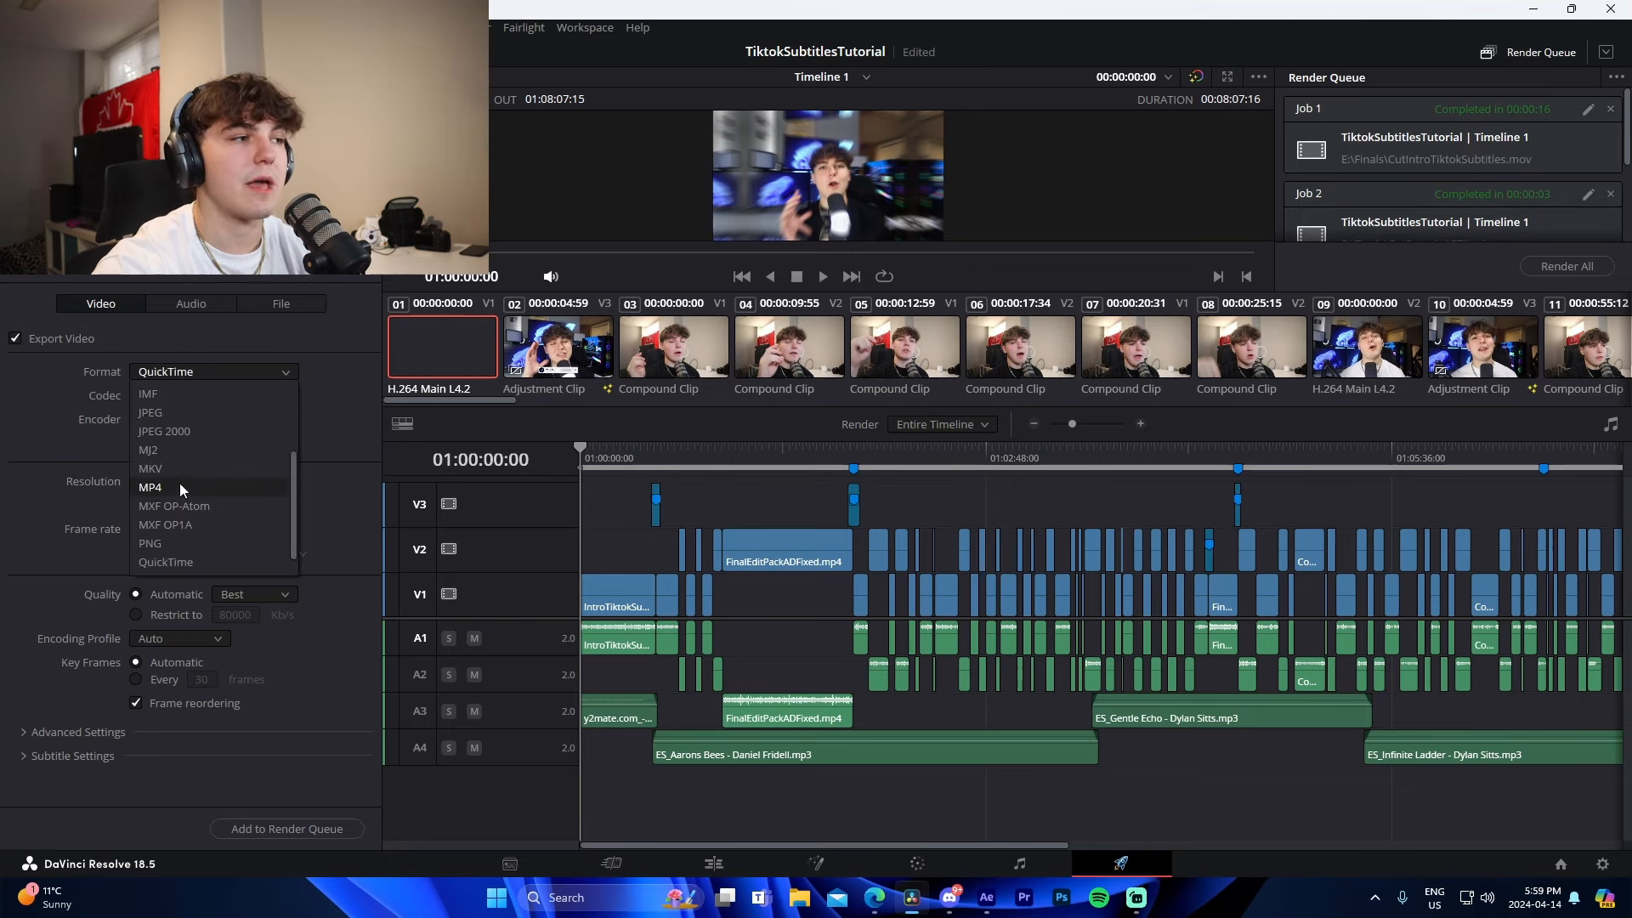
pyautogui.click(151, 487)
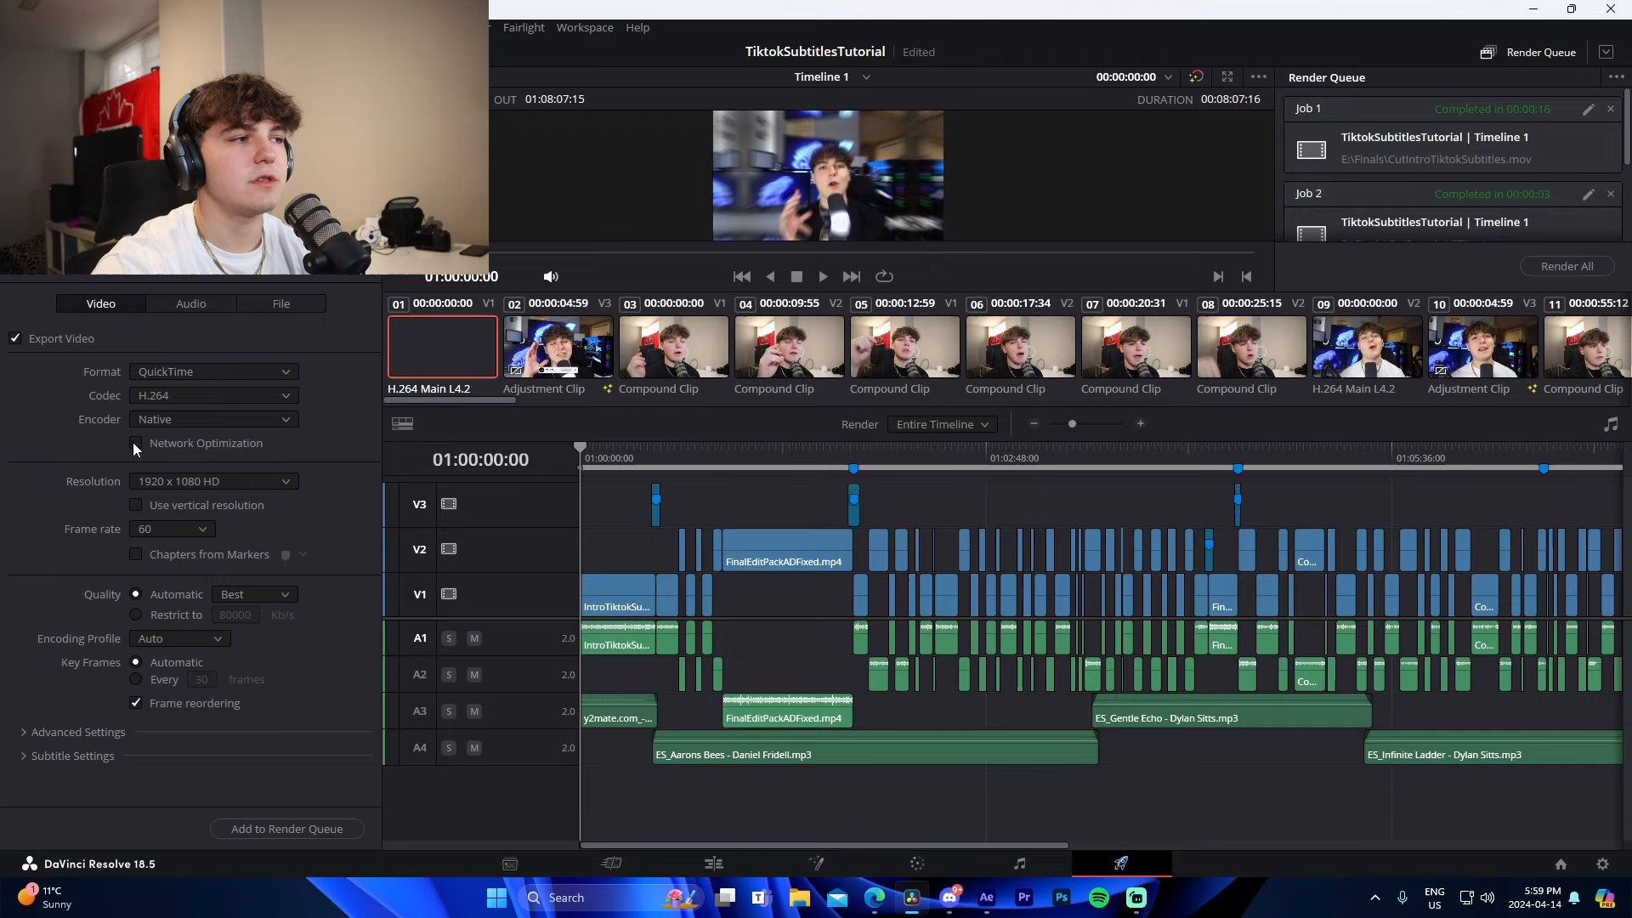
pyautogui.click(214, 481)
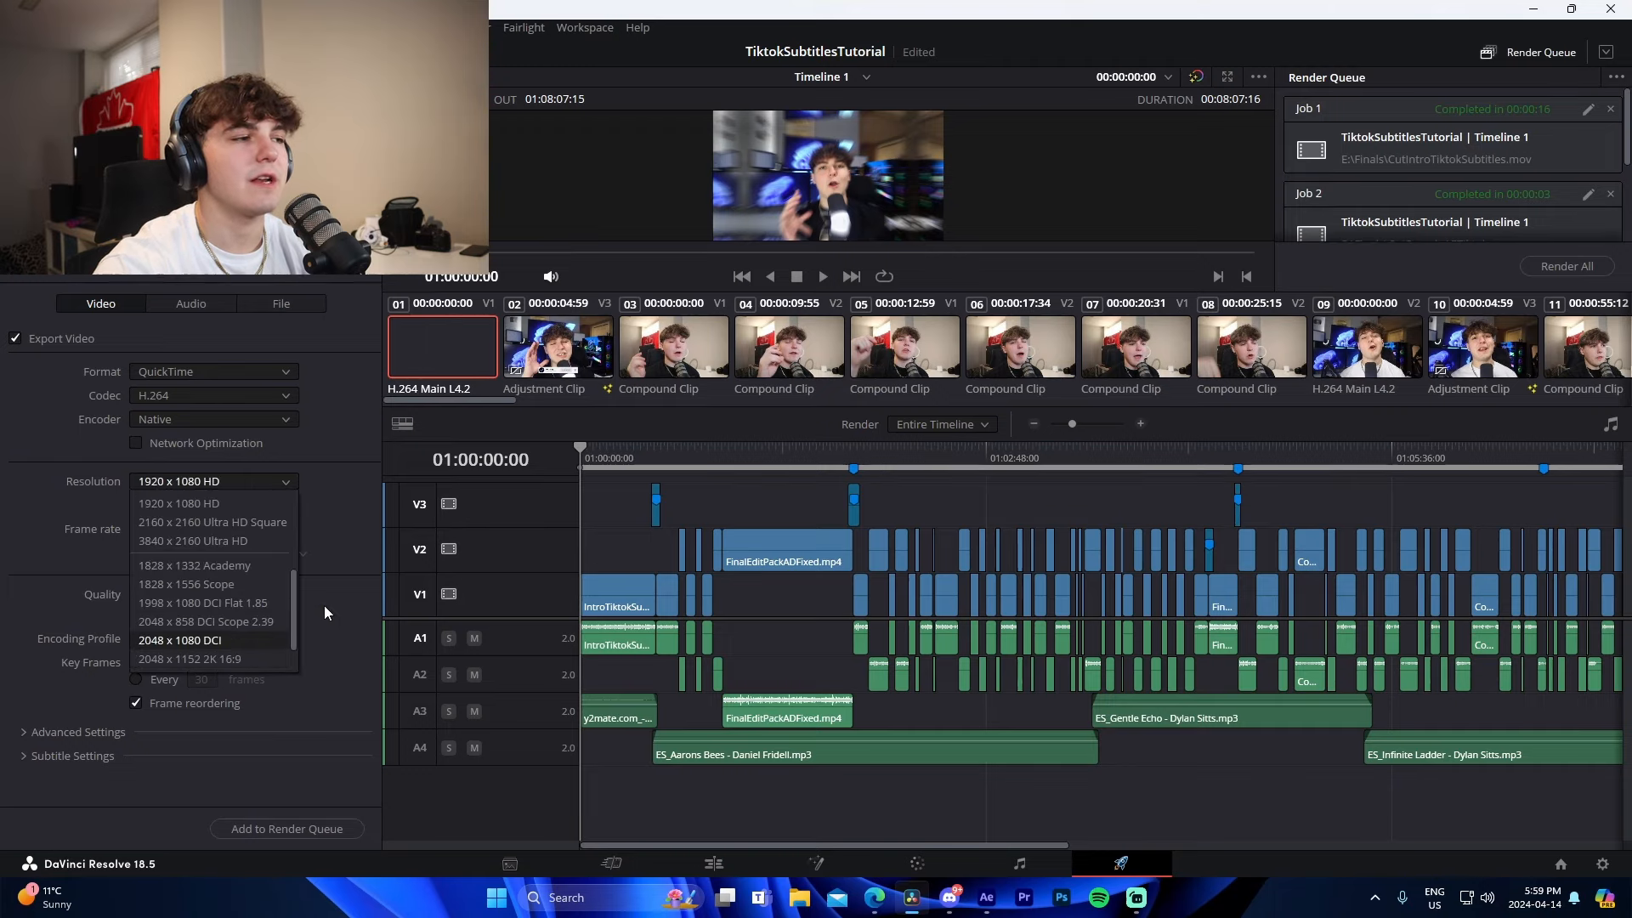
pyautogui.click(213, 481)
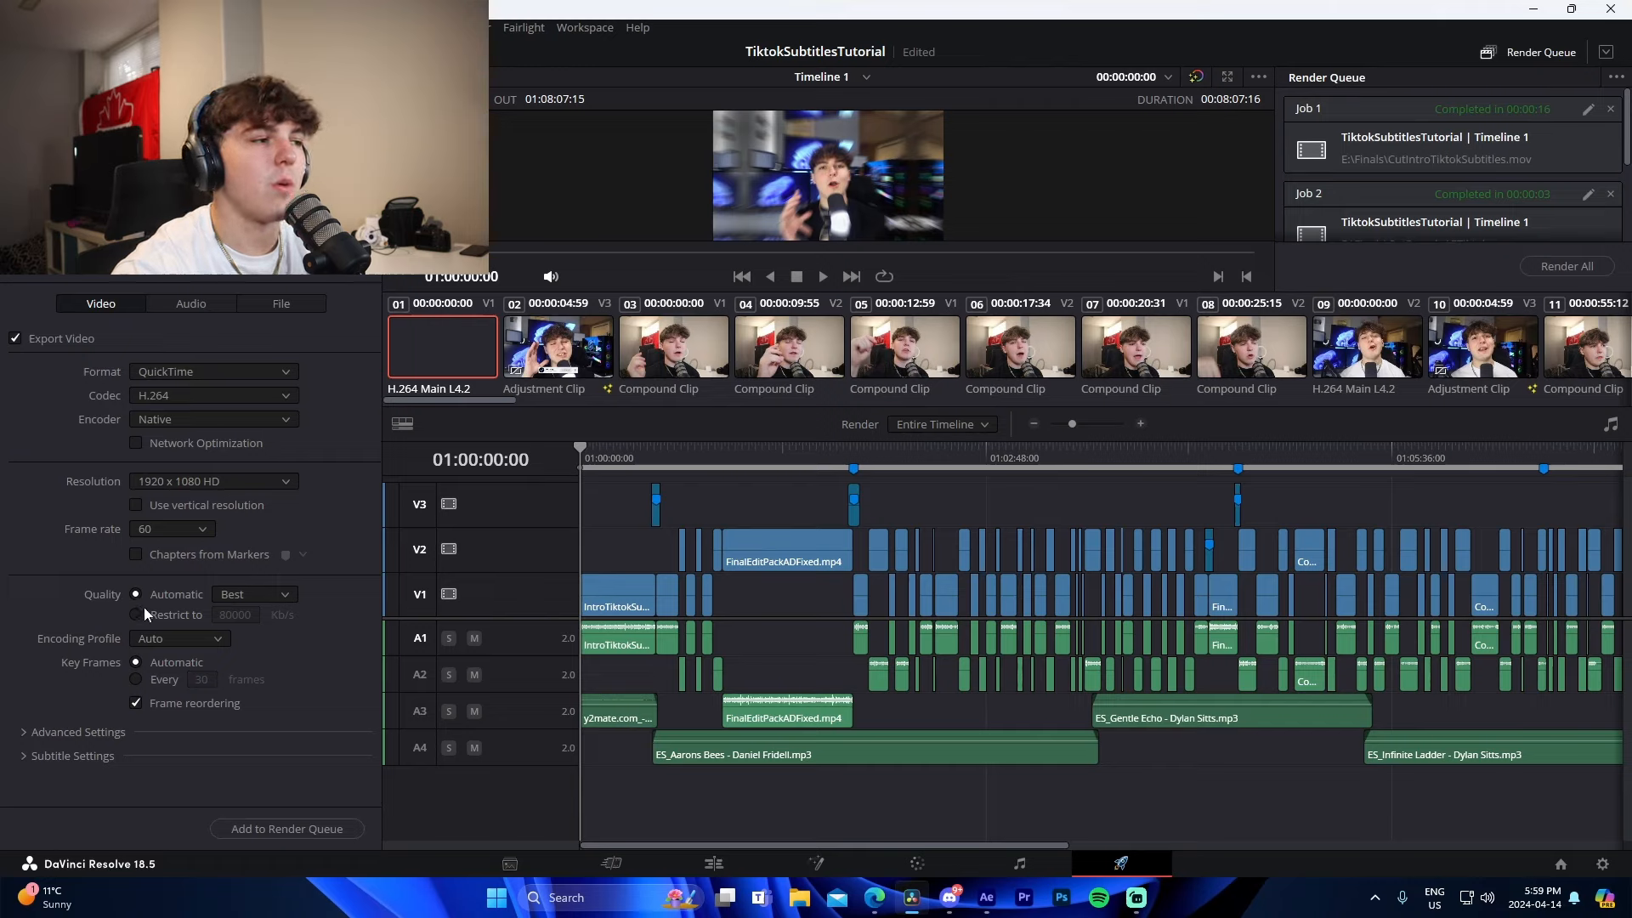
pyautogui.click(254, 593)
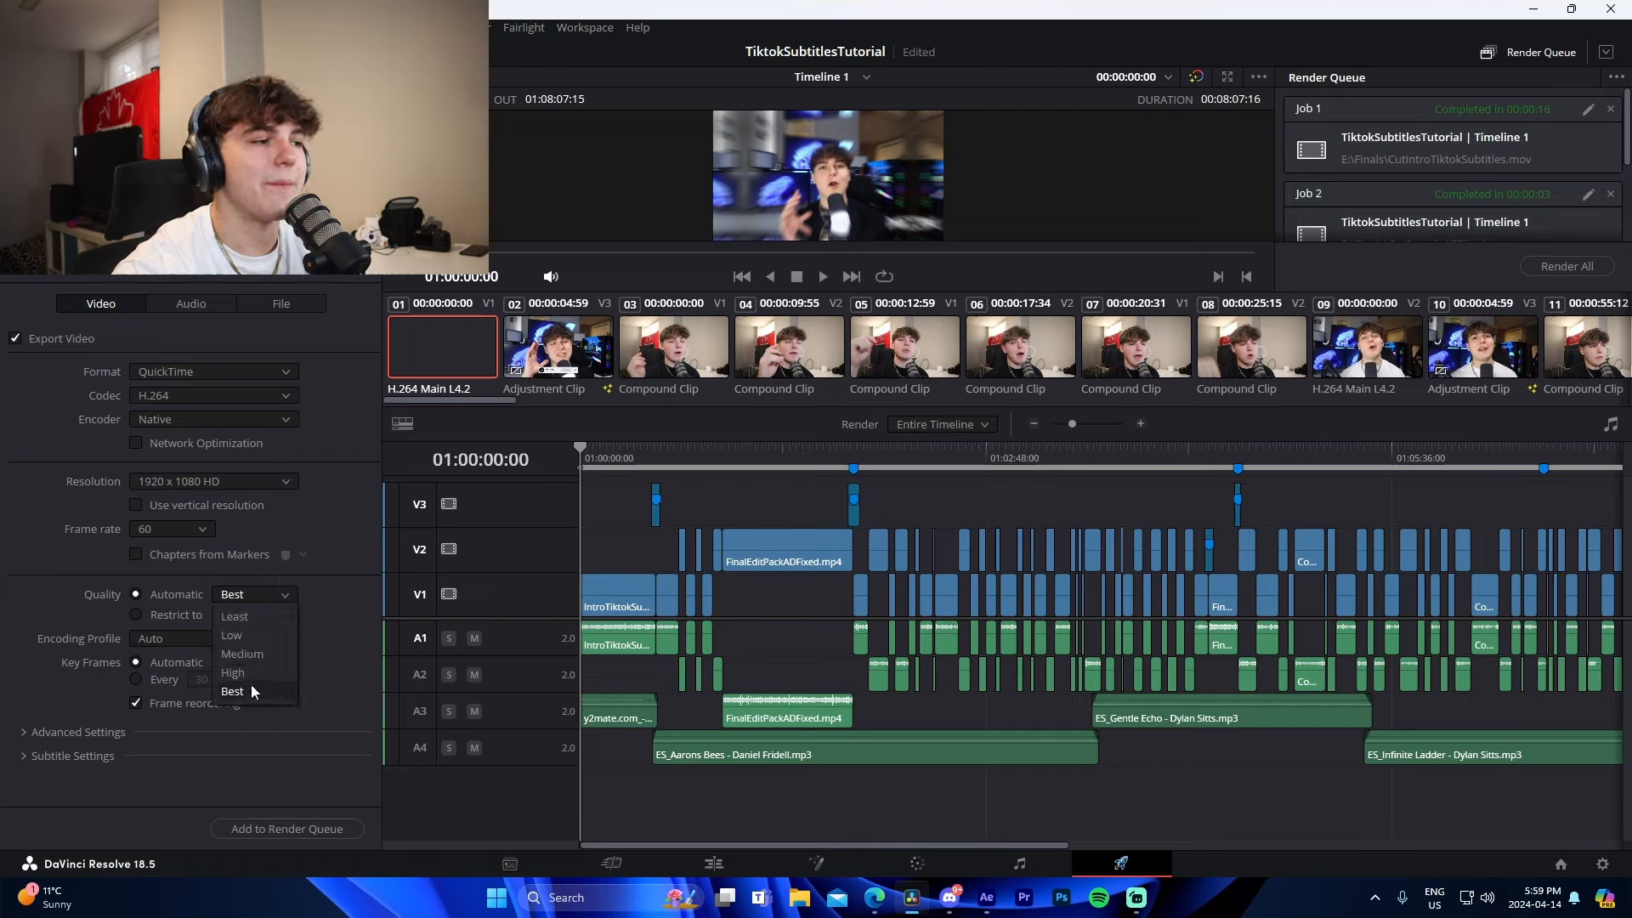
pyautogui.click(136, 614)
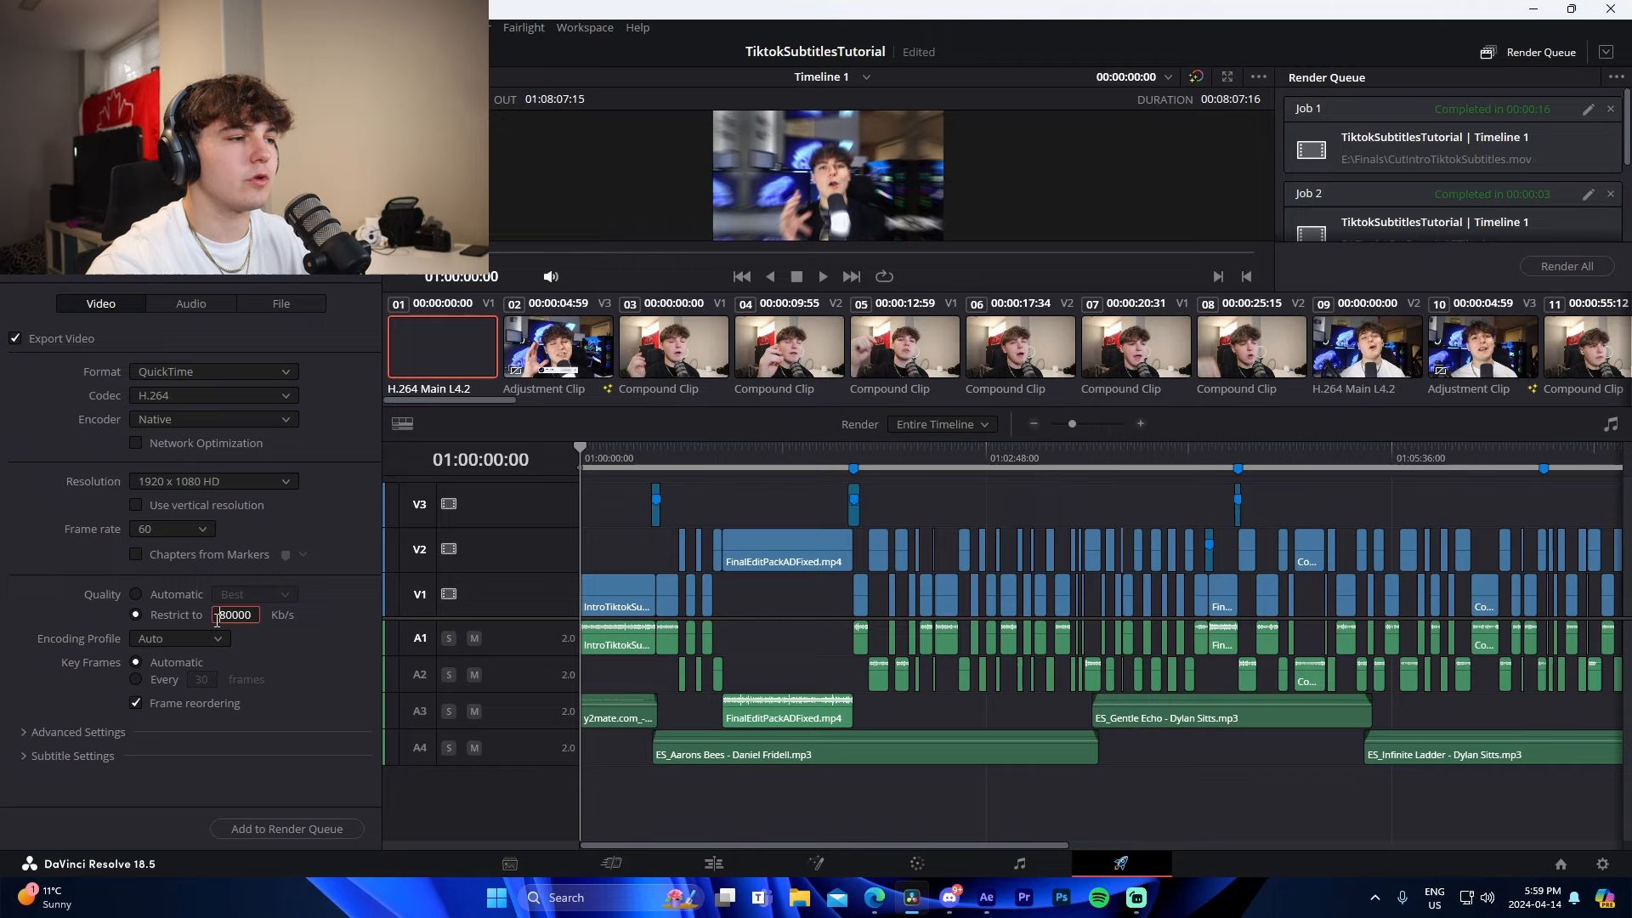
pyautogui.write('2097151')
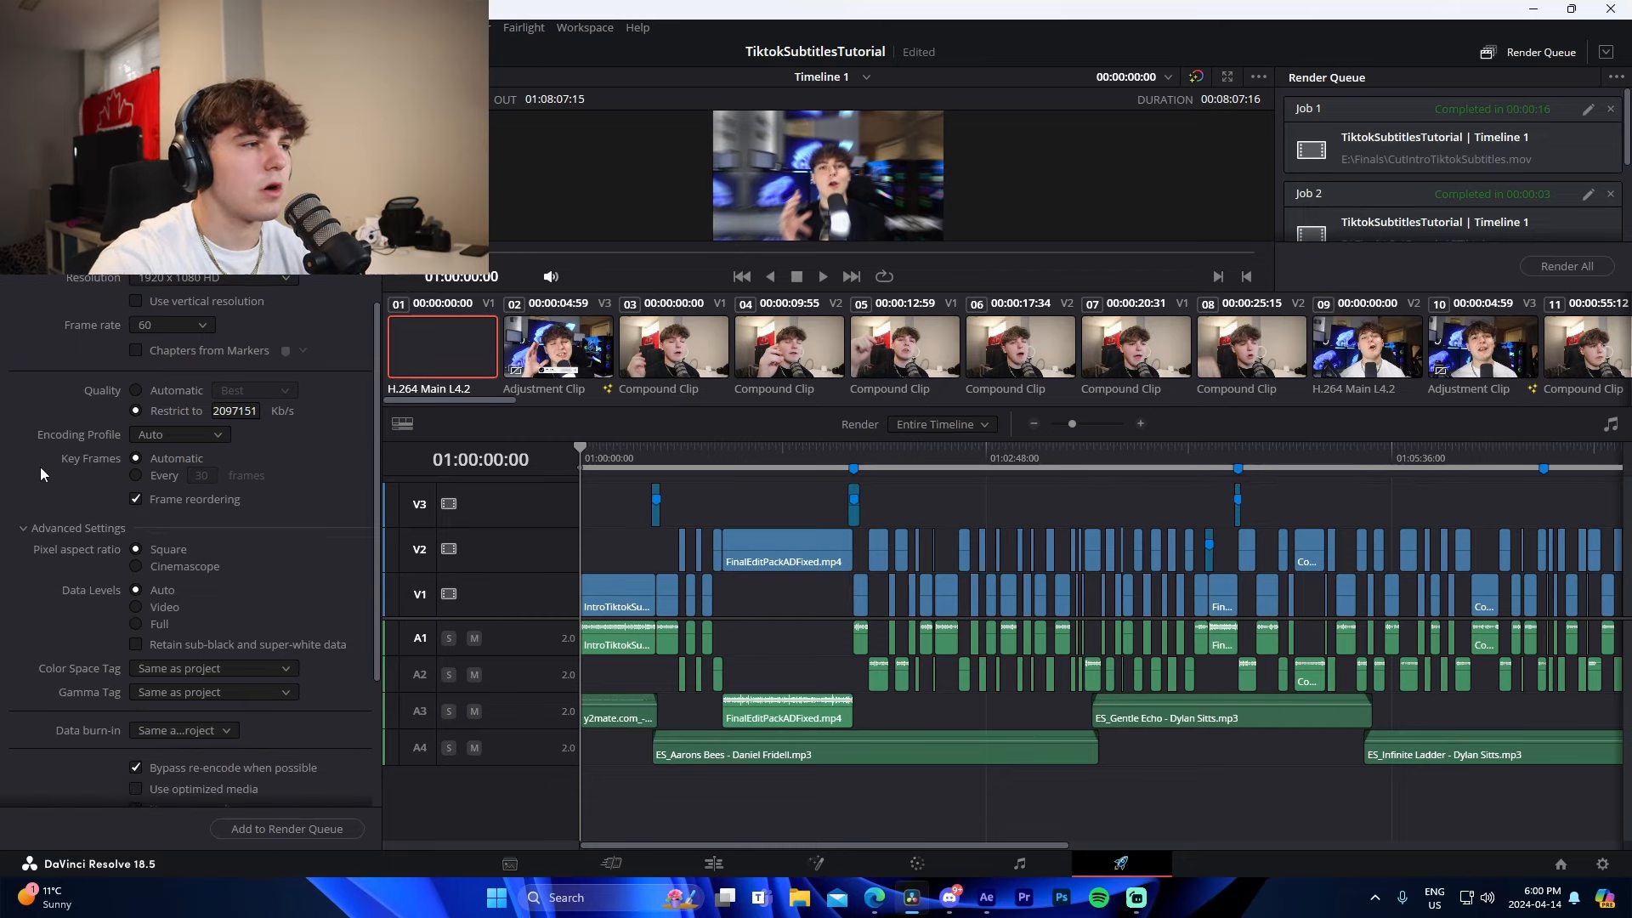
# Show the Audio render settings and check the Linear PCM 16-bit codec.
pyautogui.click(190, 302)
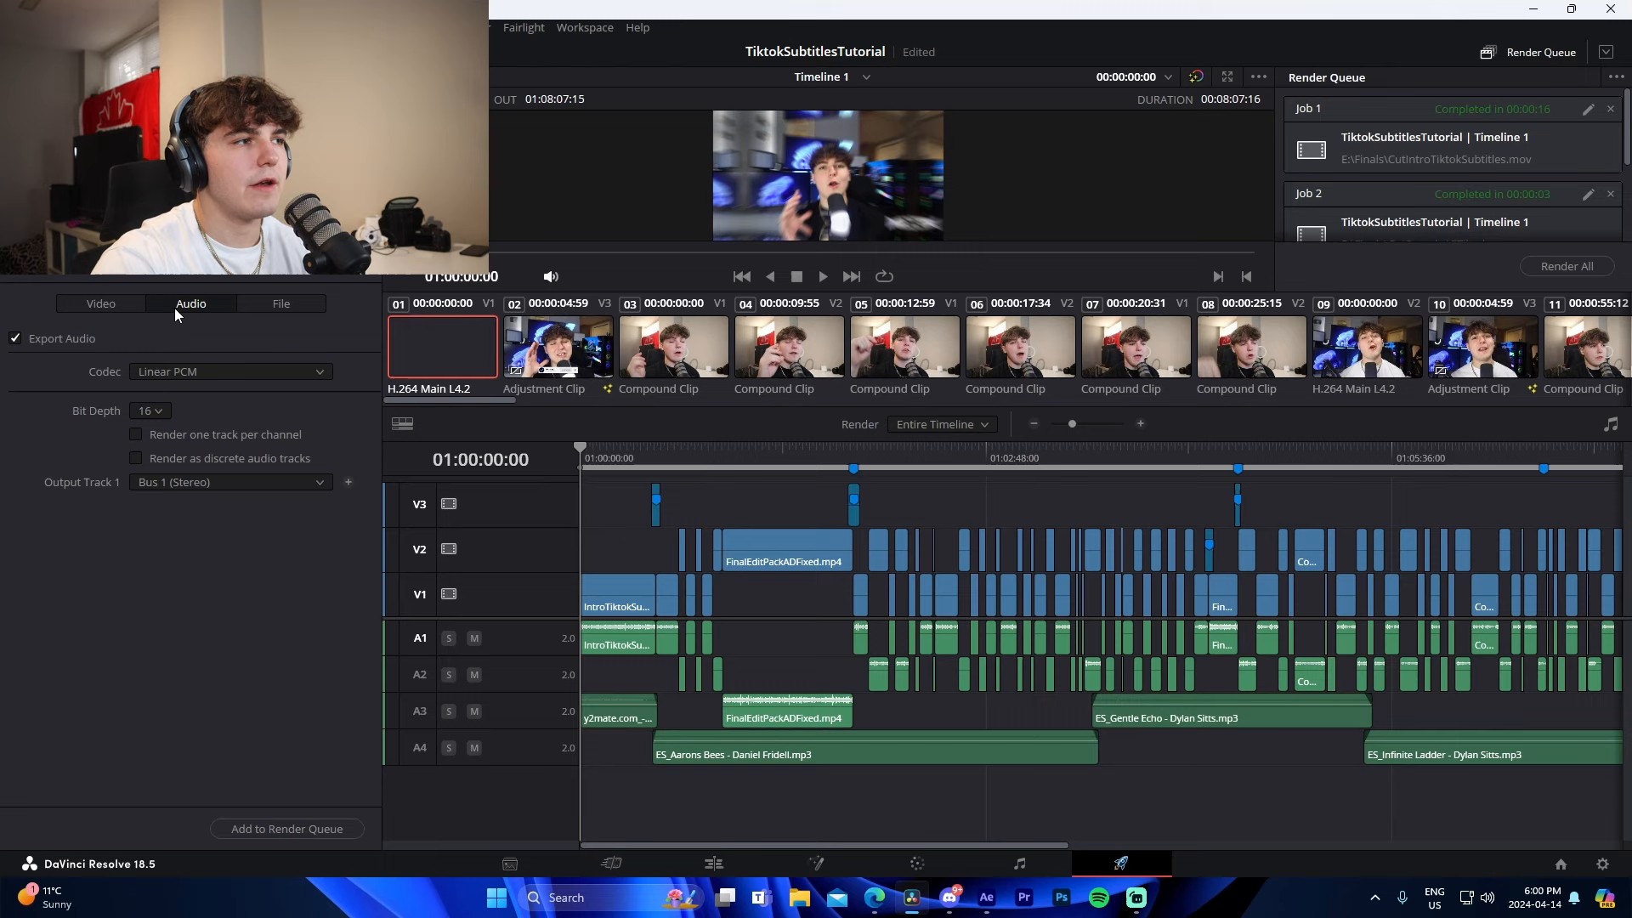
pyautogui.moveTo(176, 386)
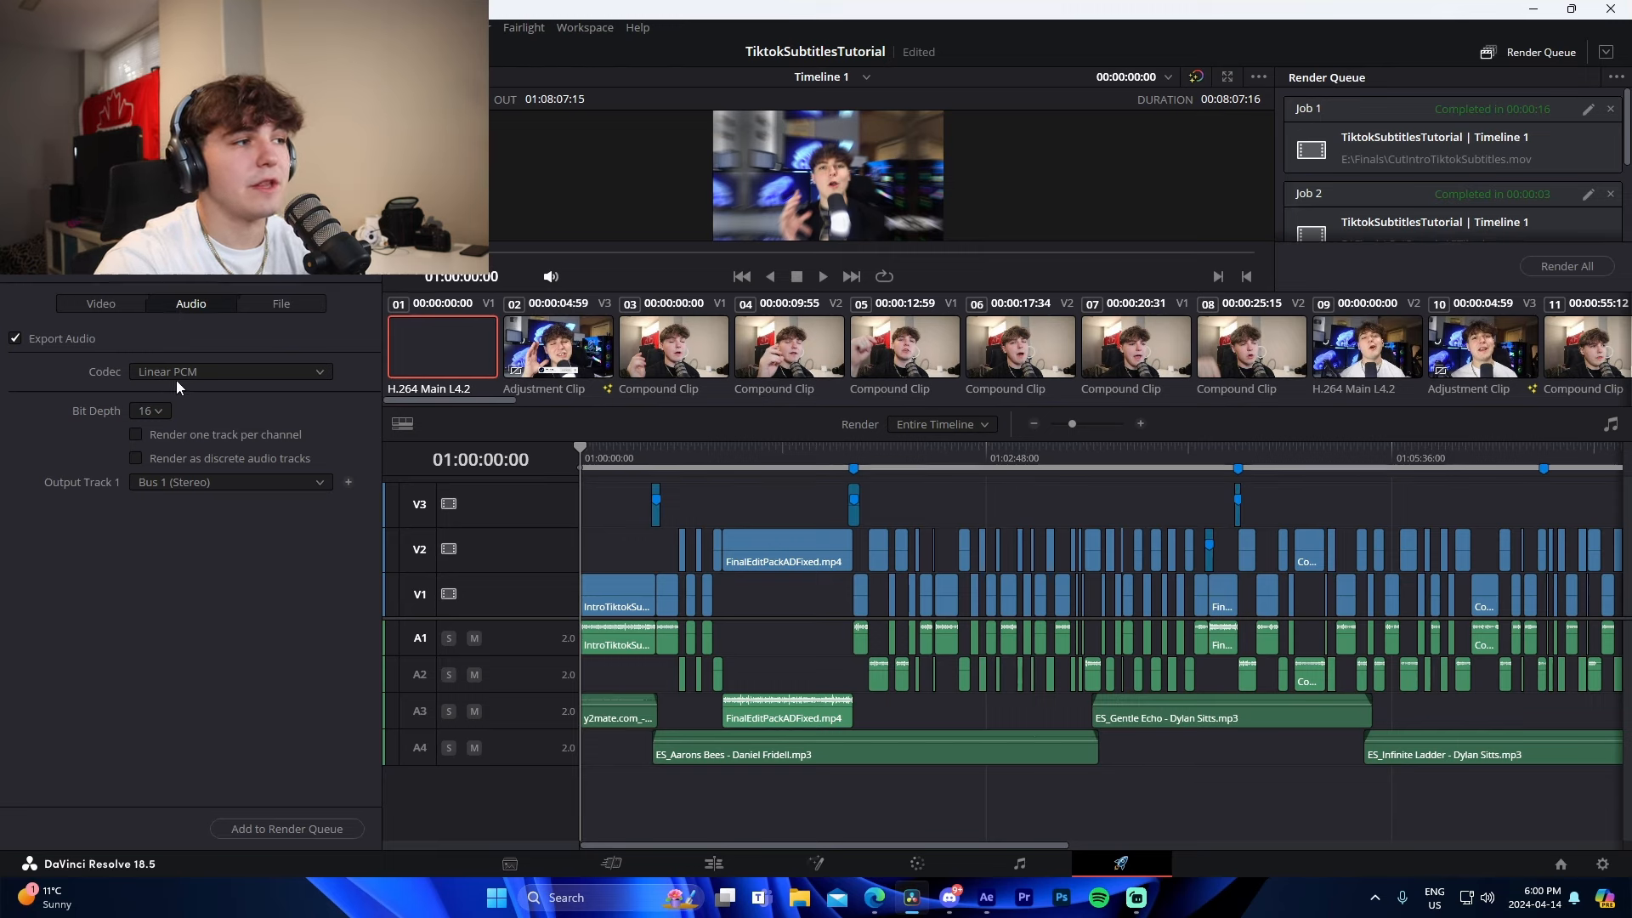
pyautogui.click(145, 410)
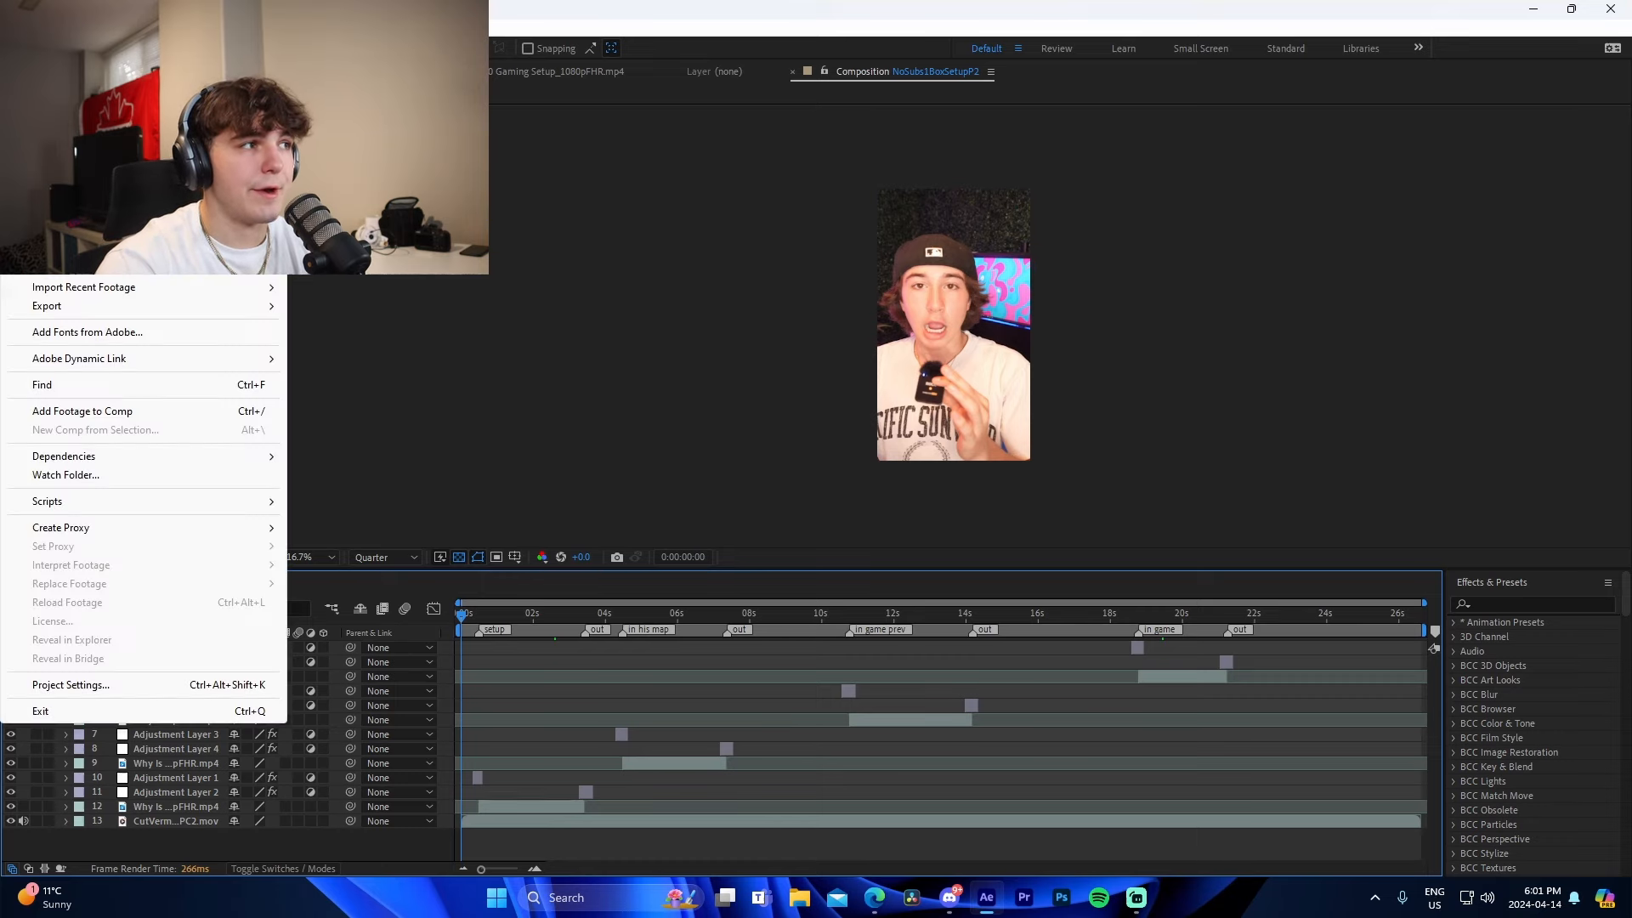
# Add NoSubs1BoxSetupP2 to After Effects' render queue and open its Render Settings.
pyautogui.click(47, 306)
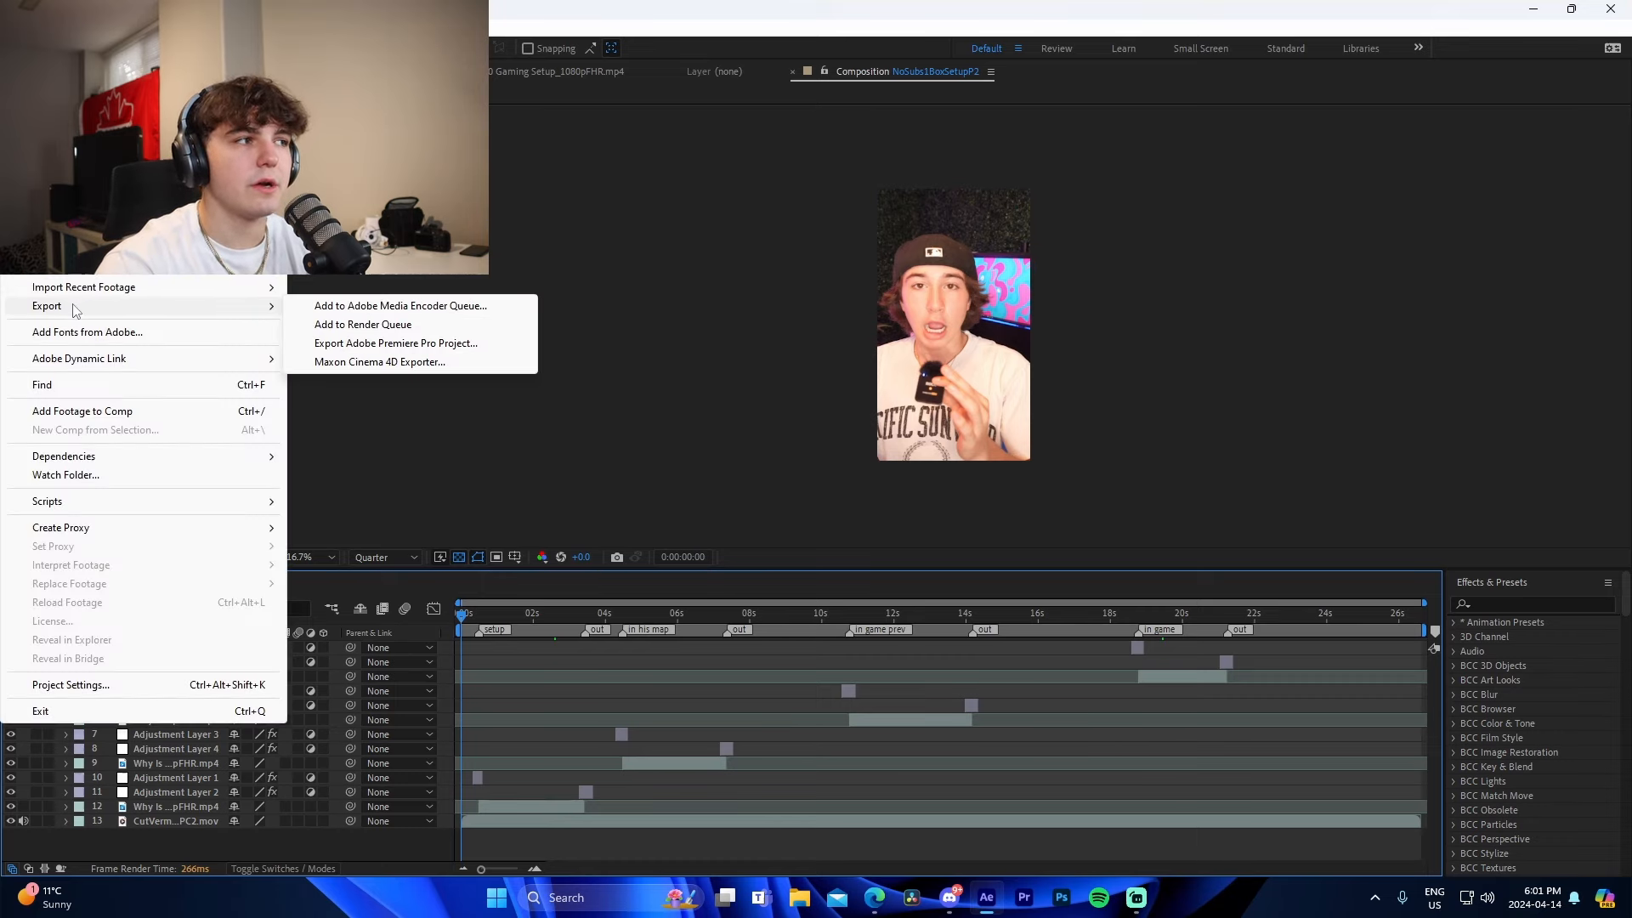
pyautogui.click(362, 324)
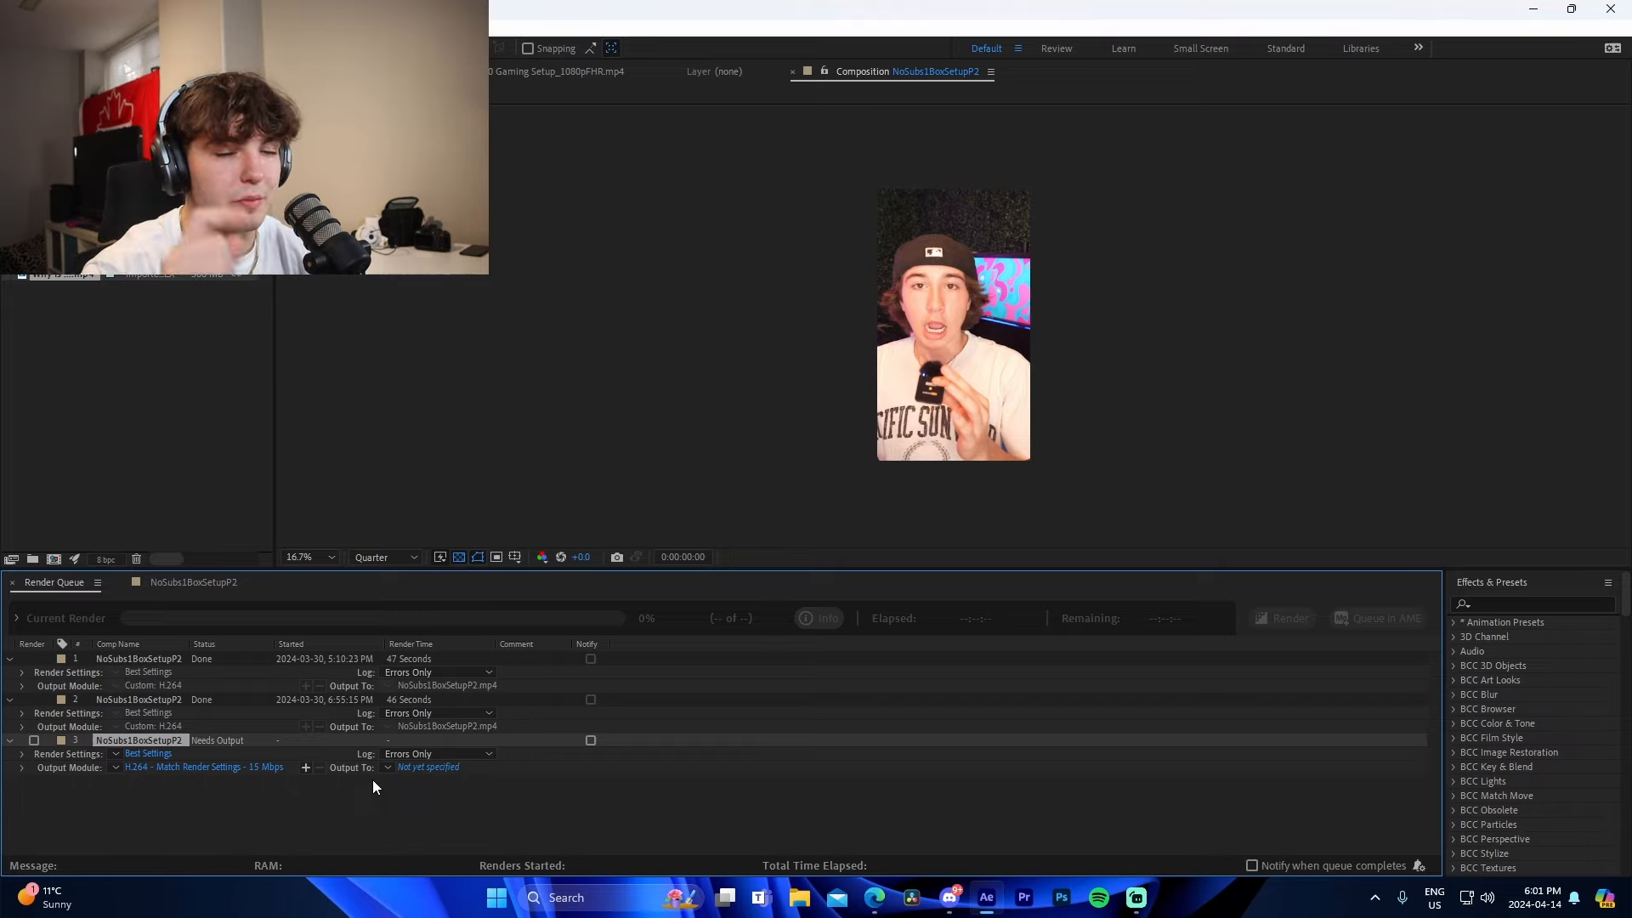
pyautogui.moveTo(193, 767)
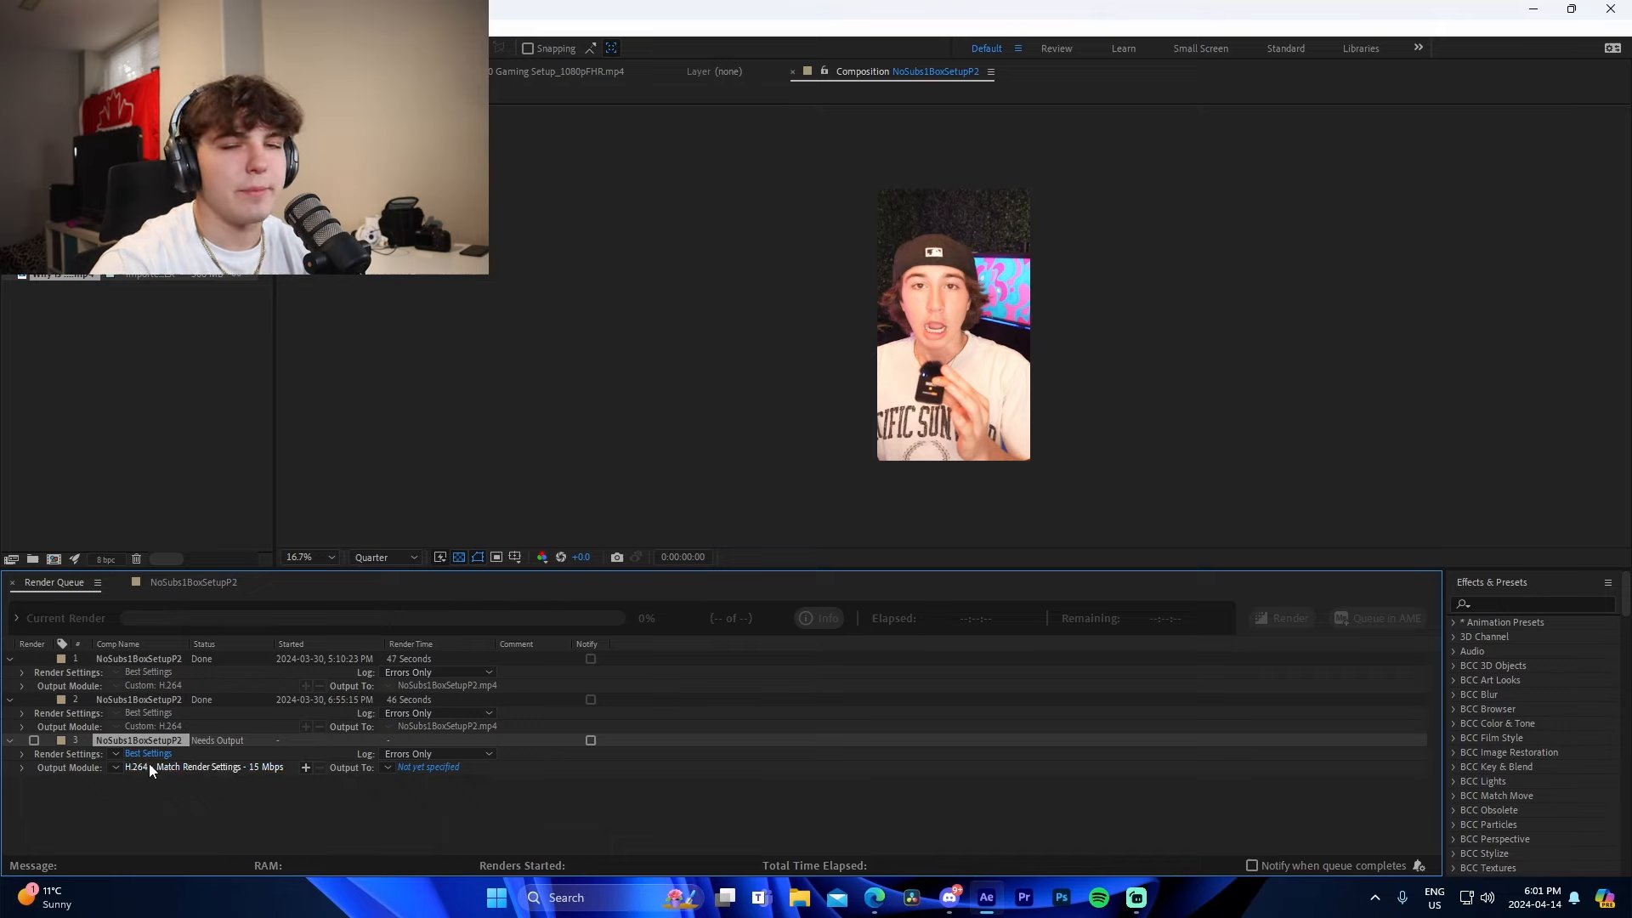
pyautogui.click(147, 752)
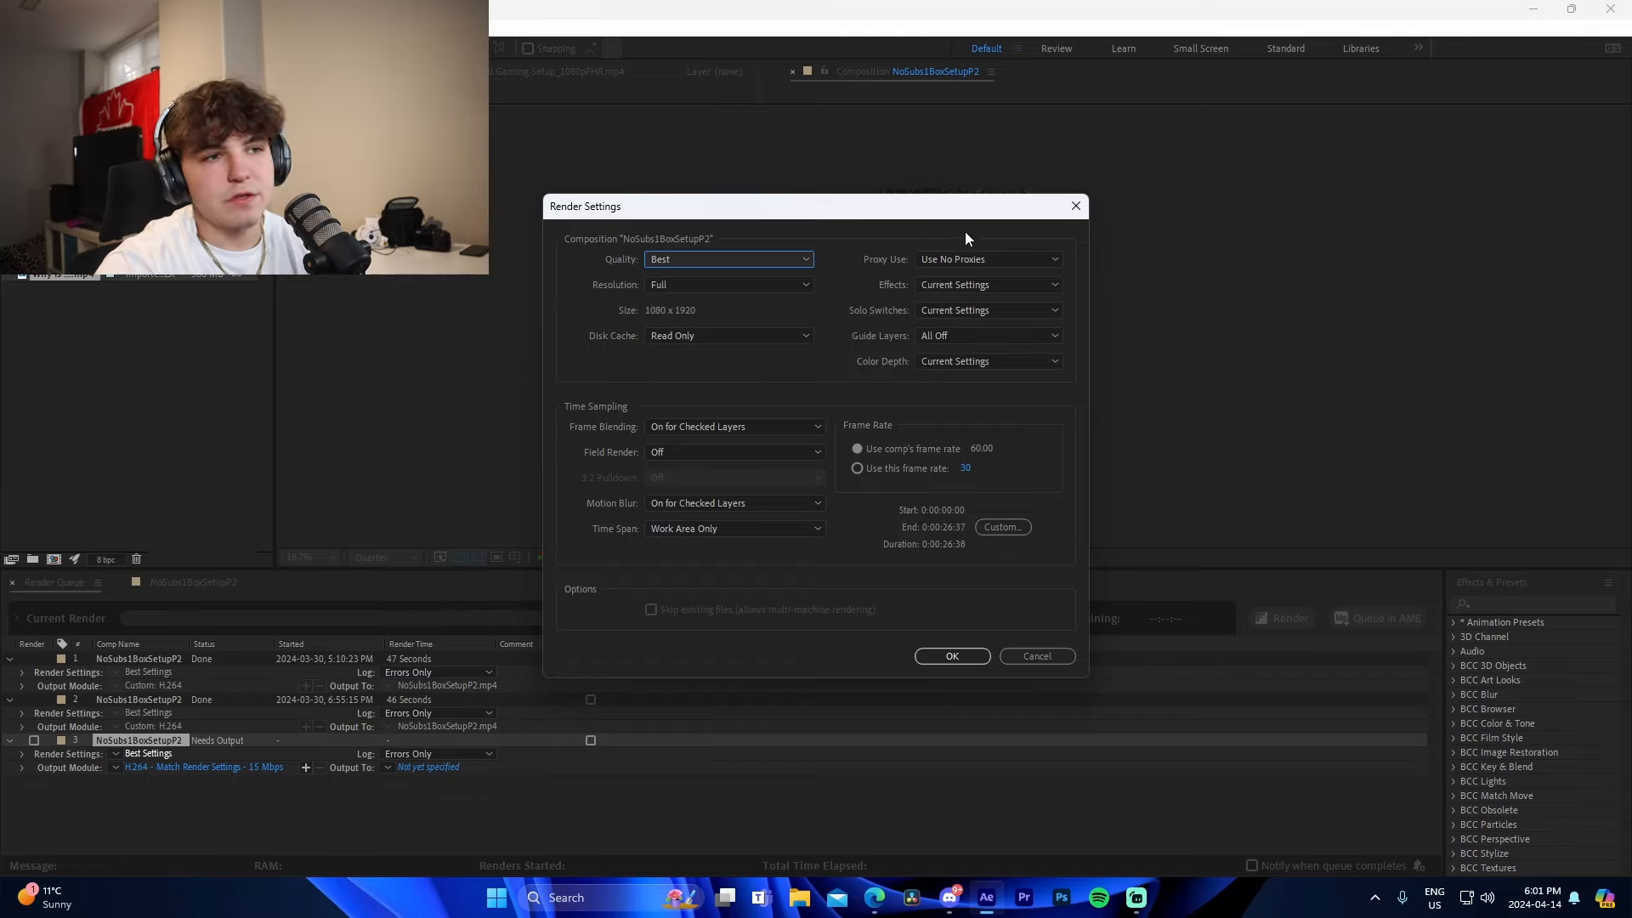
pyautogui.moveTo(975, 461)
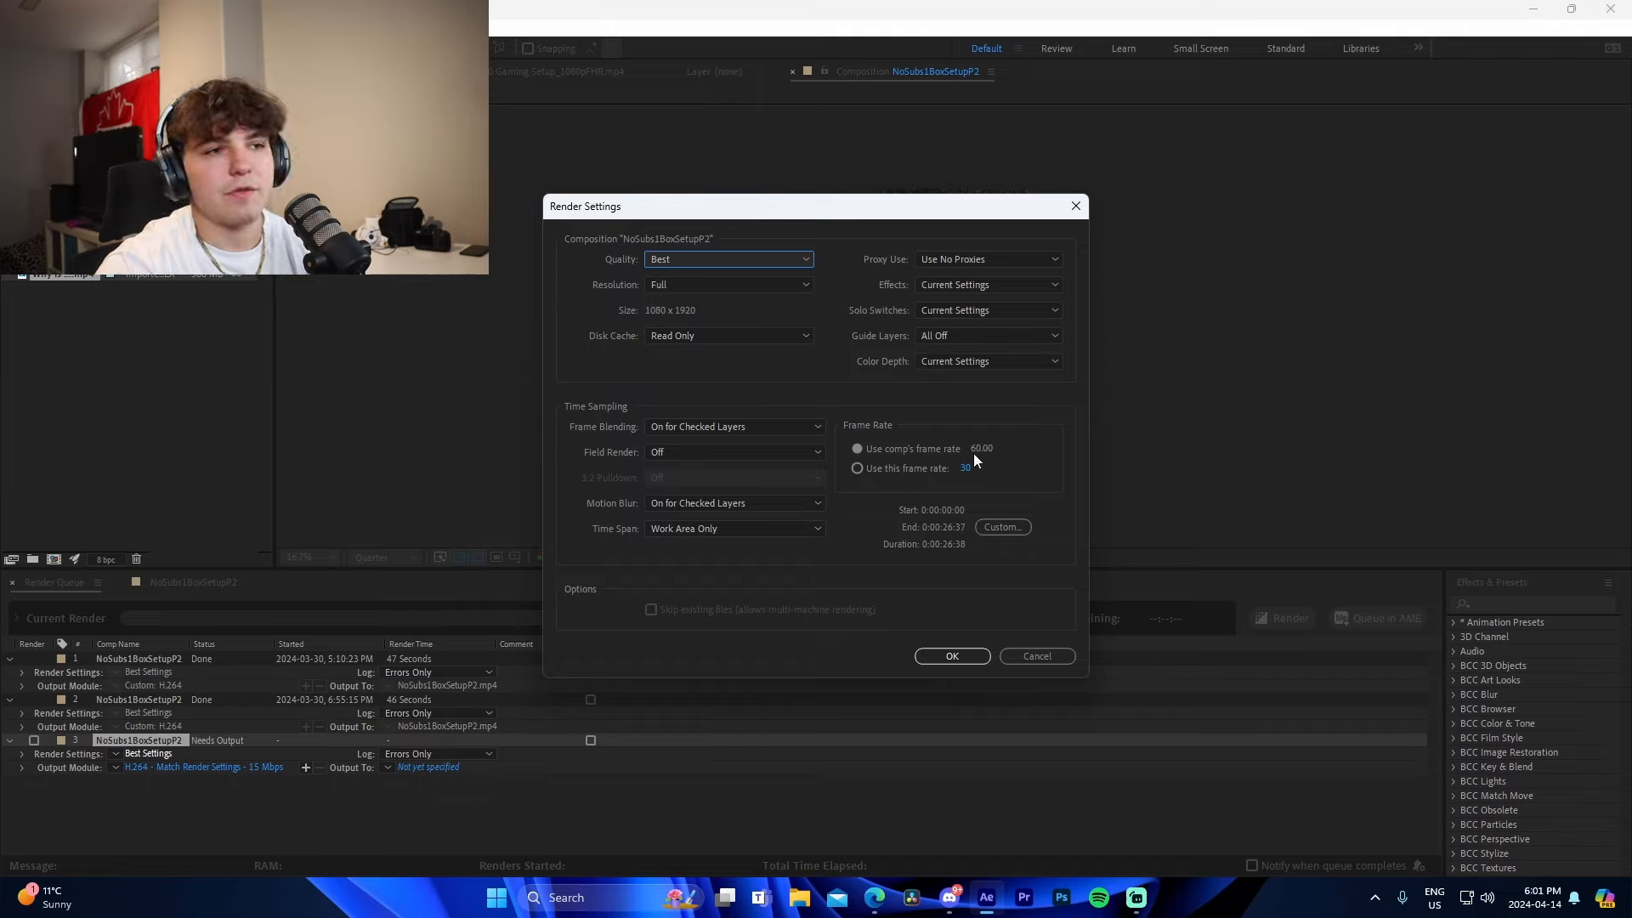
pyautogui.moveTo(936, 562)
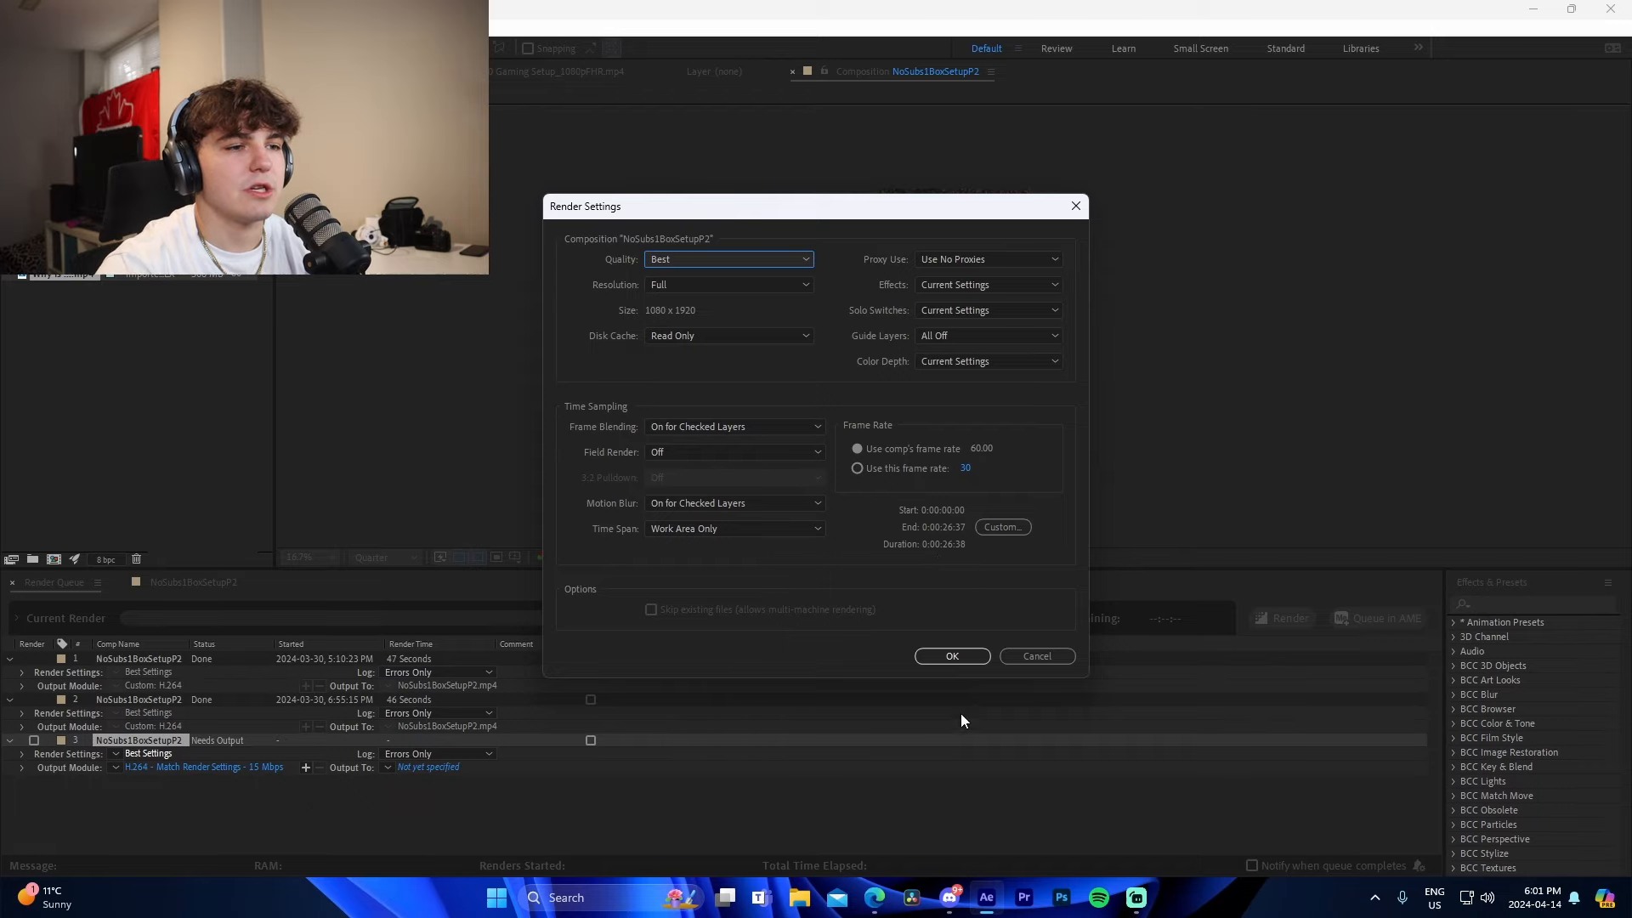
# Set the queued H.264 output to CBR with a higher target bitrate.
pyautogui.click(951, 655)
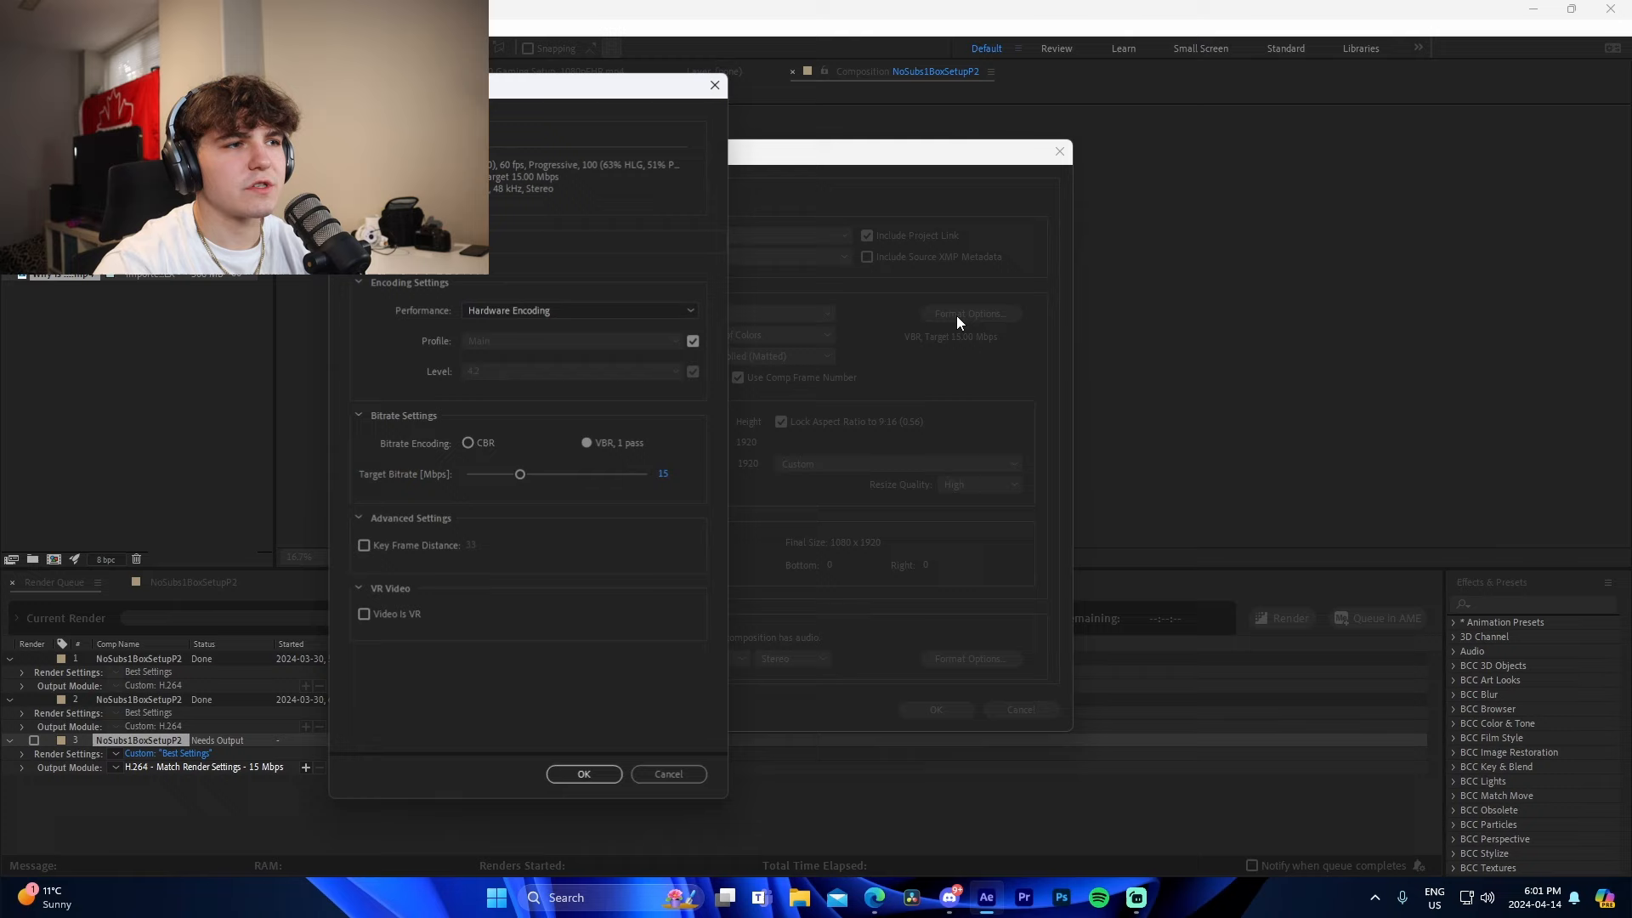
pyautogui.click(468, 442)
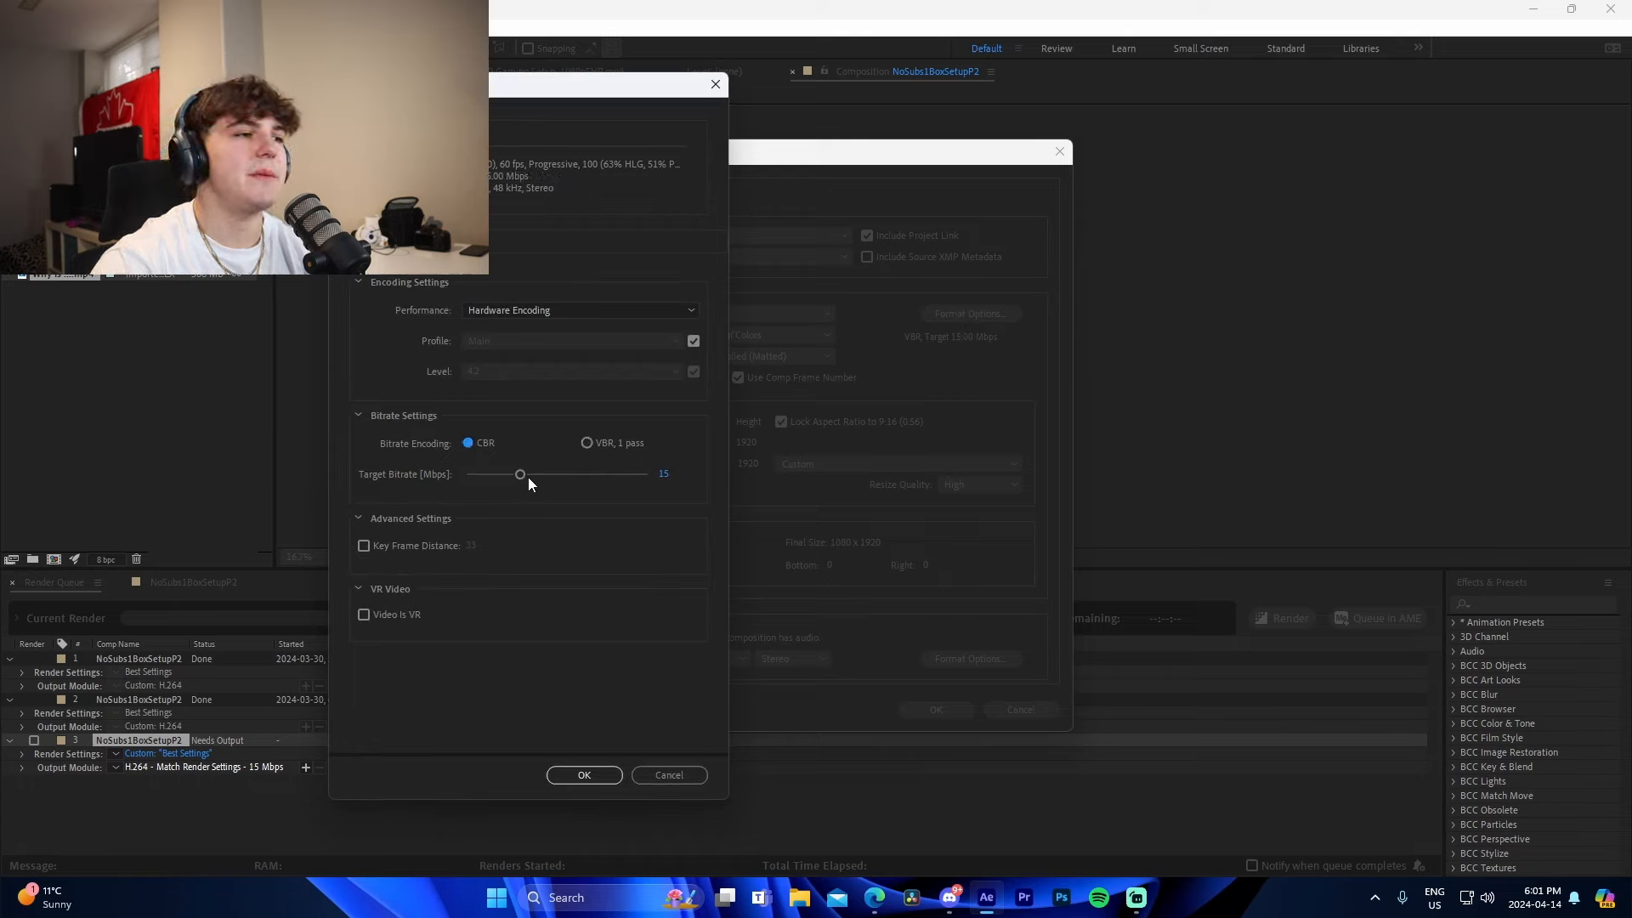
pyautogui.moveTo(520, 474); pyautogui.dragTo(645, 474)
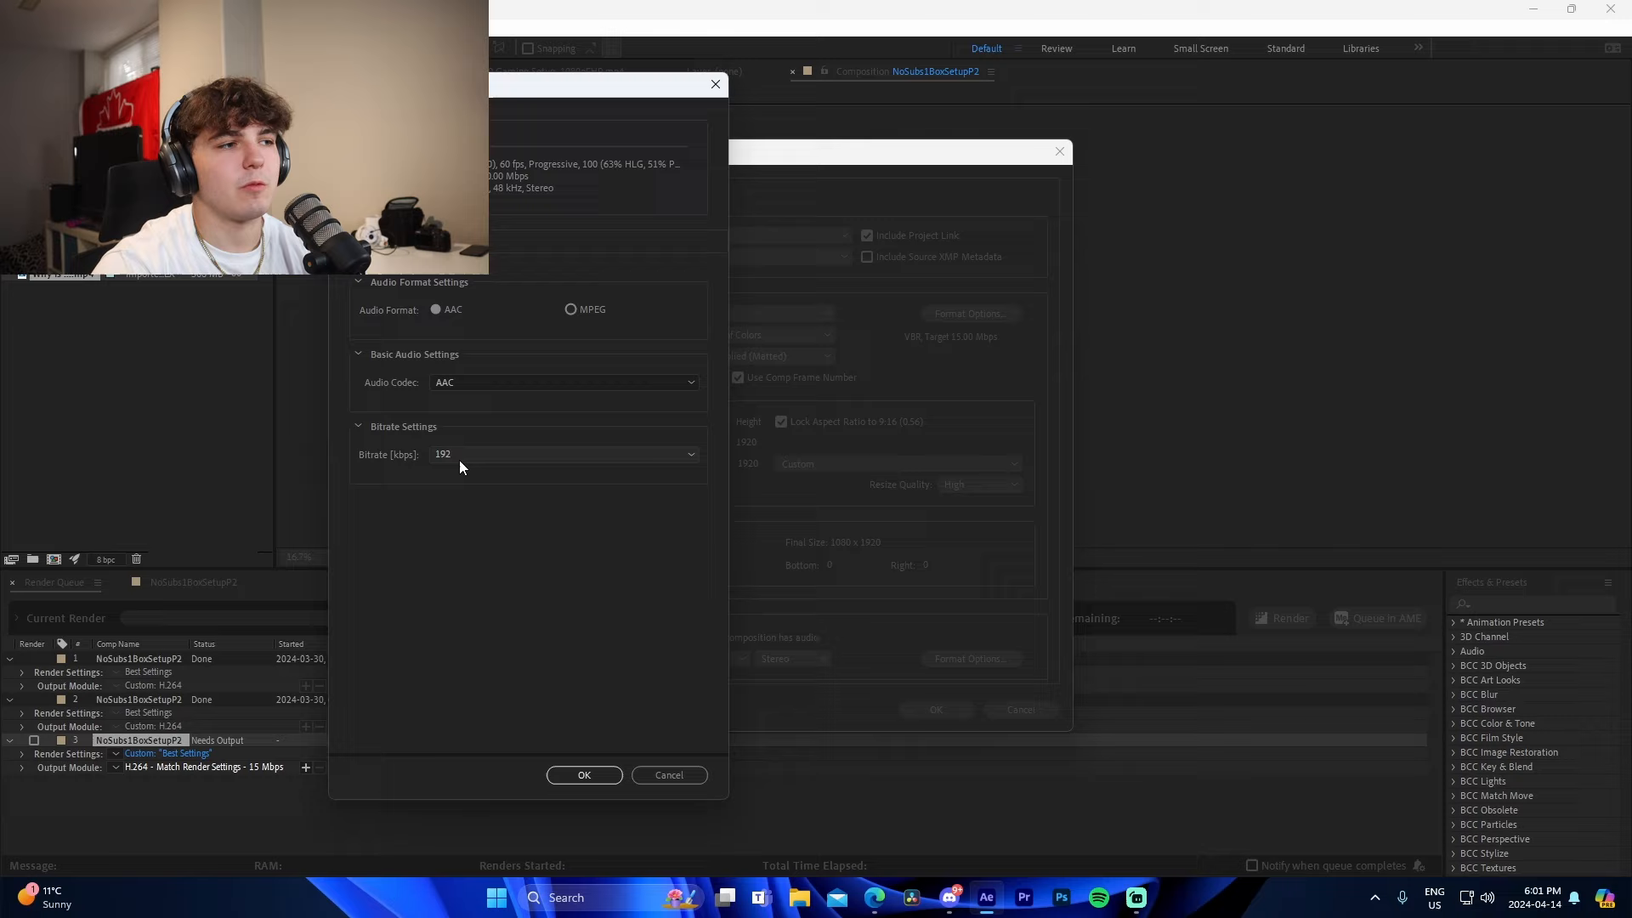
pyautogui.click(565, 453)
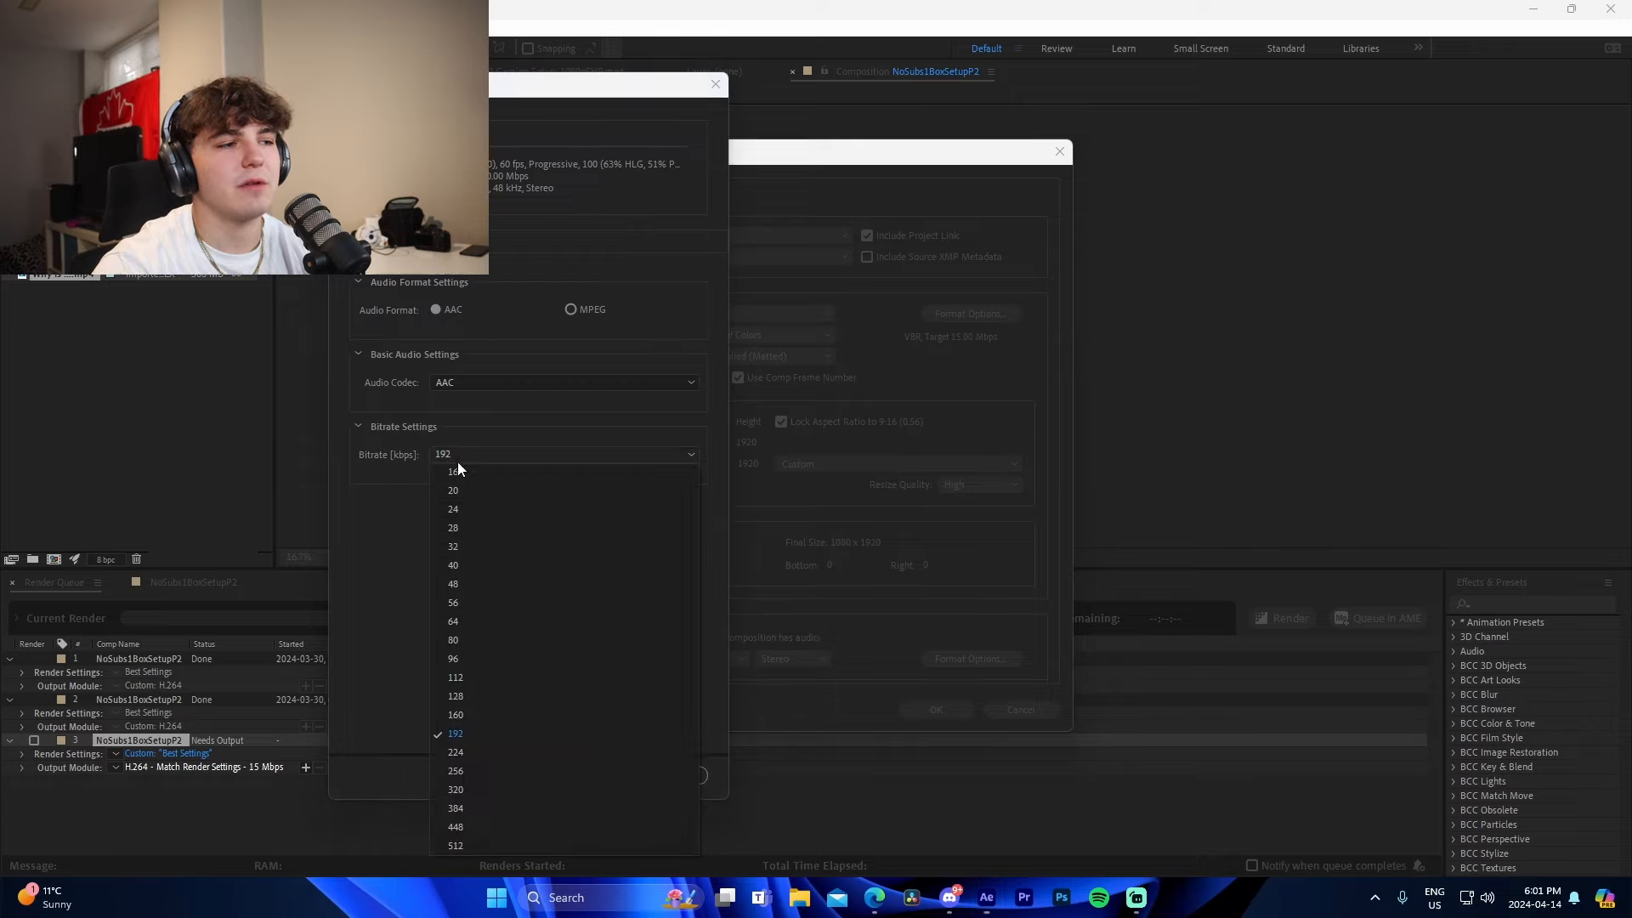
pyautogui.moveTo(407, 657)
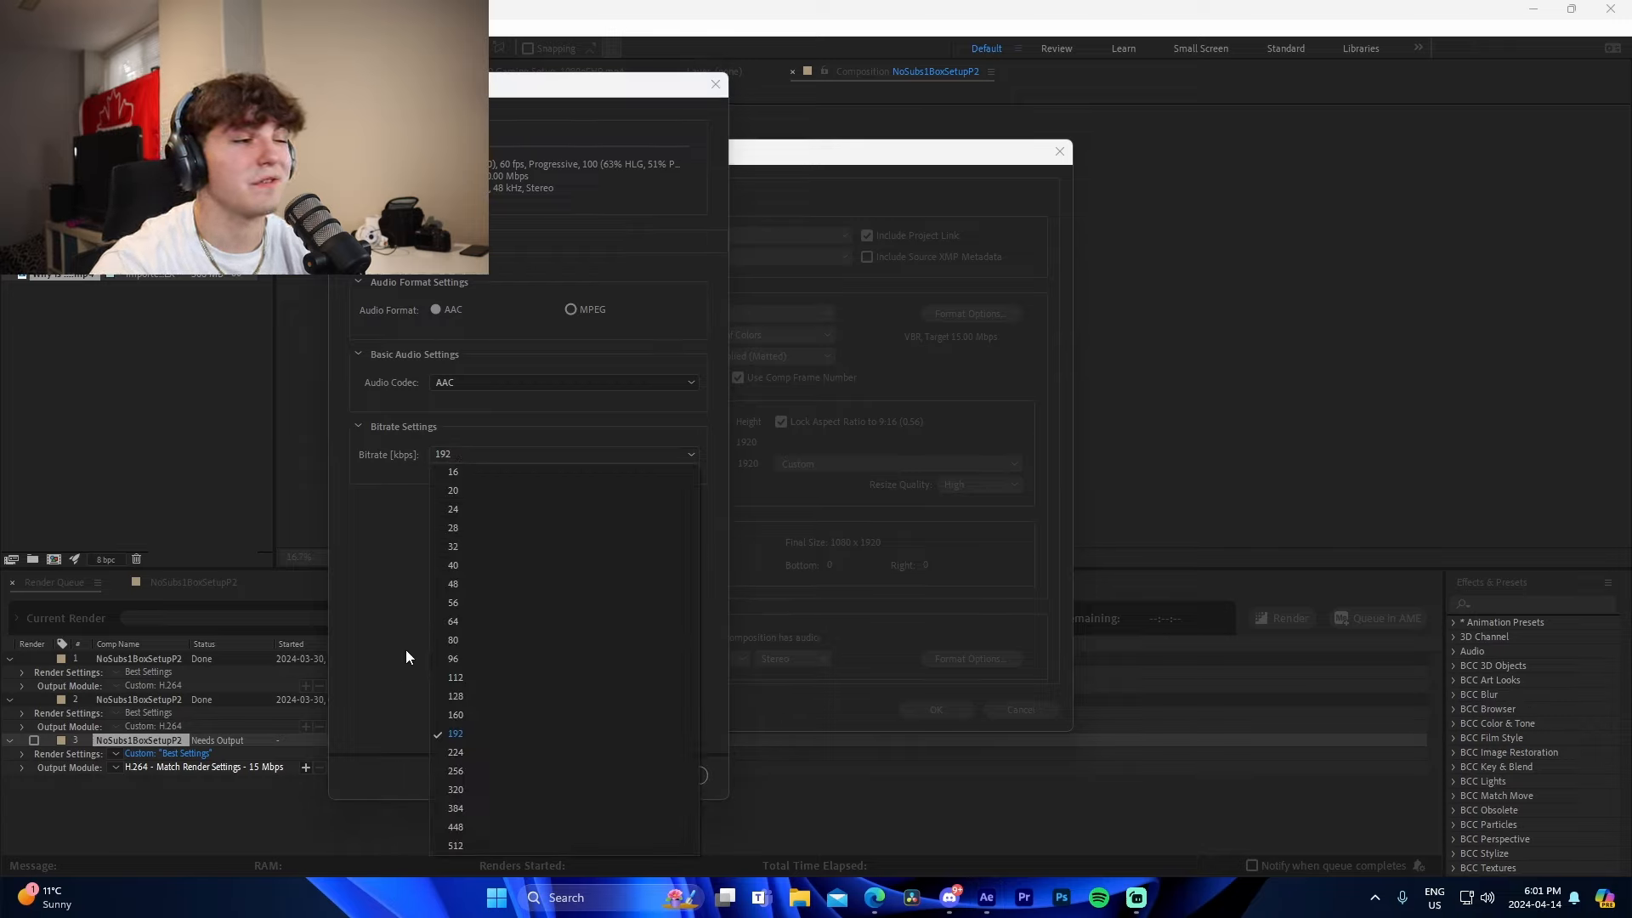
pyautogui.click(455, 733)
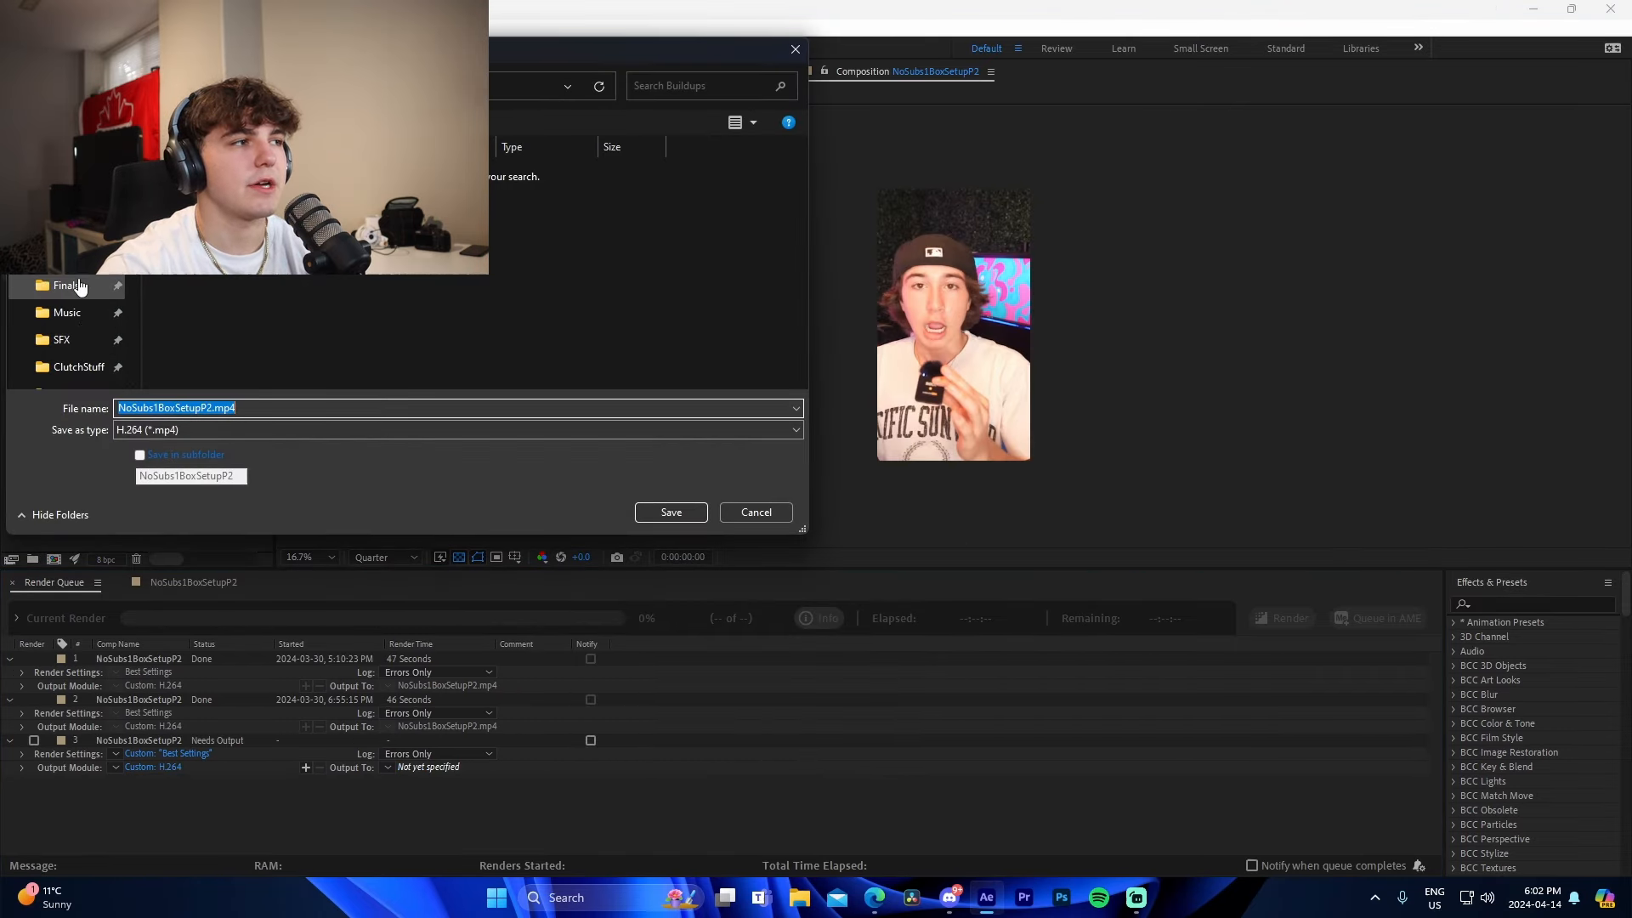
# Cancel saving the .mp4 to Finals, declining to replace the existing file.
pyautogui.click(670, 512)
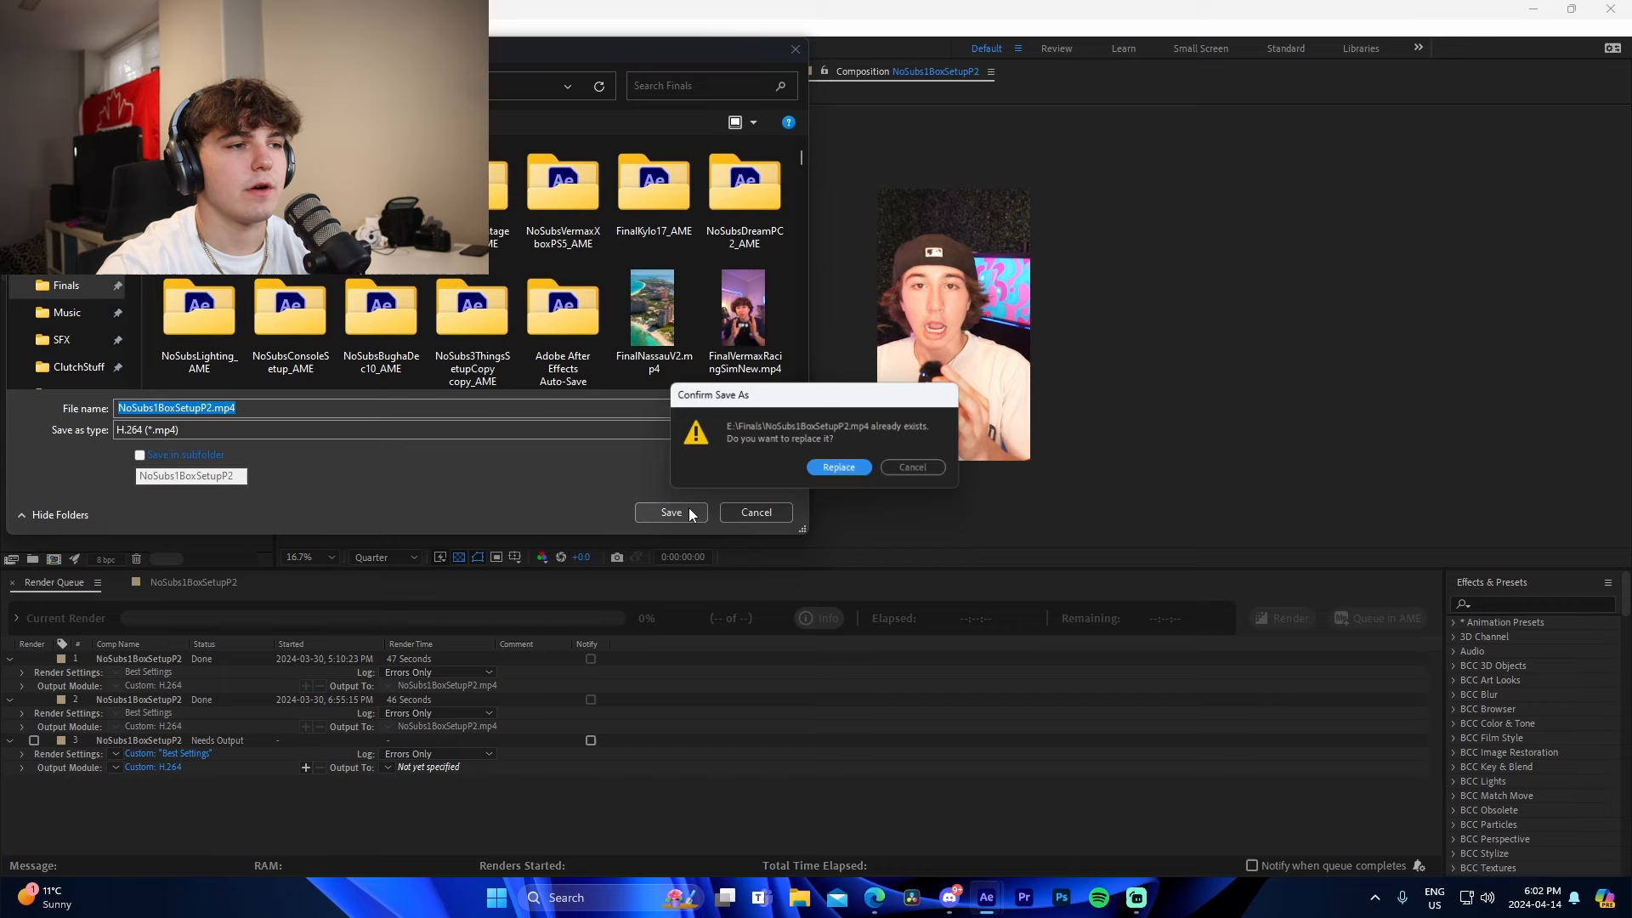
pyautogui.click(838, 467)
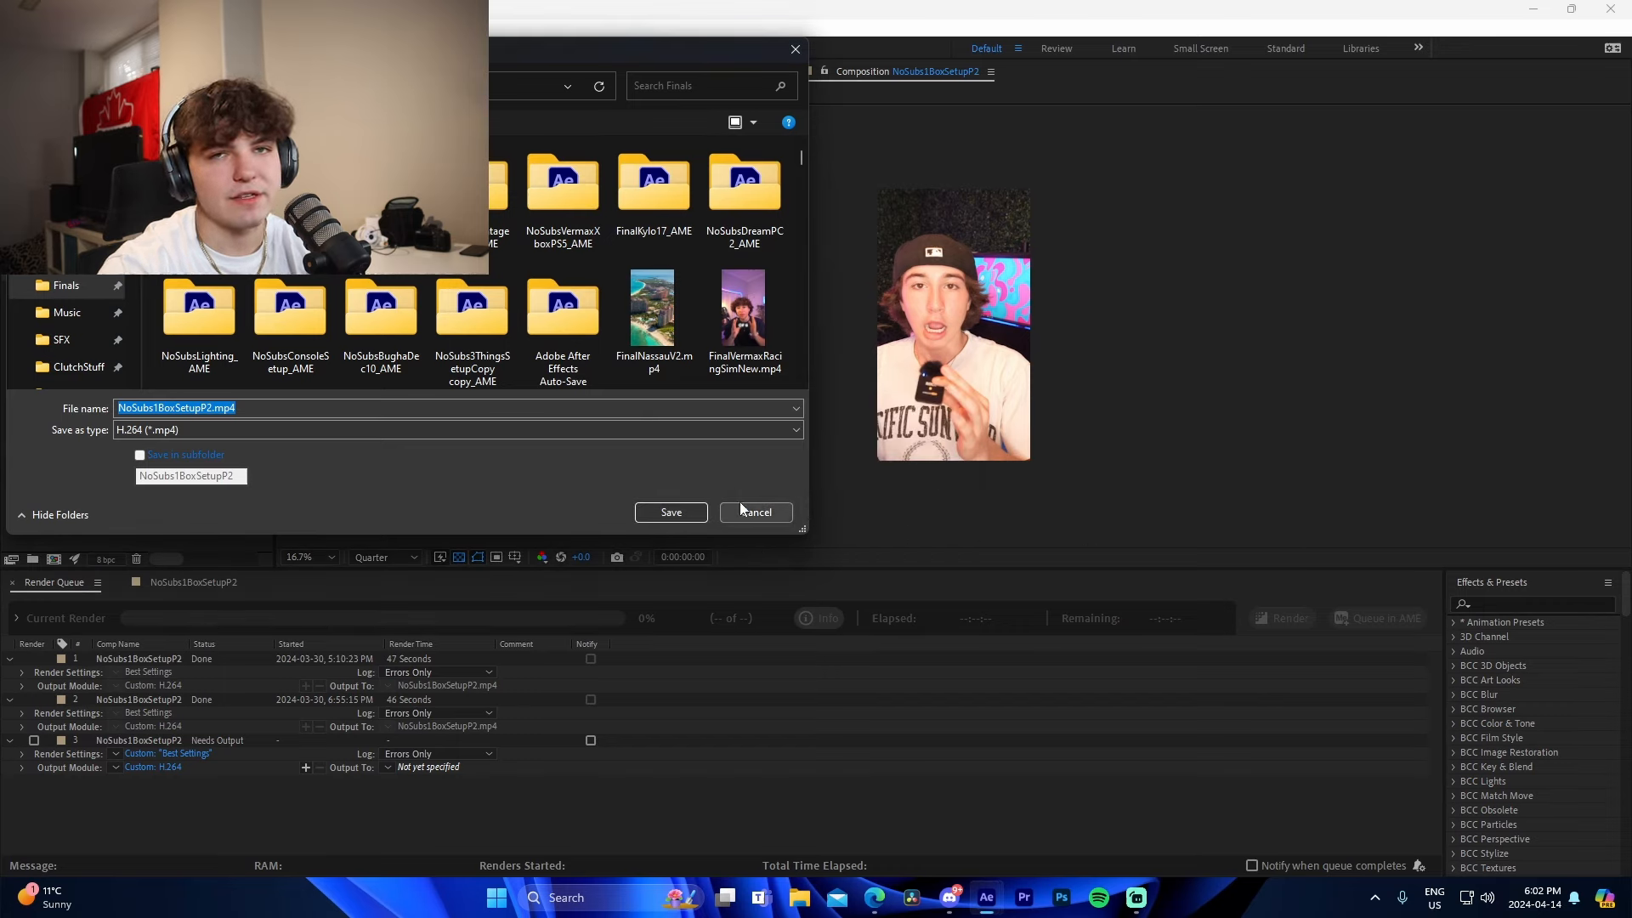
pyautogui.click(754, 511)
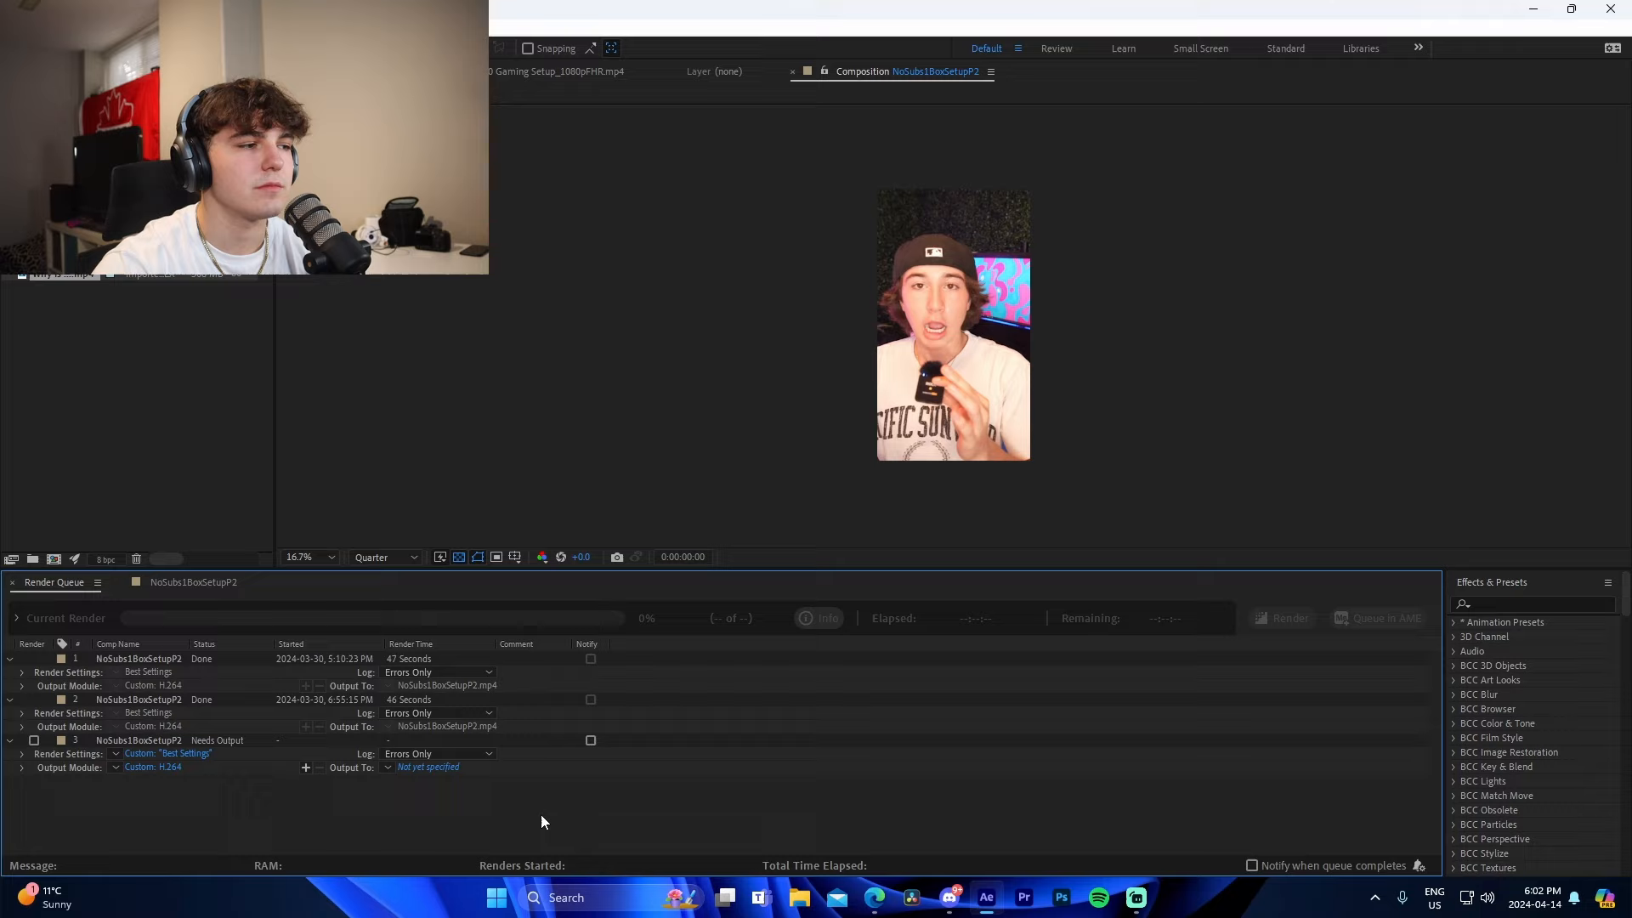
pyautogui.moveTo(843, 644)
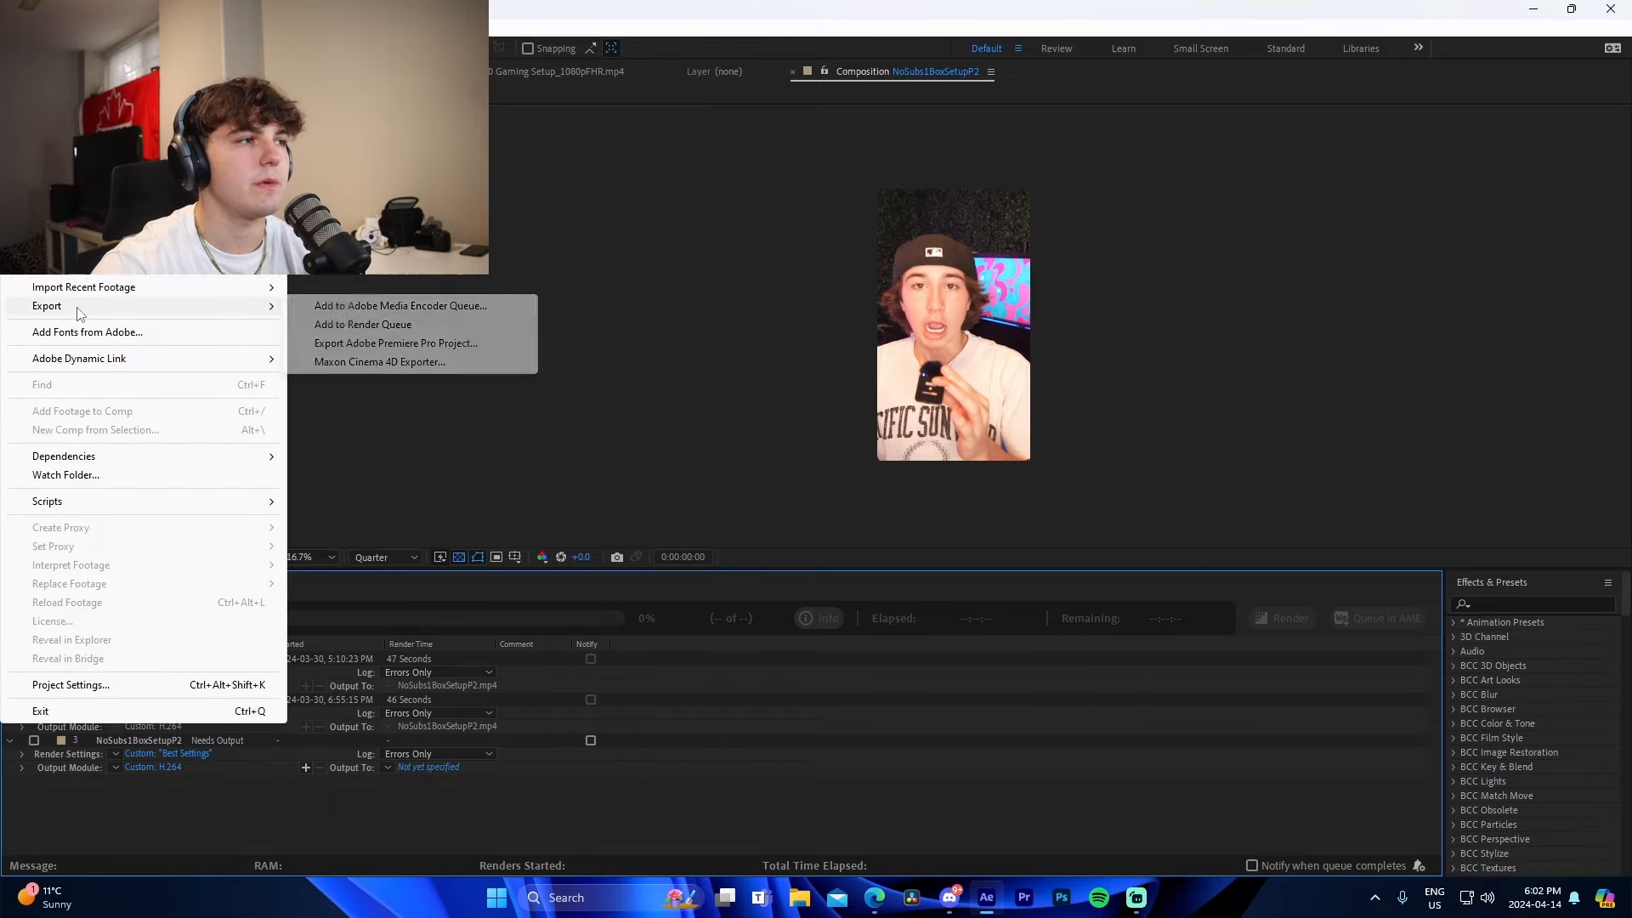
# Send NoSubs1BoxSetupP2 to the Adobe Media Encoder queue.
pyautogui.click(400, 305)
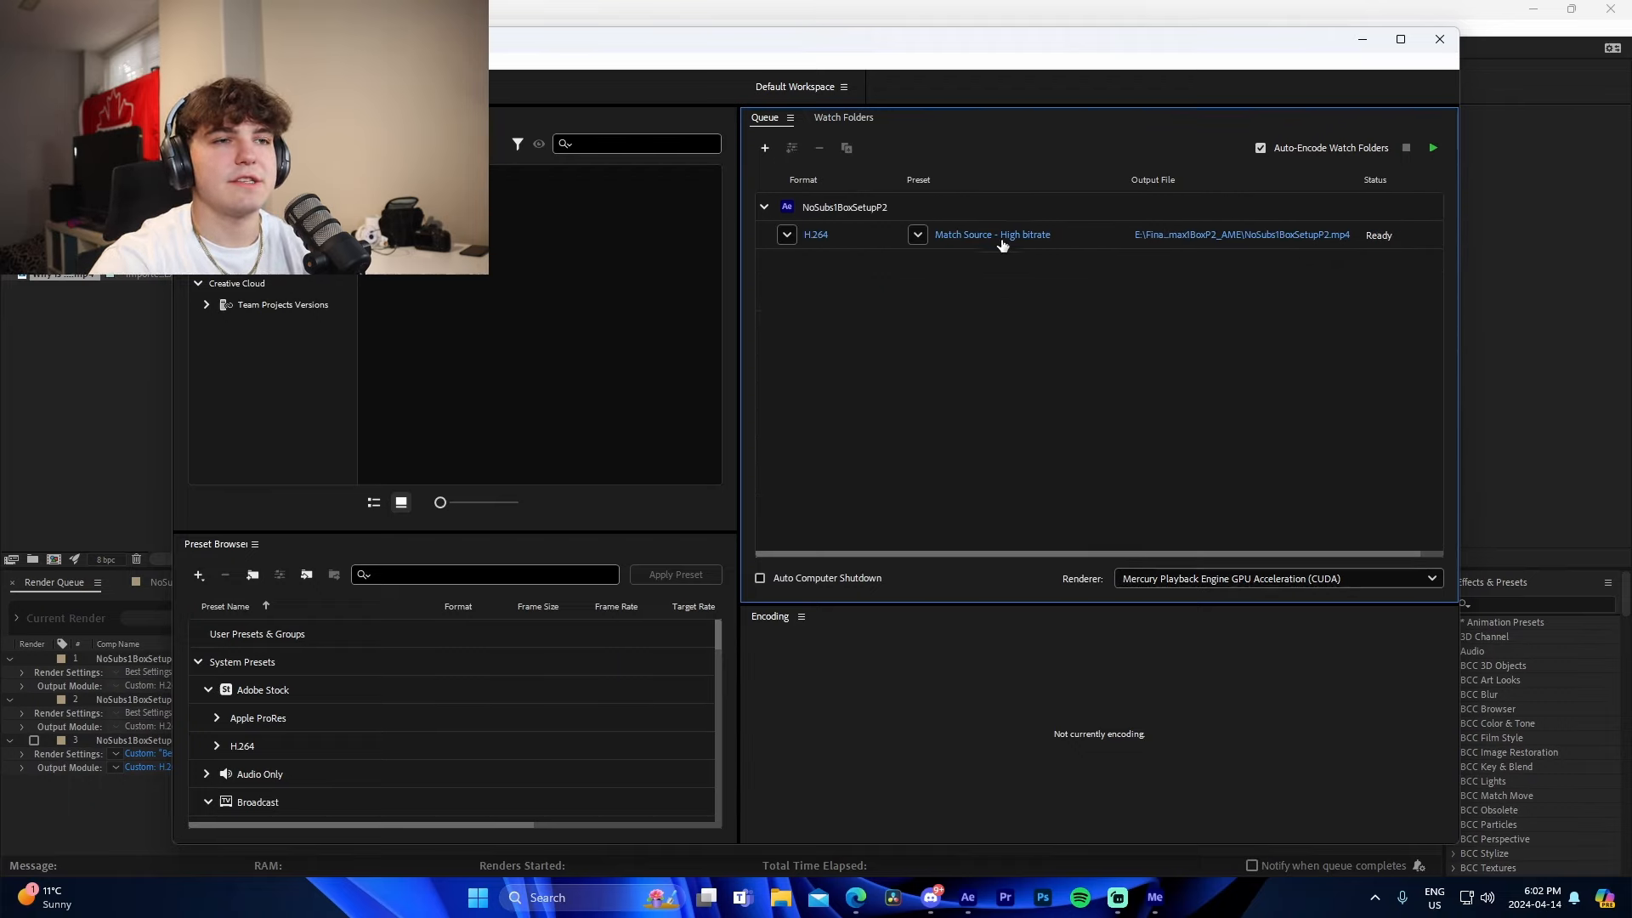
pyautogui.moveTo(991, 234)
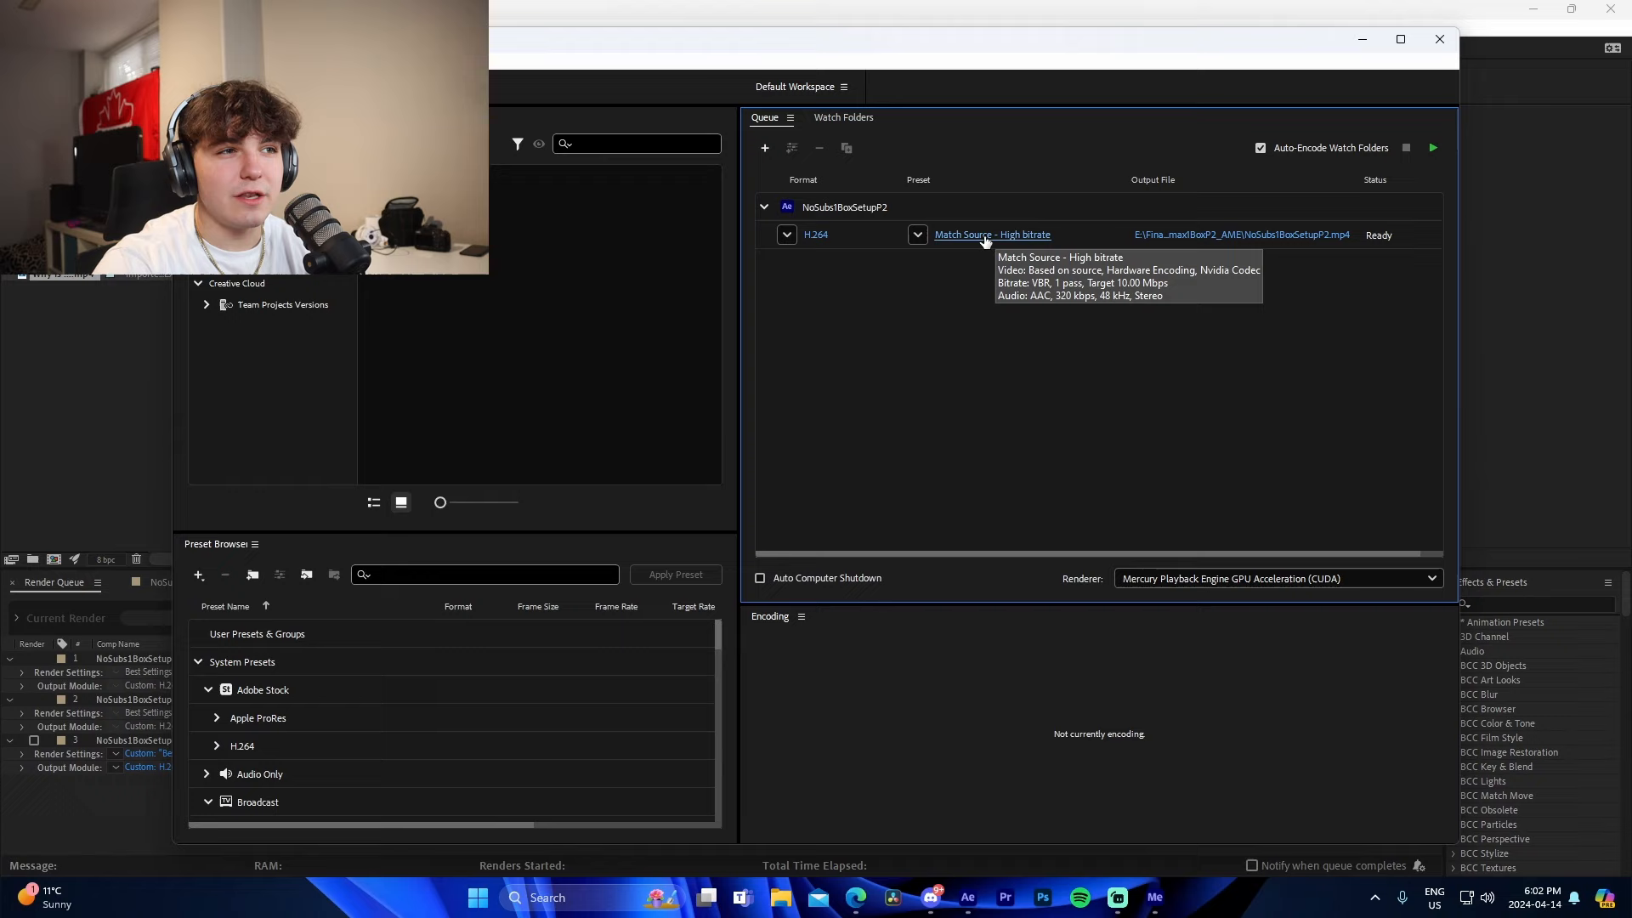
pyautogui.moveTo(1010, 240)
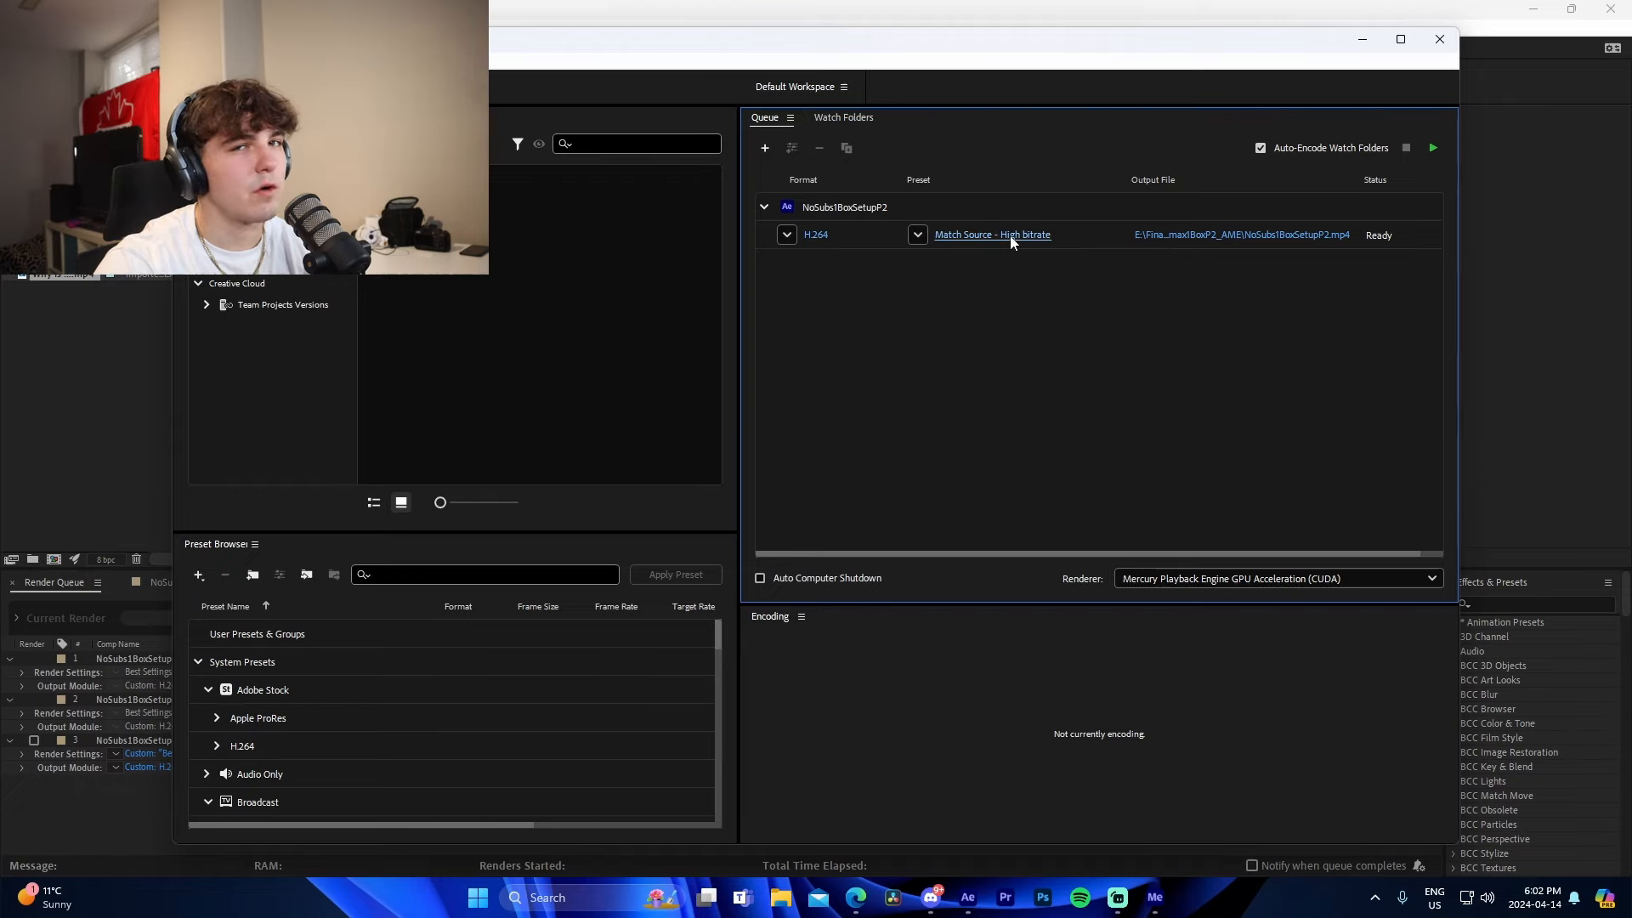
# Open Export Settings via the 'Match Source - High bitrate' preset link.
pyautogui.click(1432, 147)
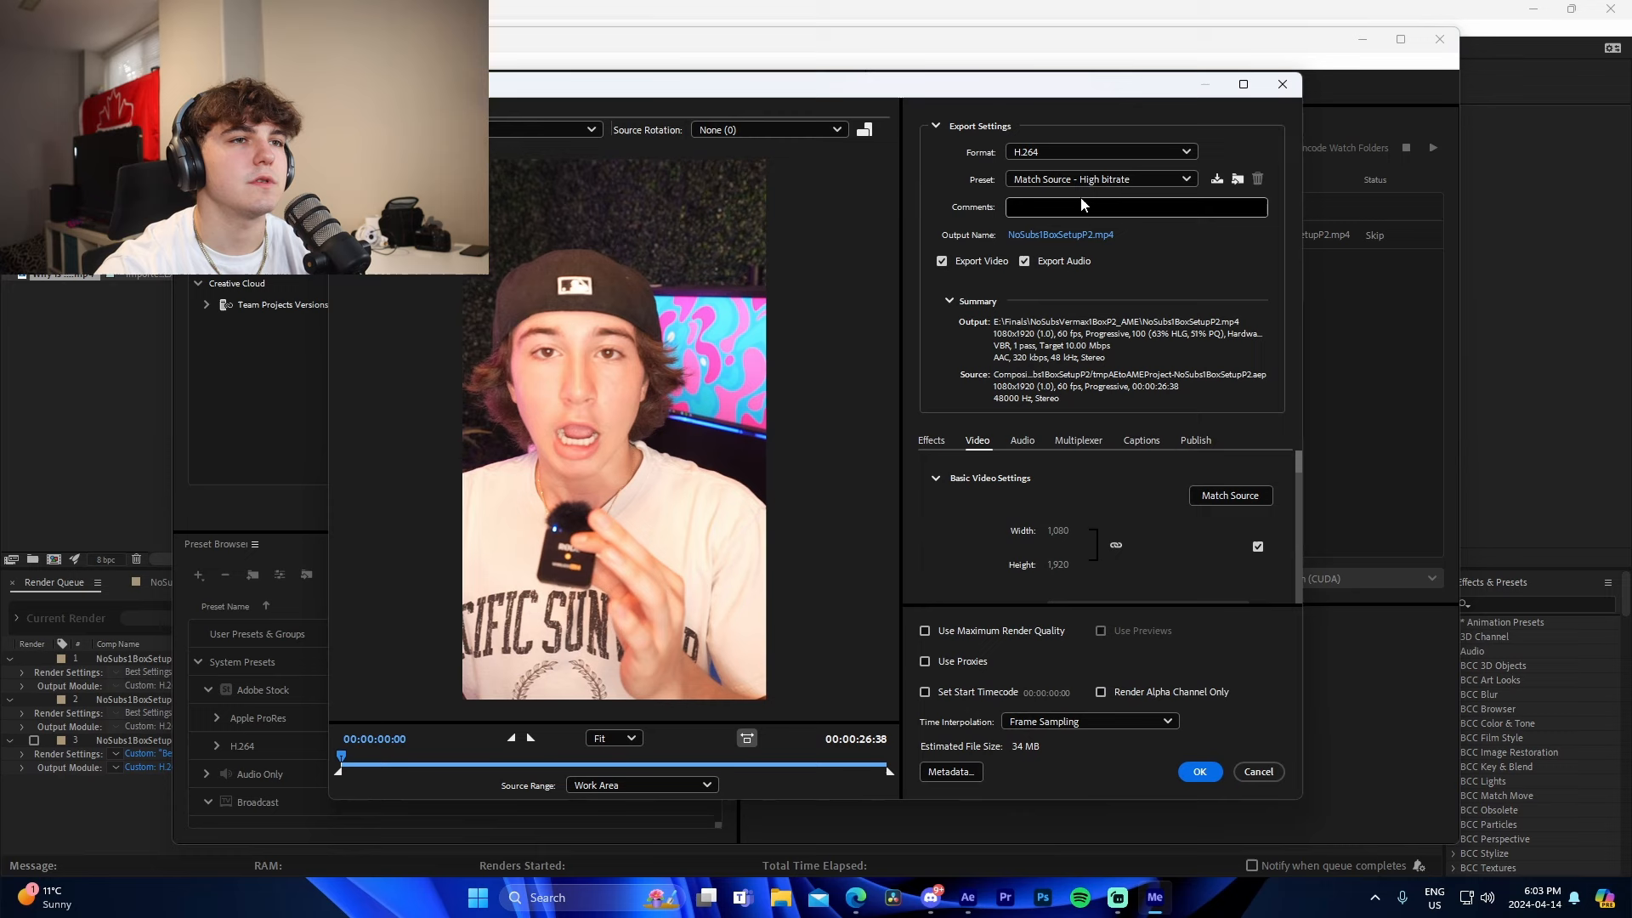
# Point the output file location to the Finals folder.
pyautogui.click(1060, 234)
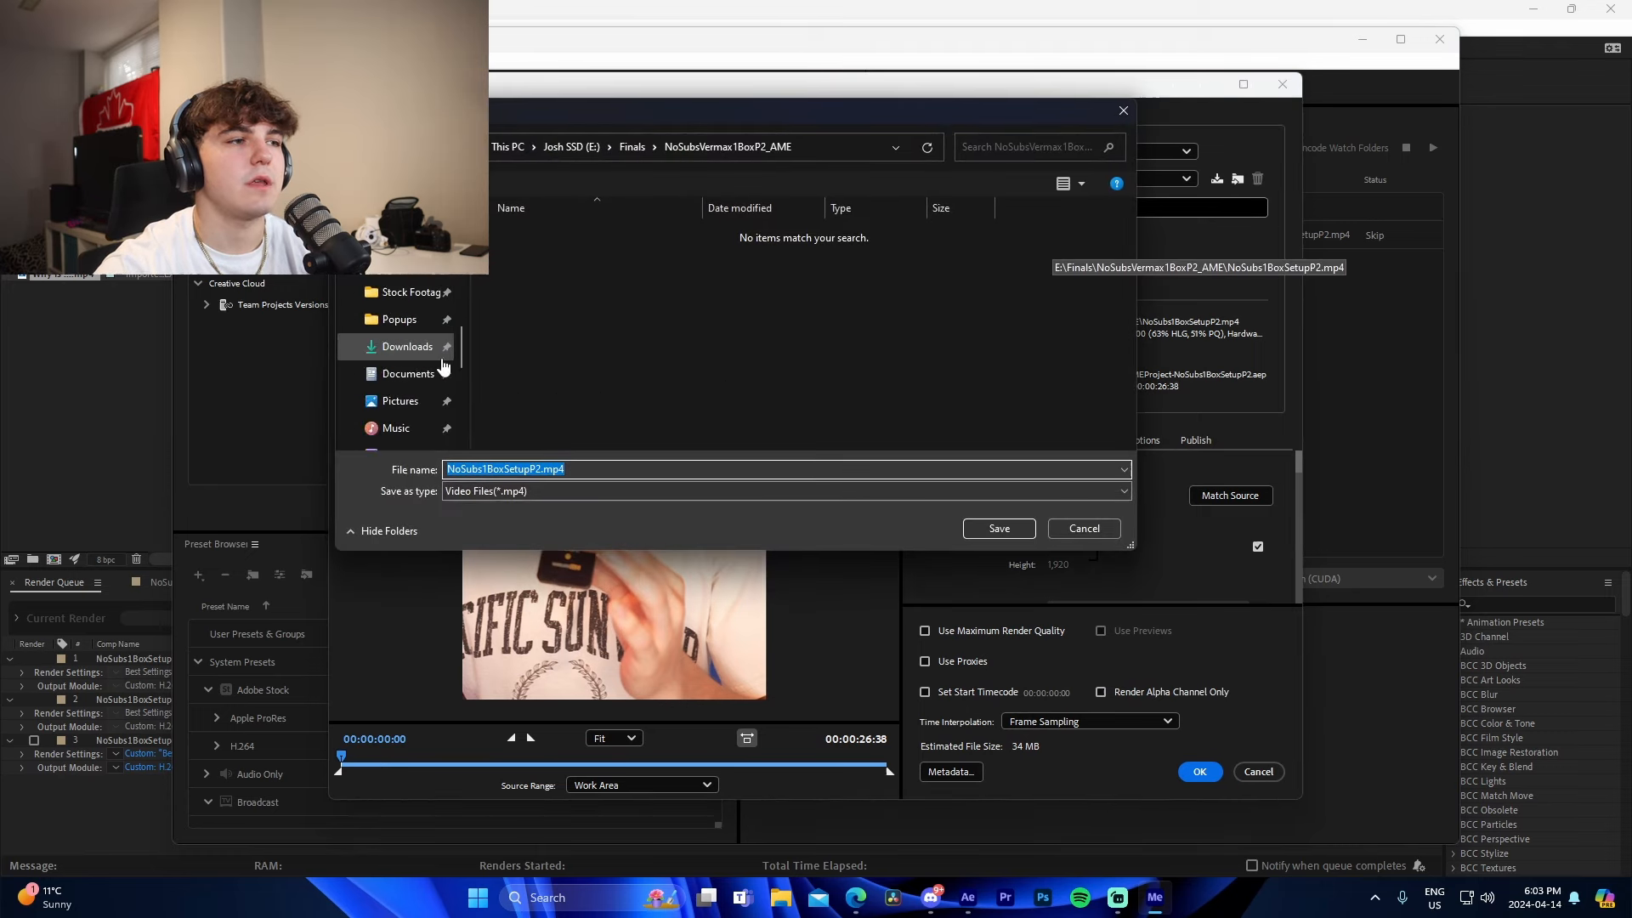
pyautogui.click(631, 147)
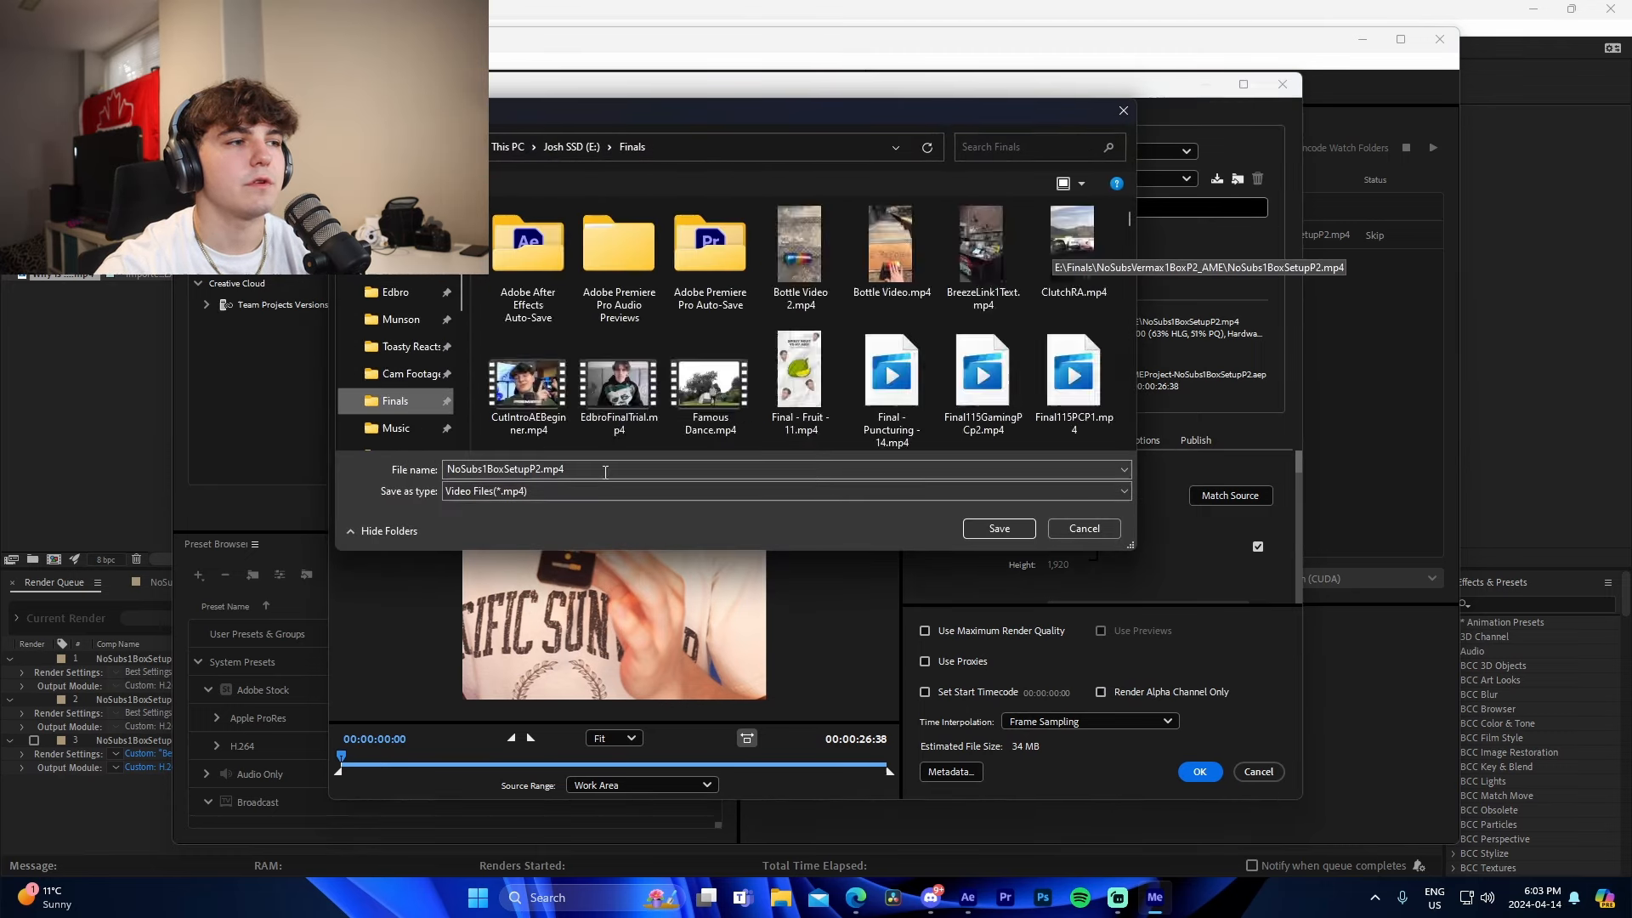
pyautogui.click(996, 528)
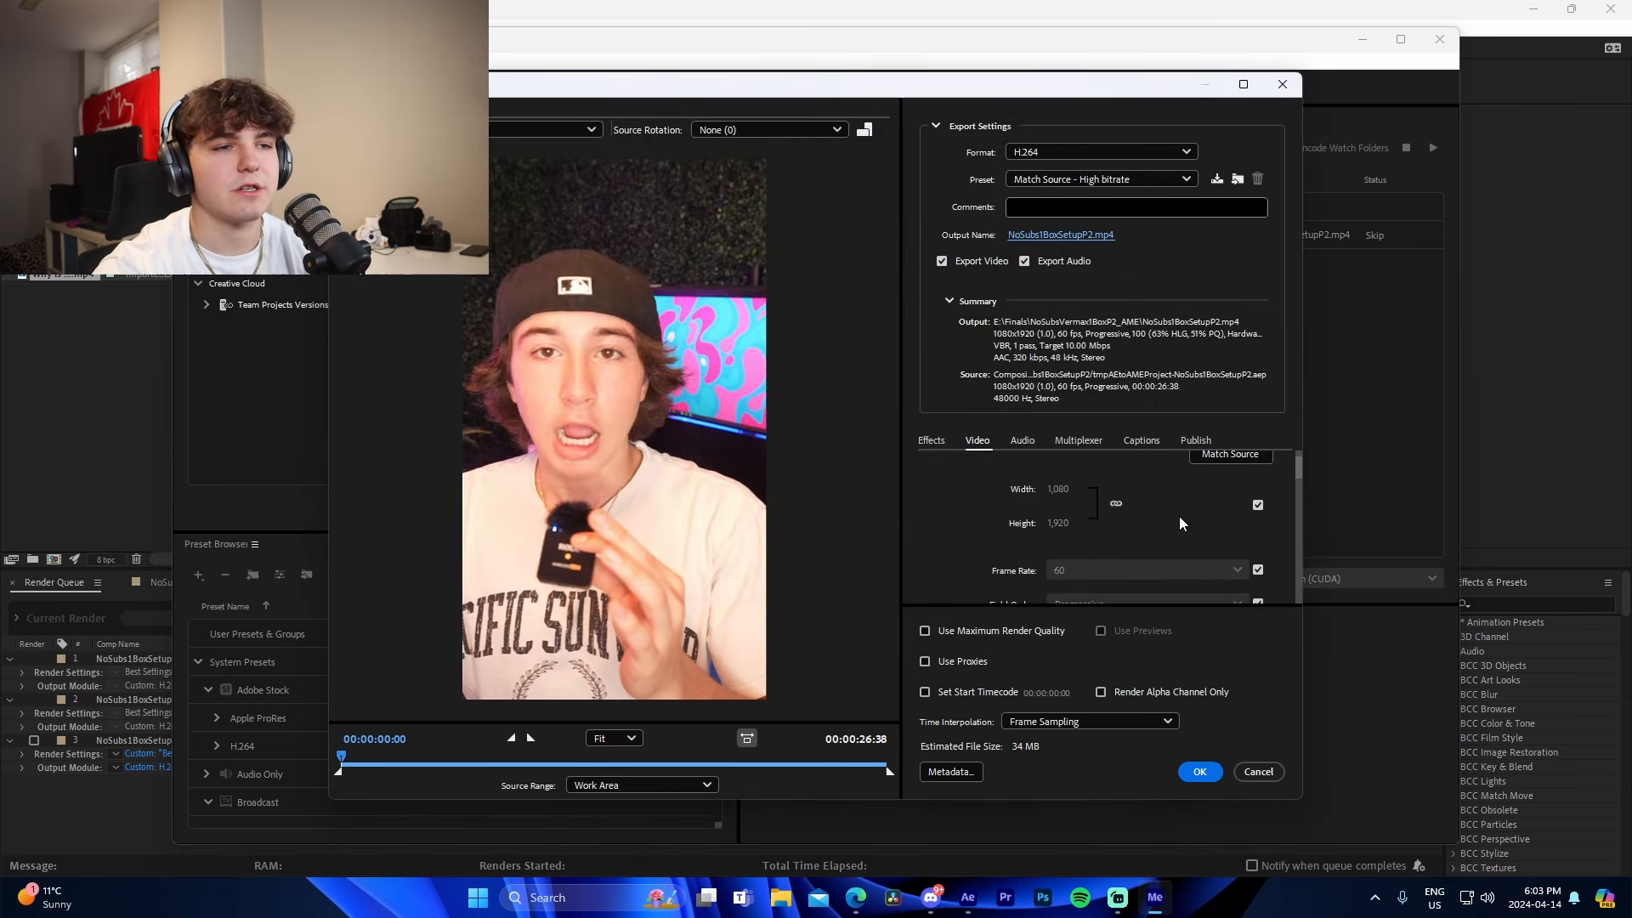
# Switch to CBR at 50 Mbps, start the queue, and minimize Media Encoder.
pyautogui.scroll(-3)
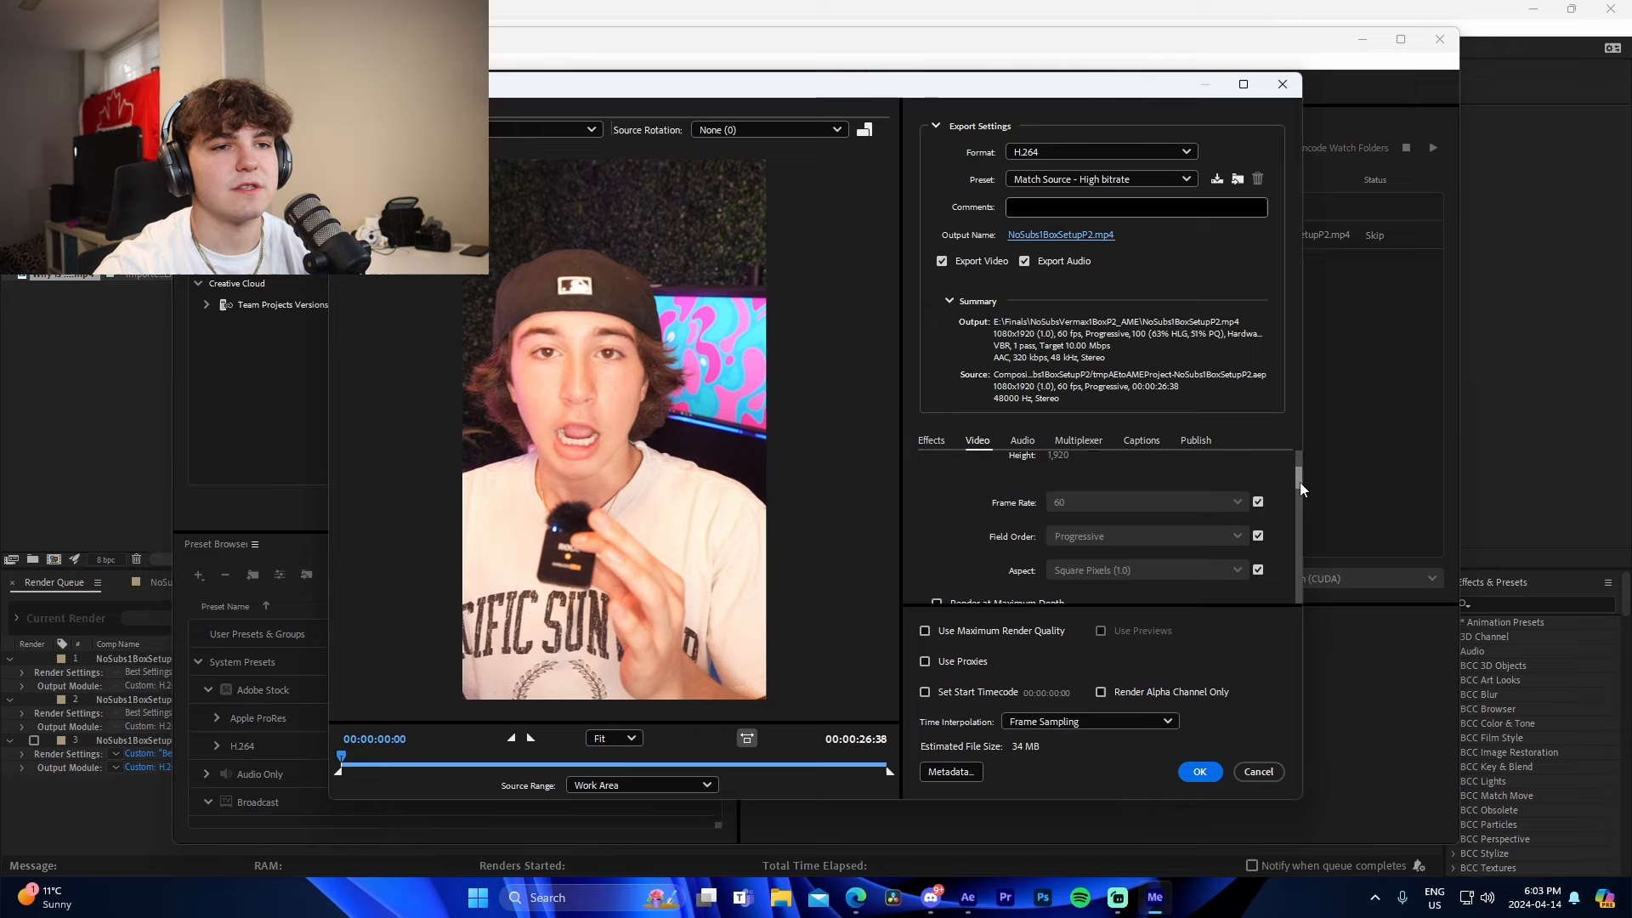
pyautogui.click(1155, 473)
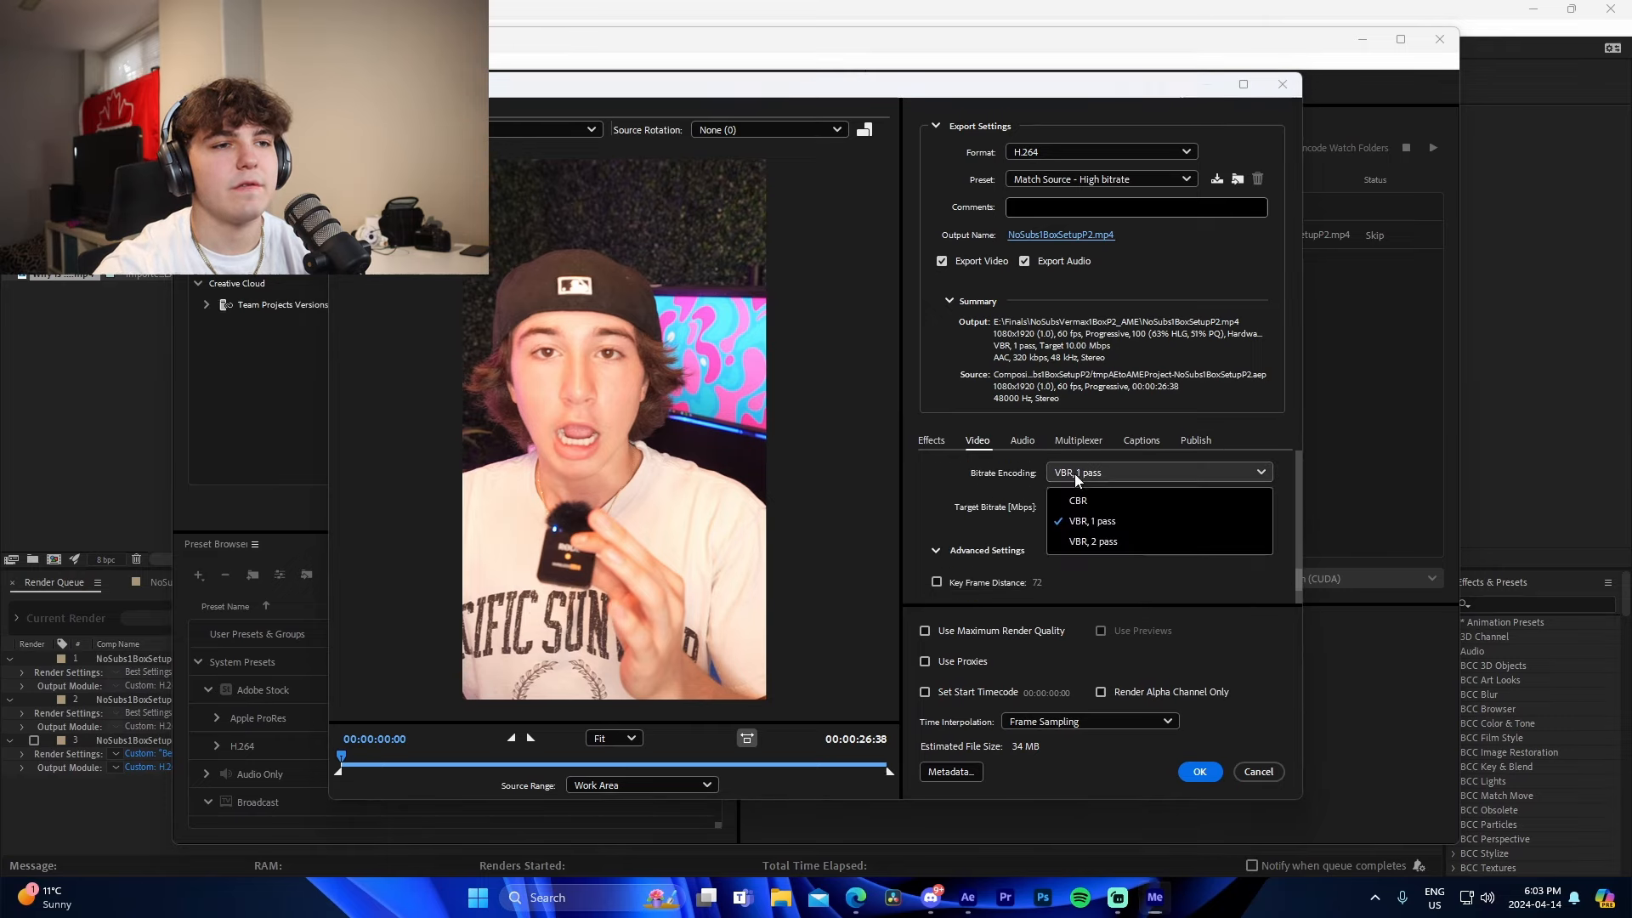
pyautogui.click(1077, 500)
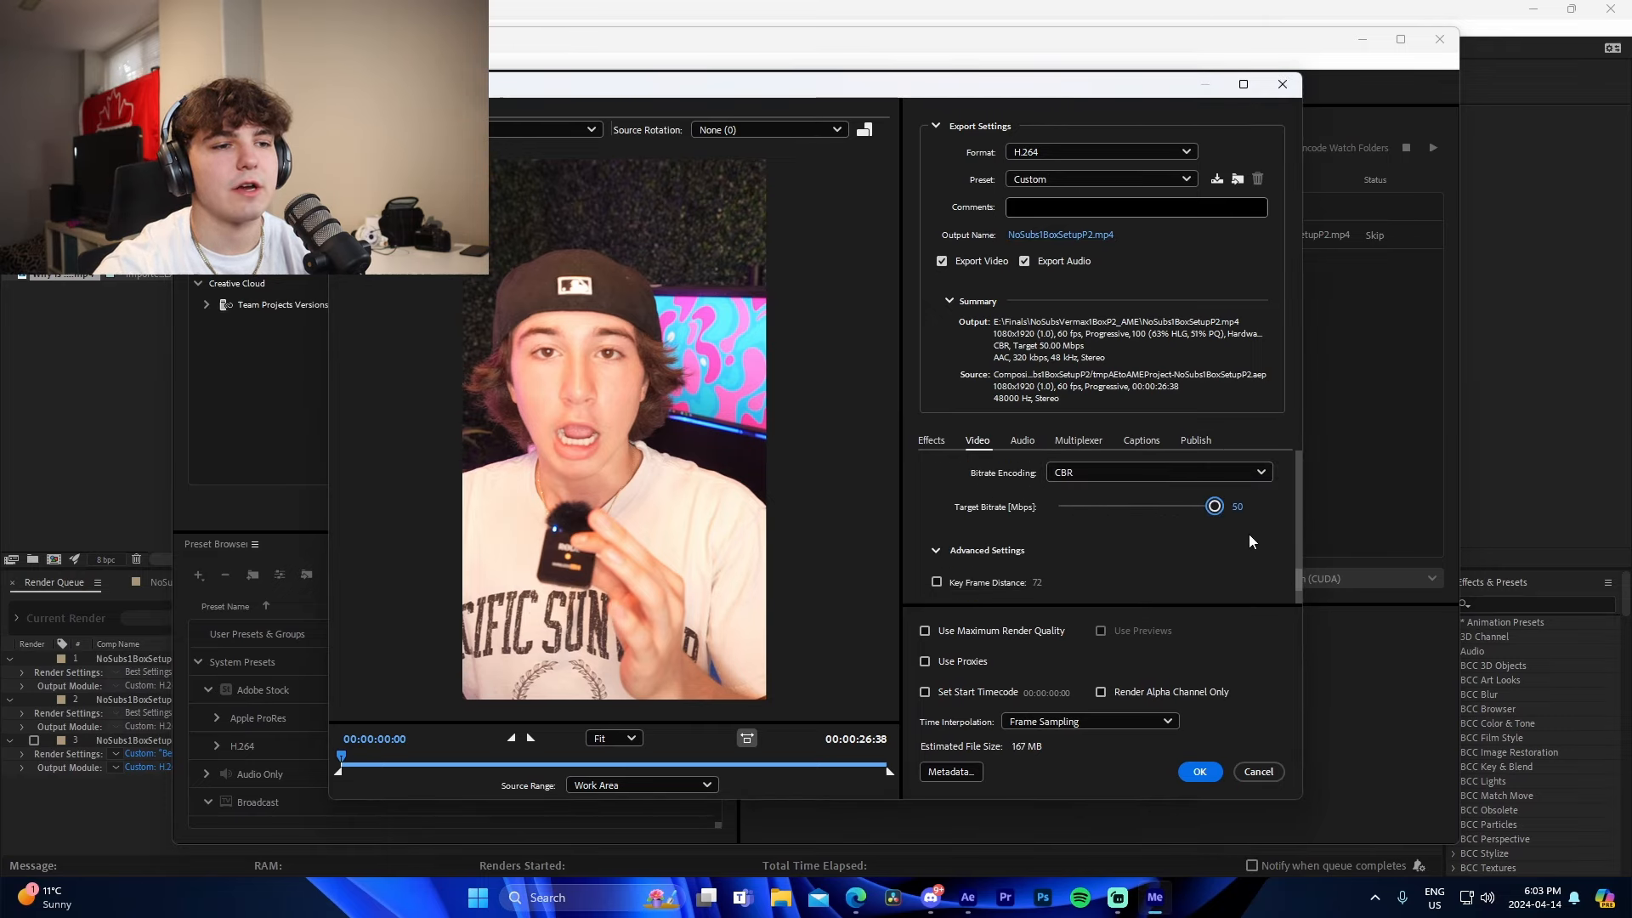
pyautogui.click(1199, 771)
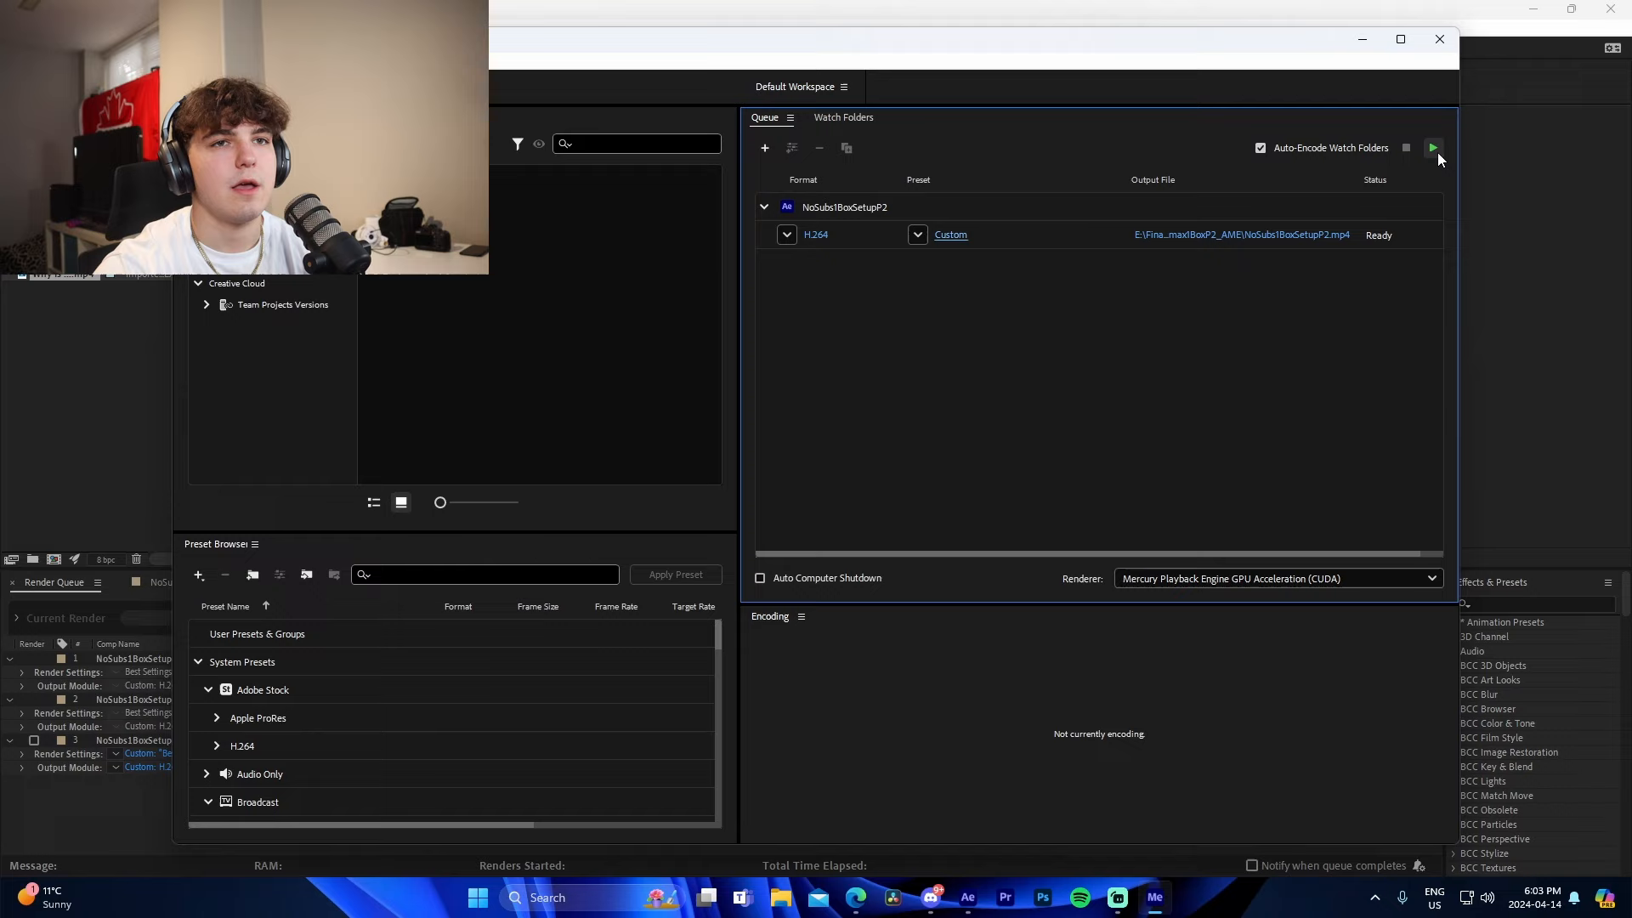
pyautogui.click(1433, 148)
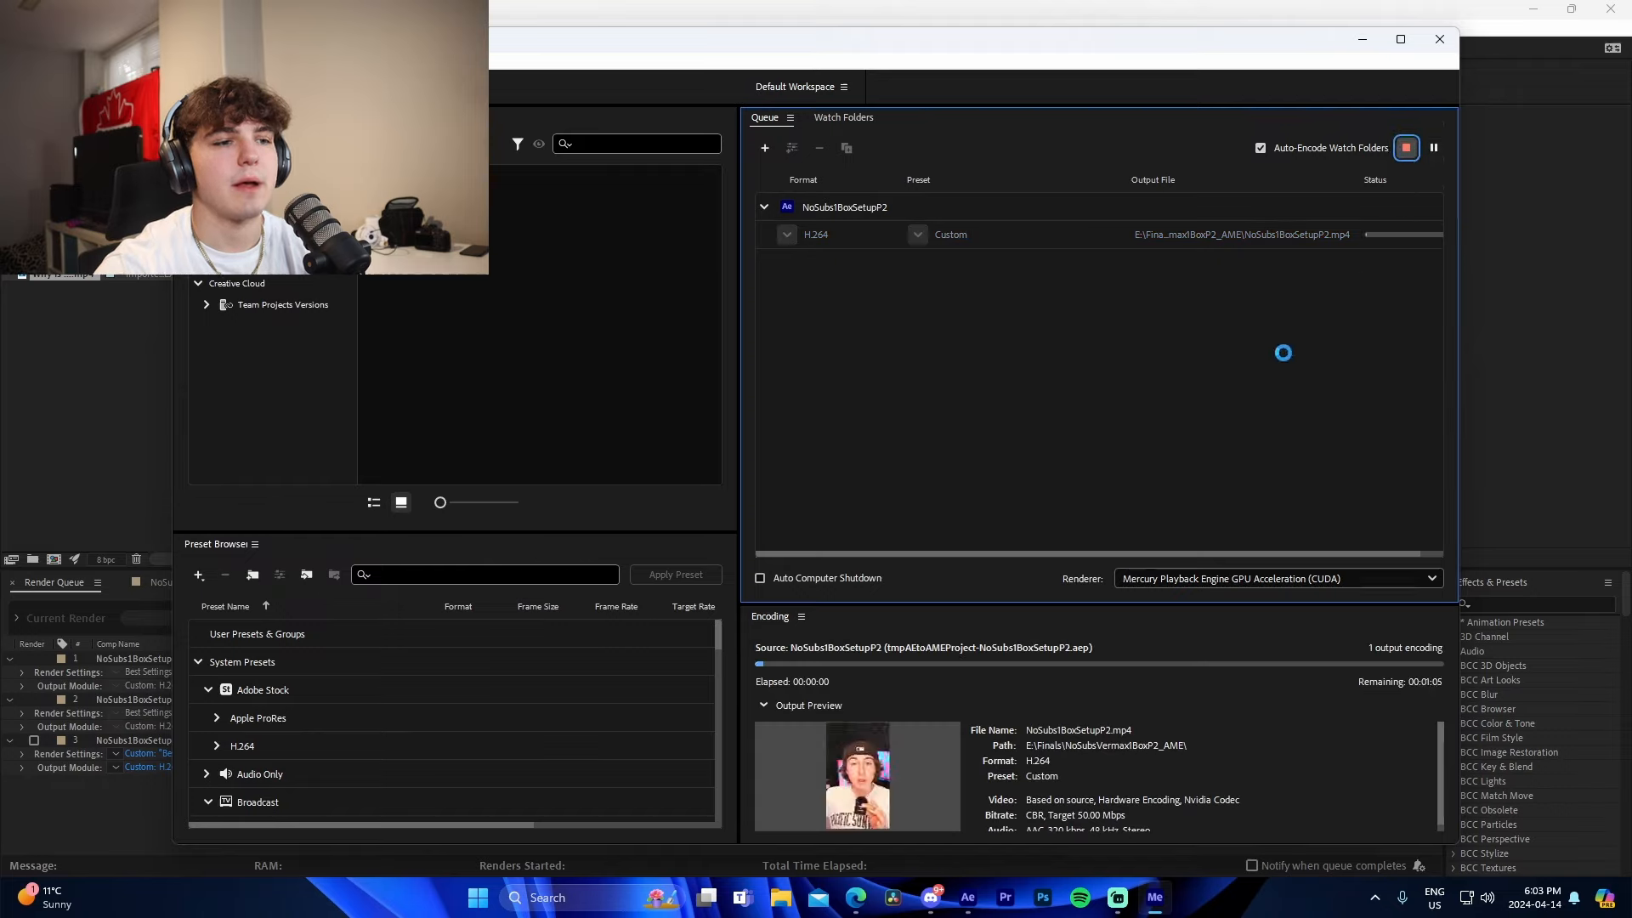
pyautogui.click(1406, 147)
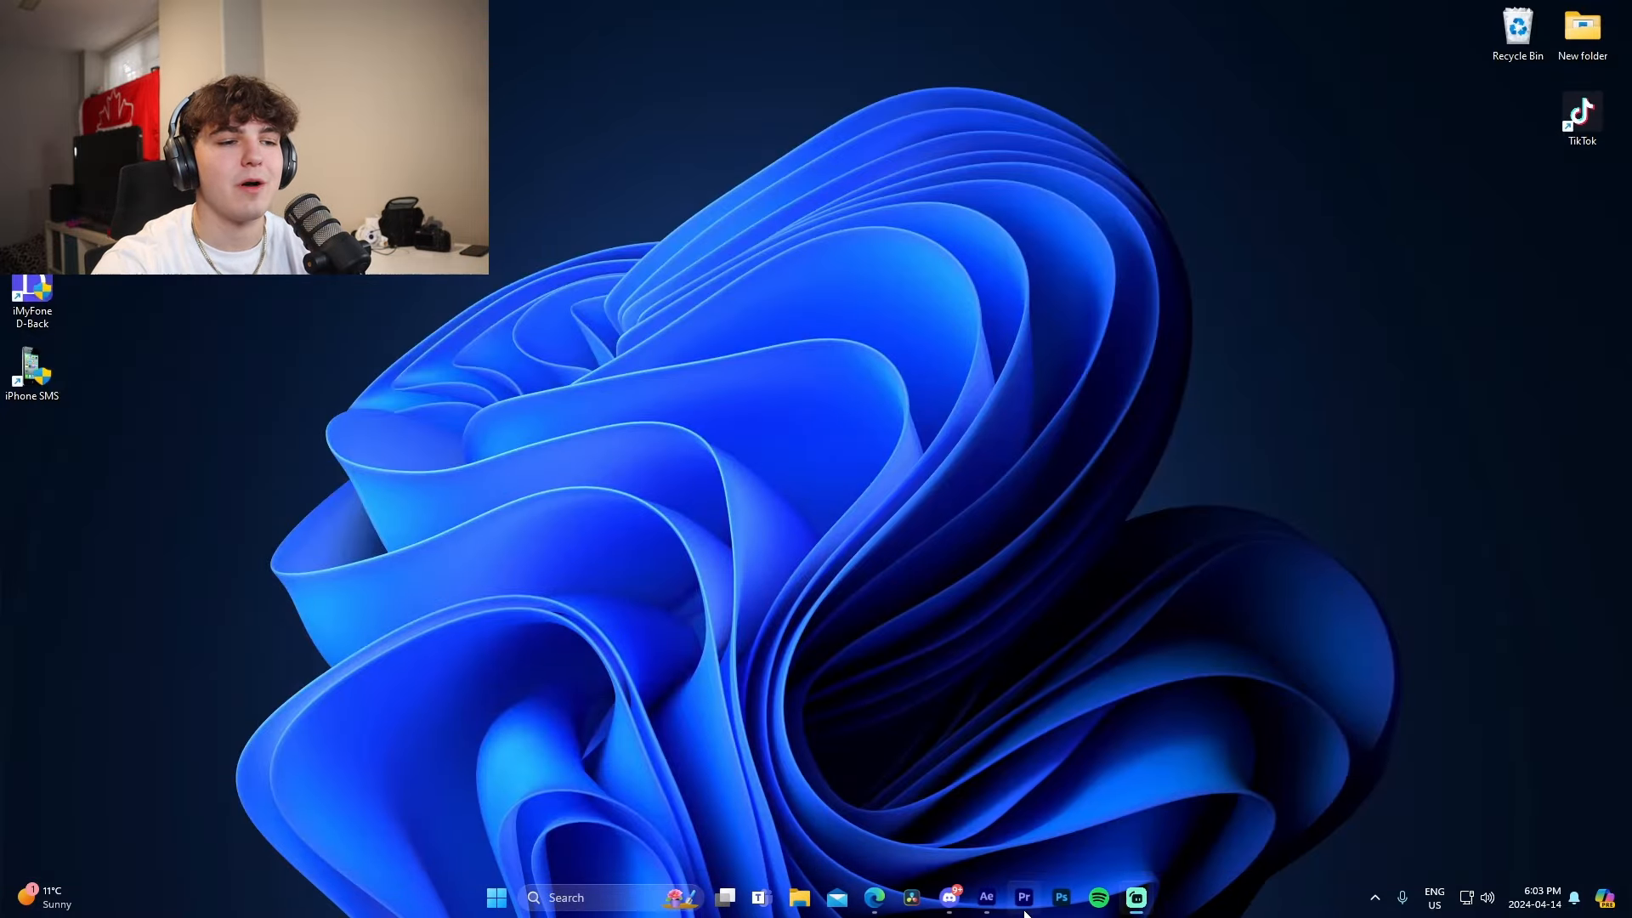
# Bring up Premiere Pro and open IntroTiktokSubtitles from the Recent list.
pyautogui.click(1023, 898)
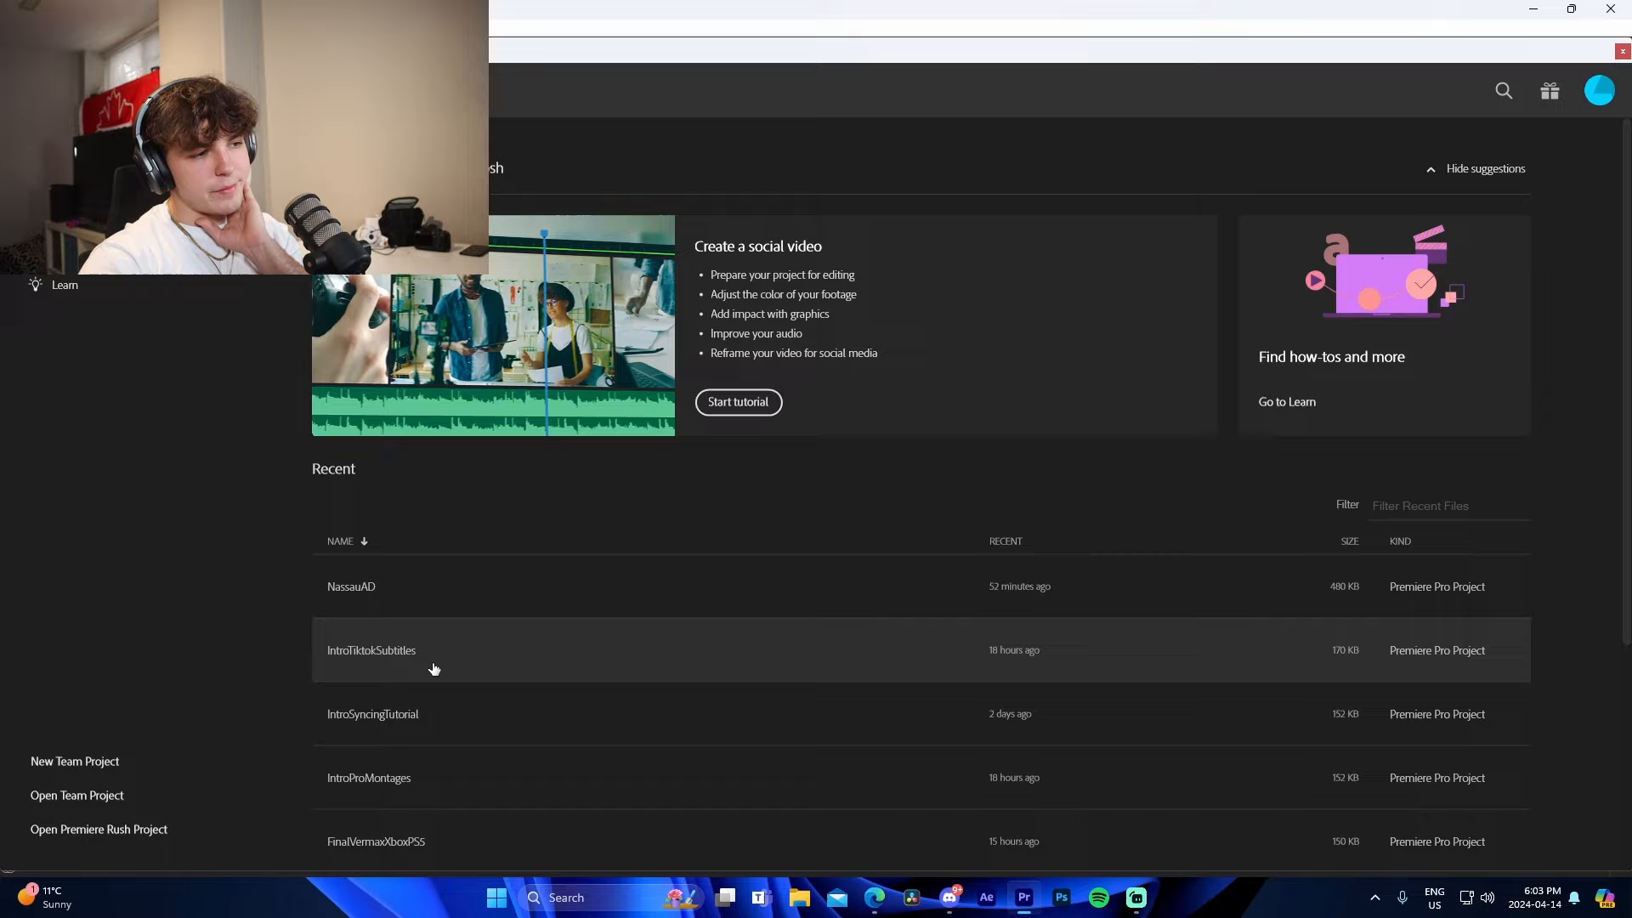
pyautogui.doubleClick(371, 649)
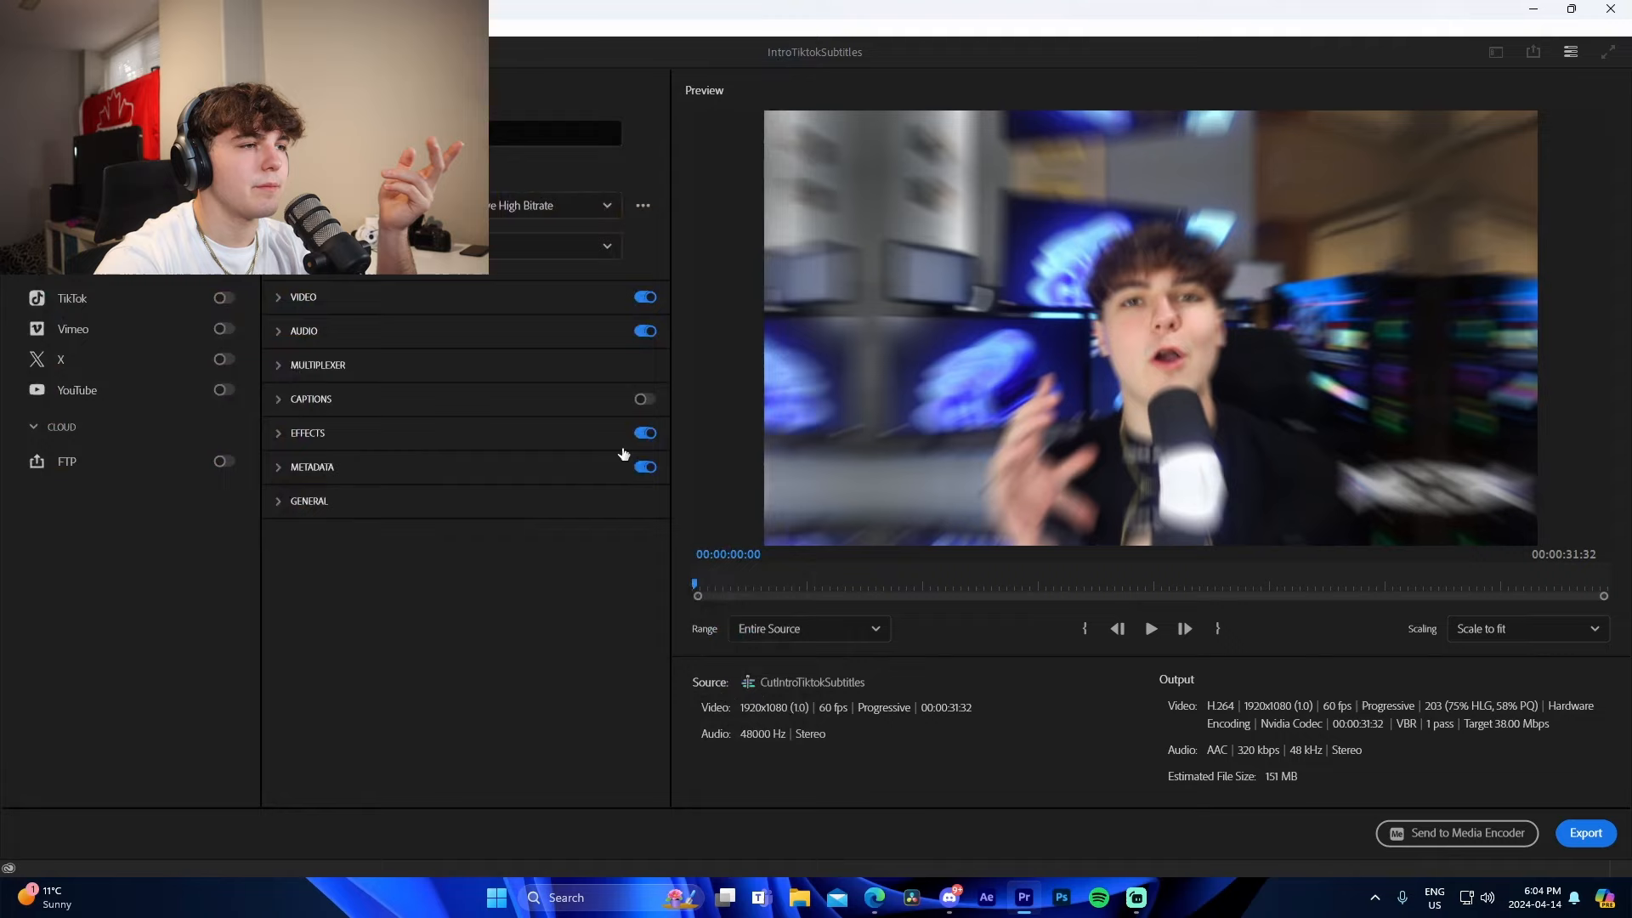
# Enable Use Maximum Render Quality and switch video Bitrate Encoding to CBR at 50 Mbps.
pyautogui.click(303, 297)
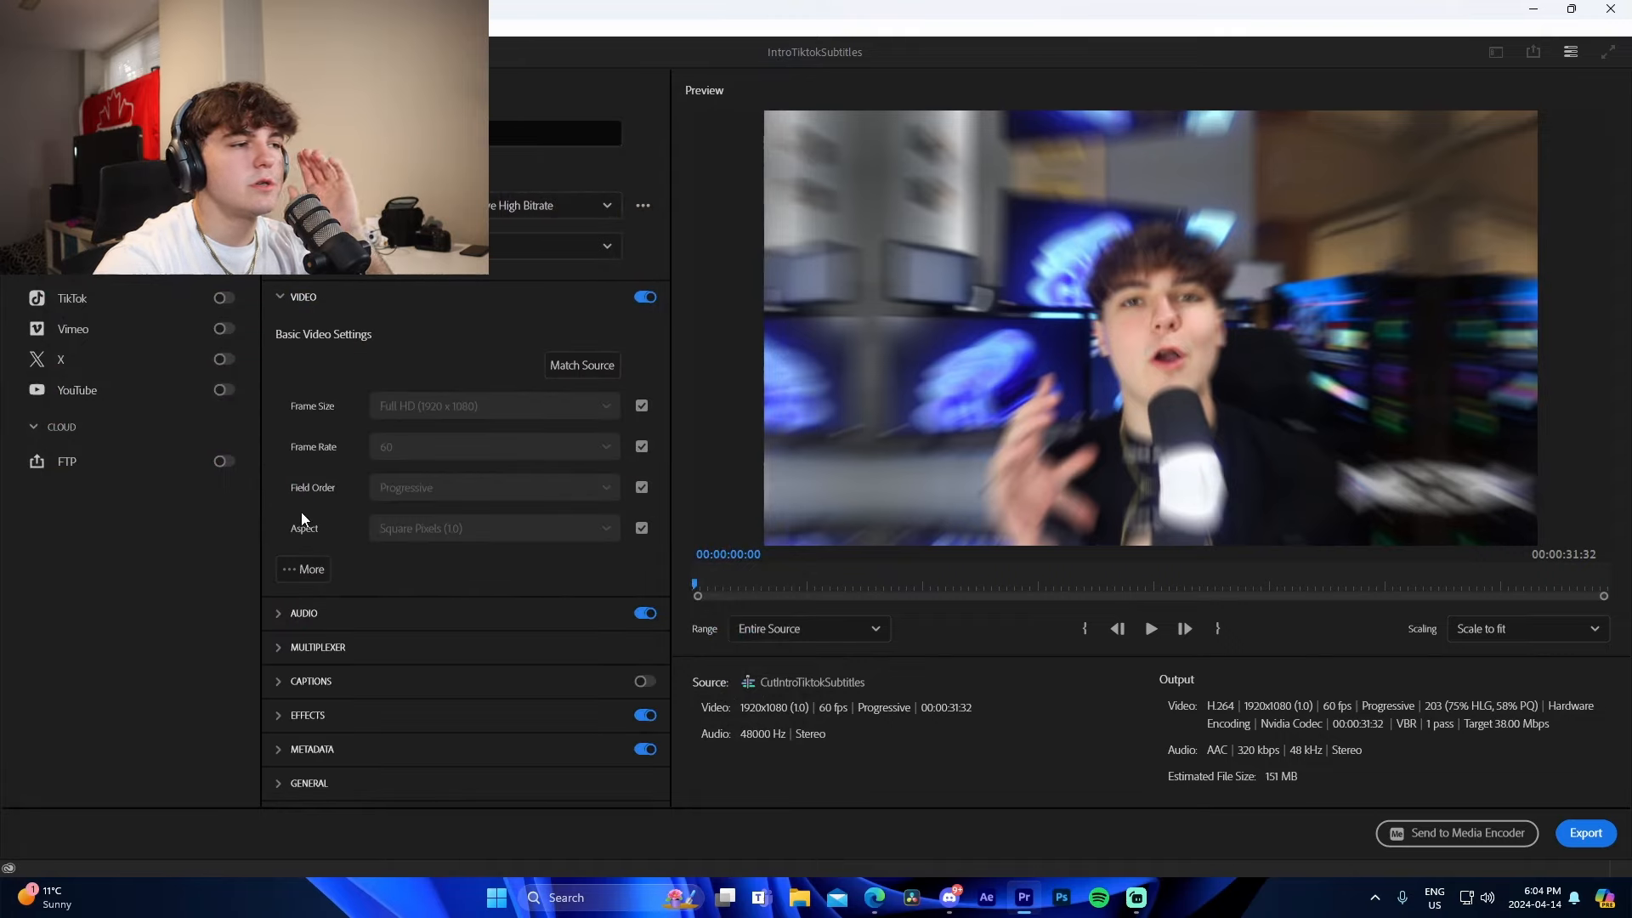
pyautogui.moveTo(581, 371)
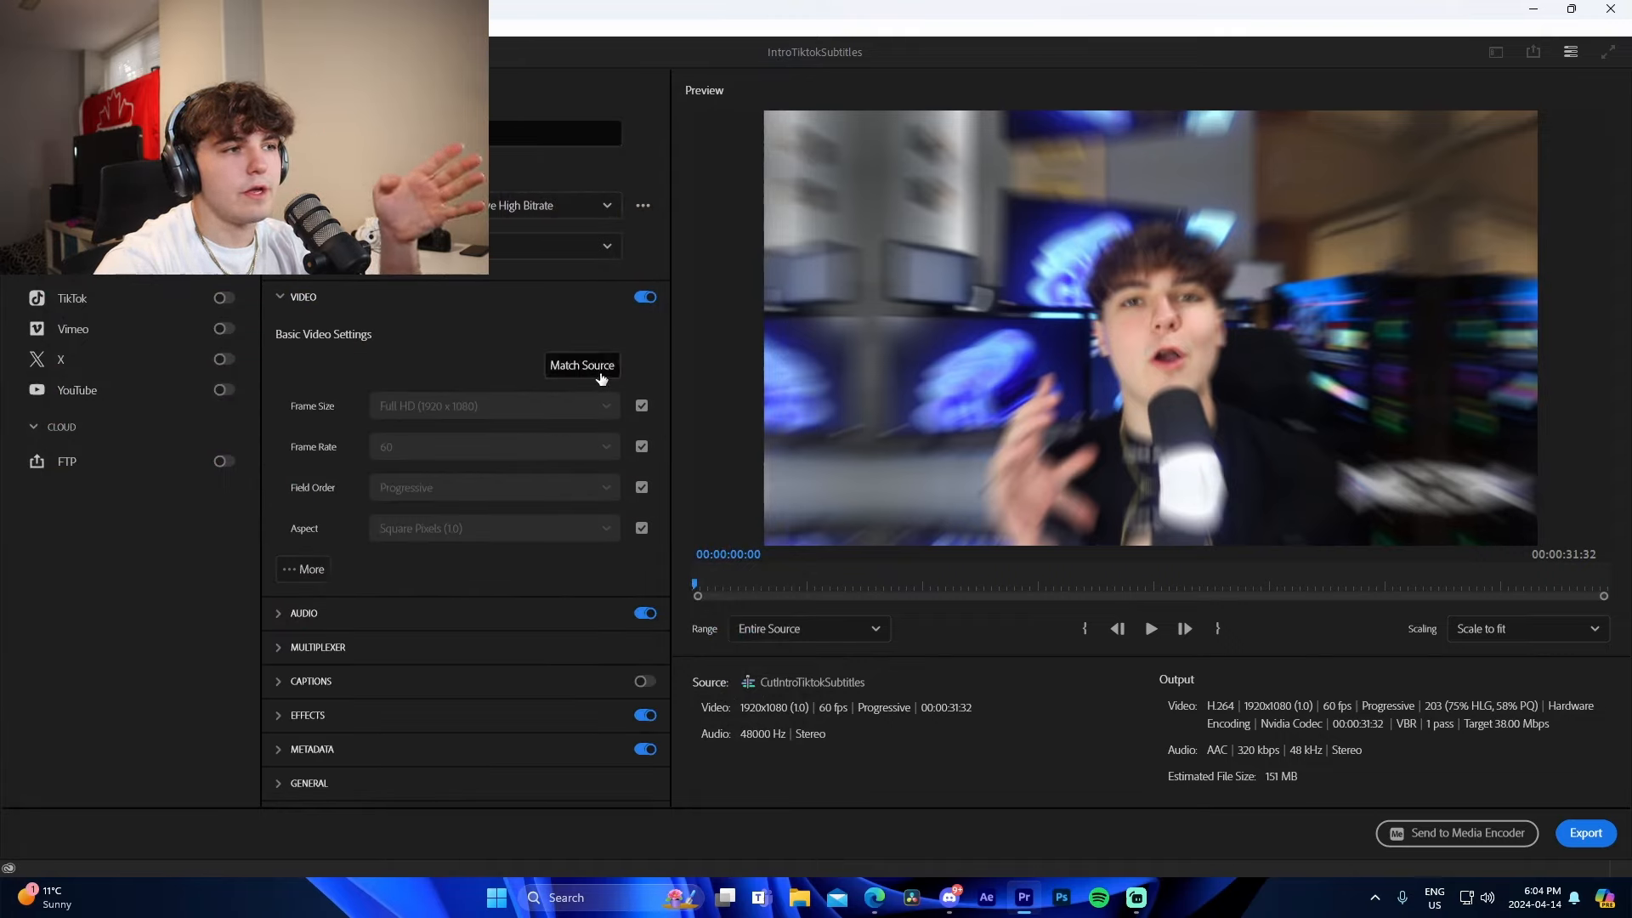
pyautogui.scroll(-3)
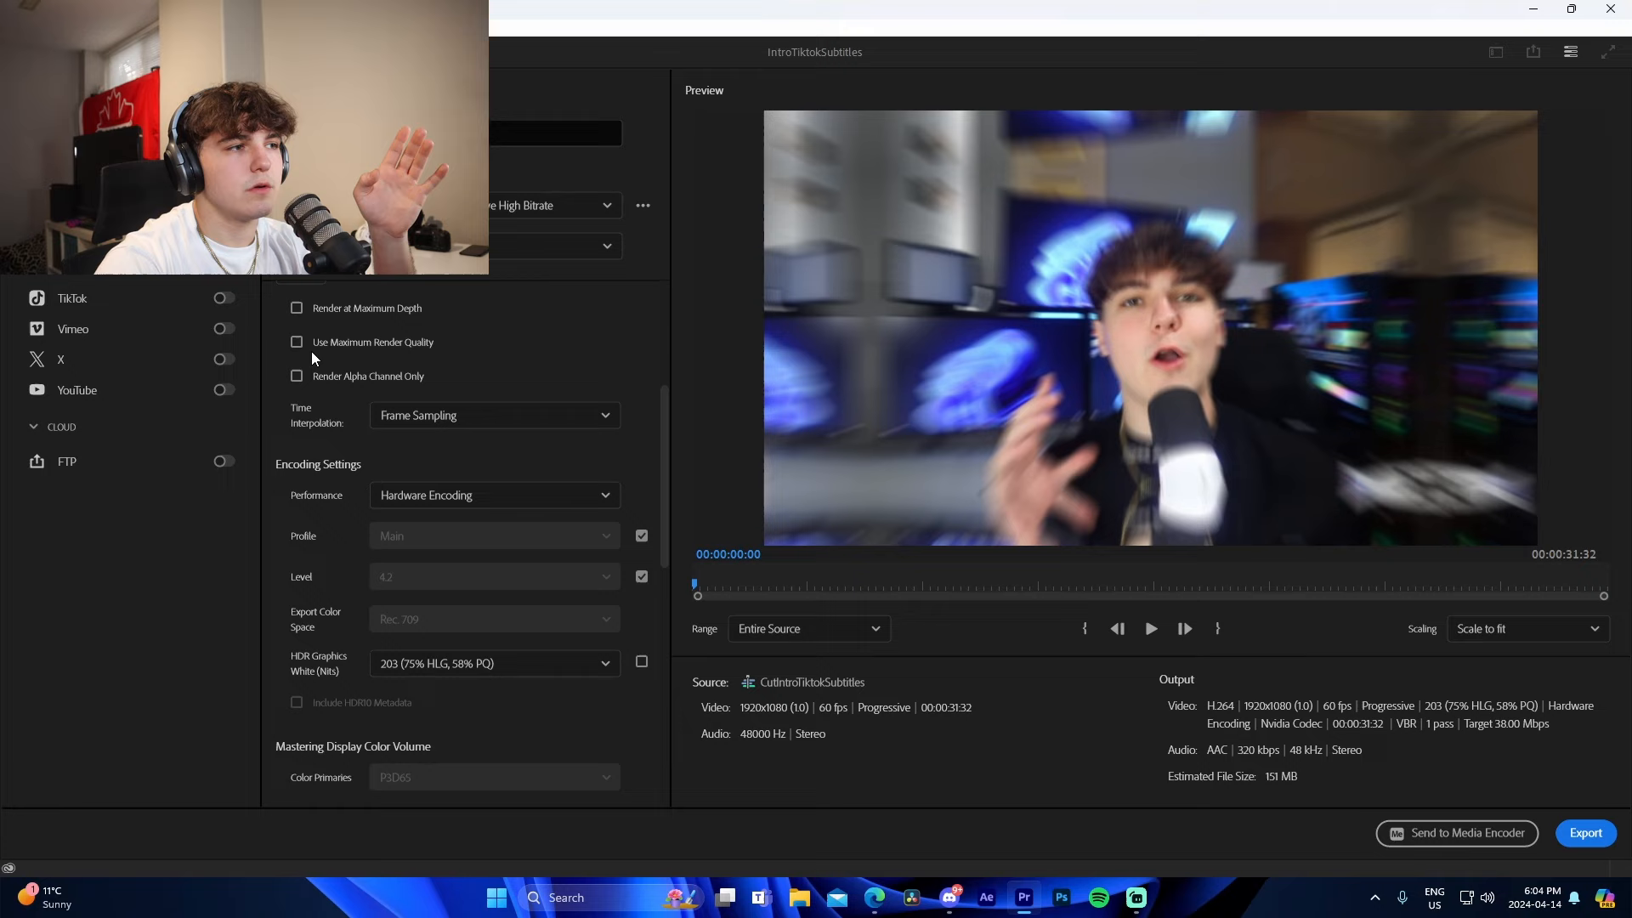
pyautogui.click(297, 342)
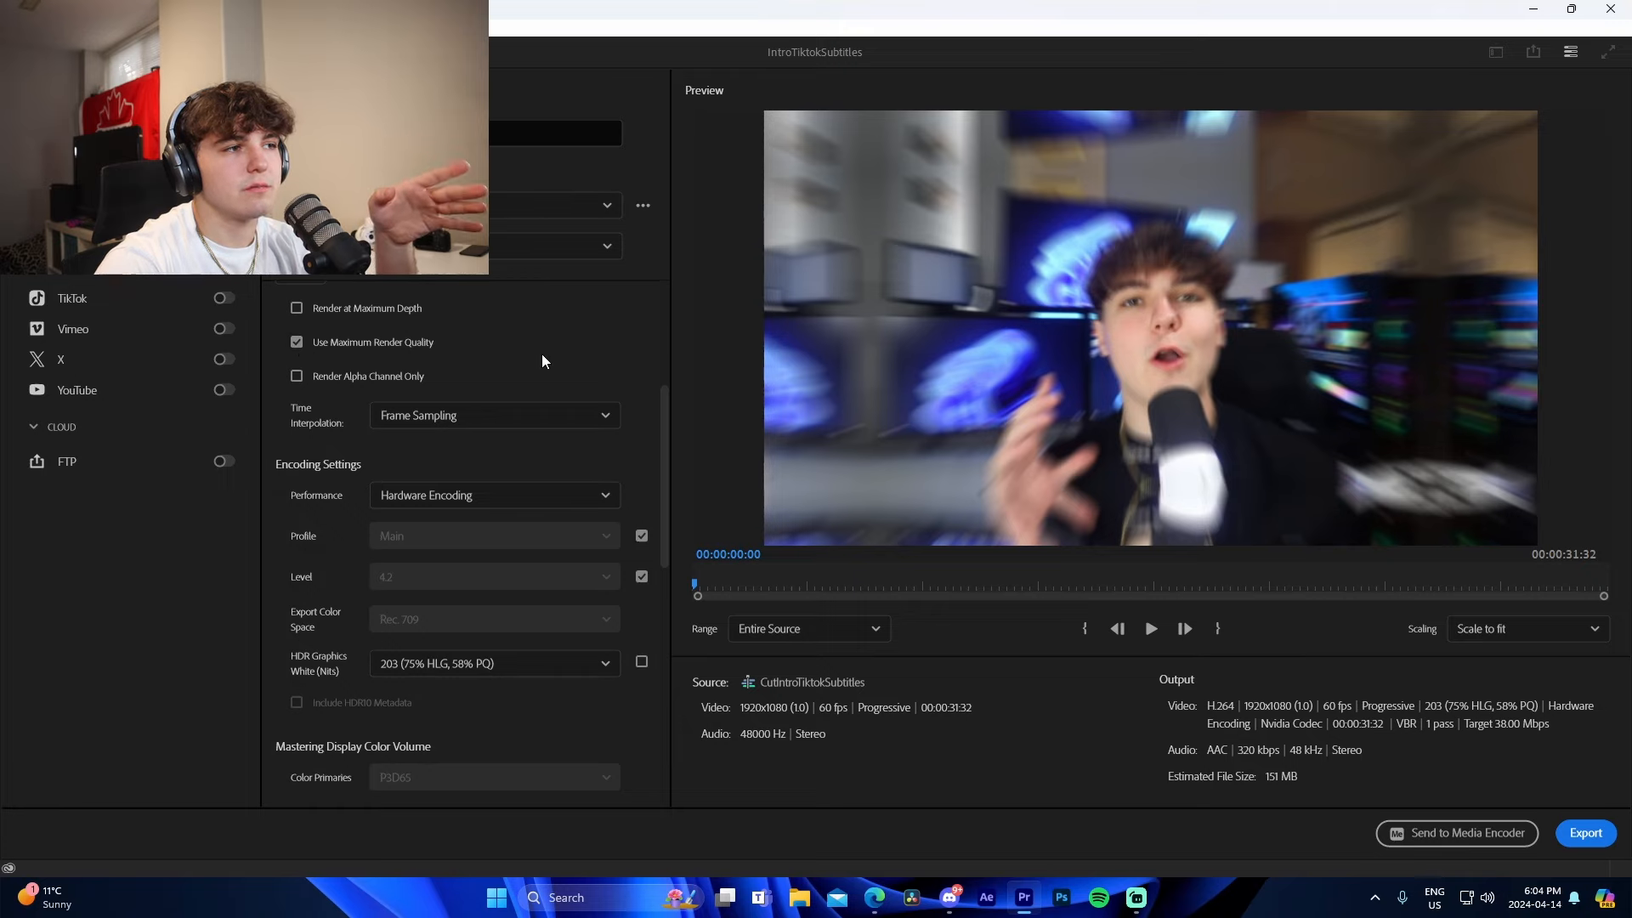
pyautogui.click(493, 734)
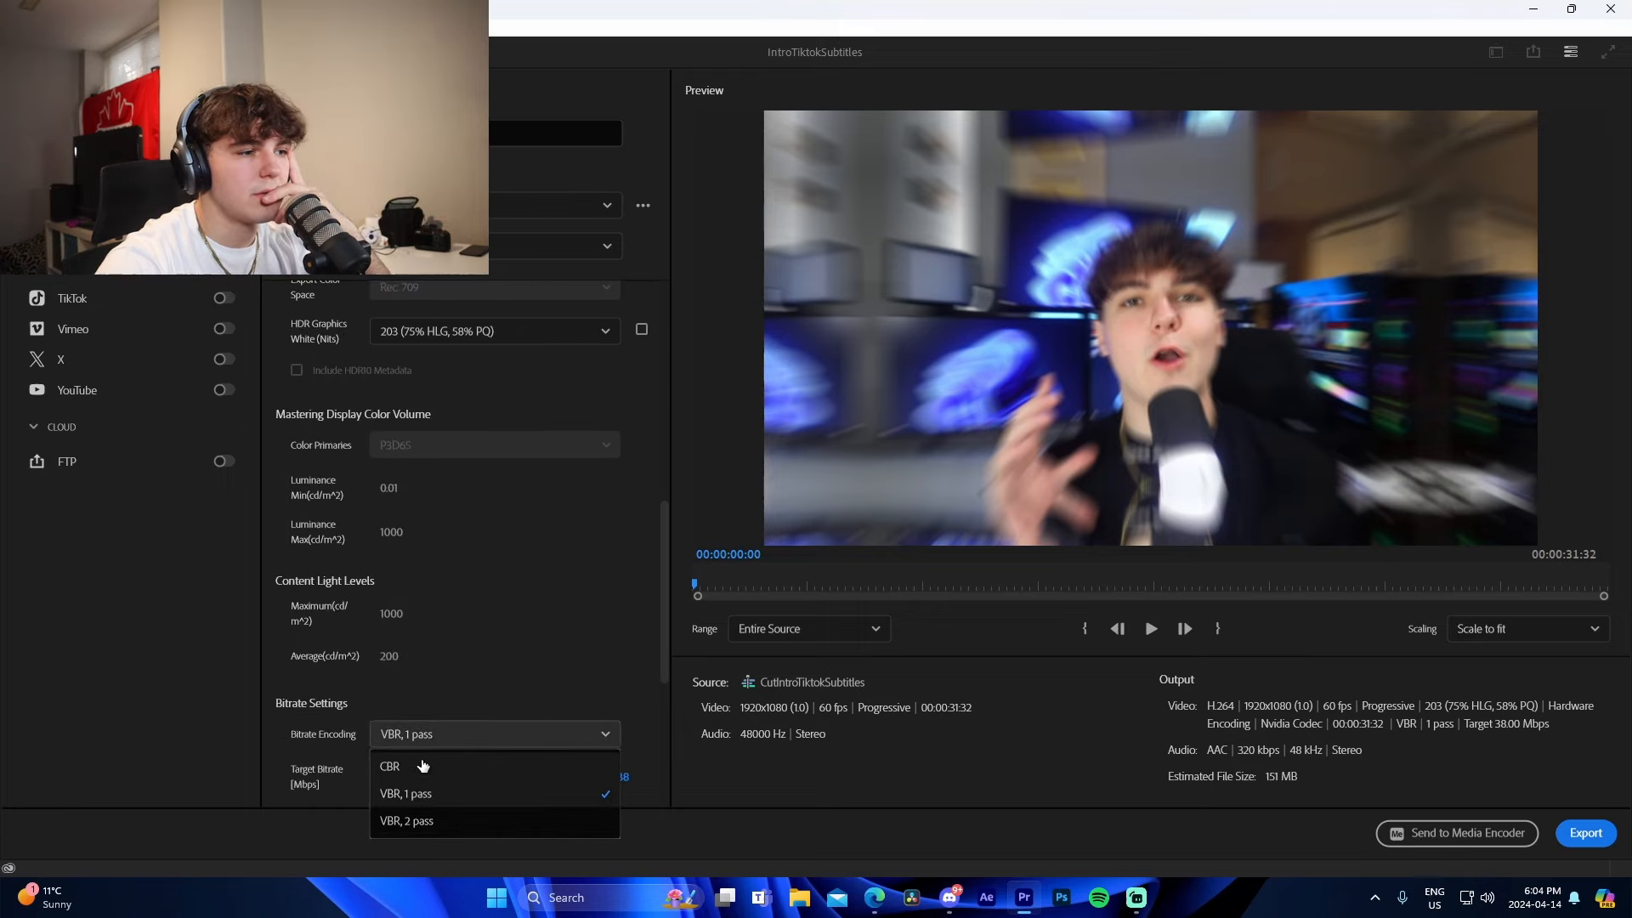
pyautogui.click(389, 766)
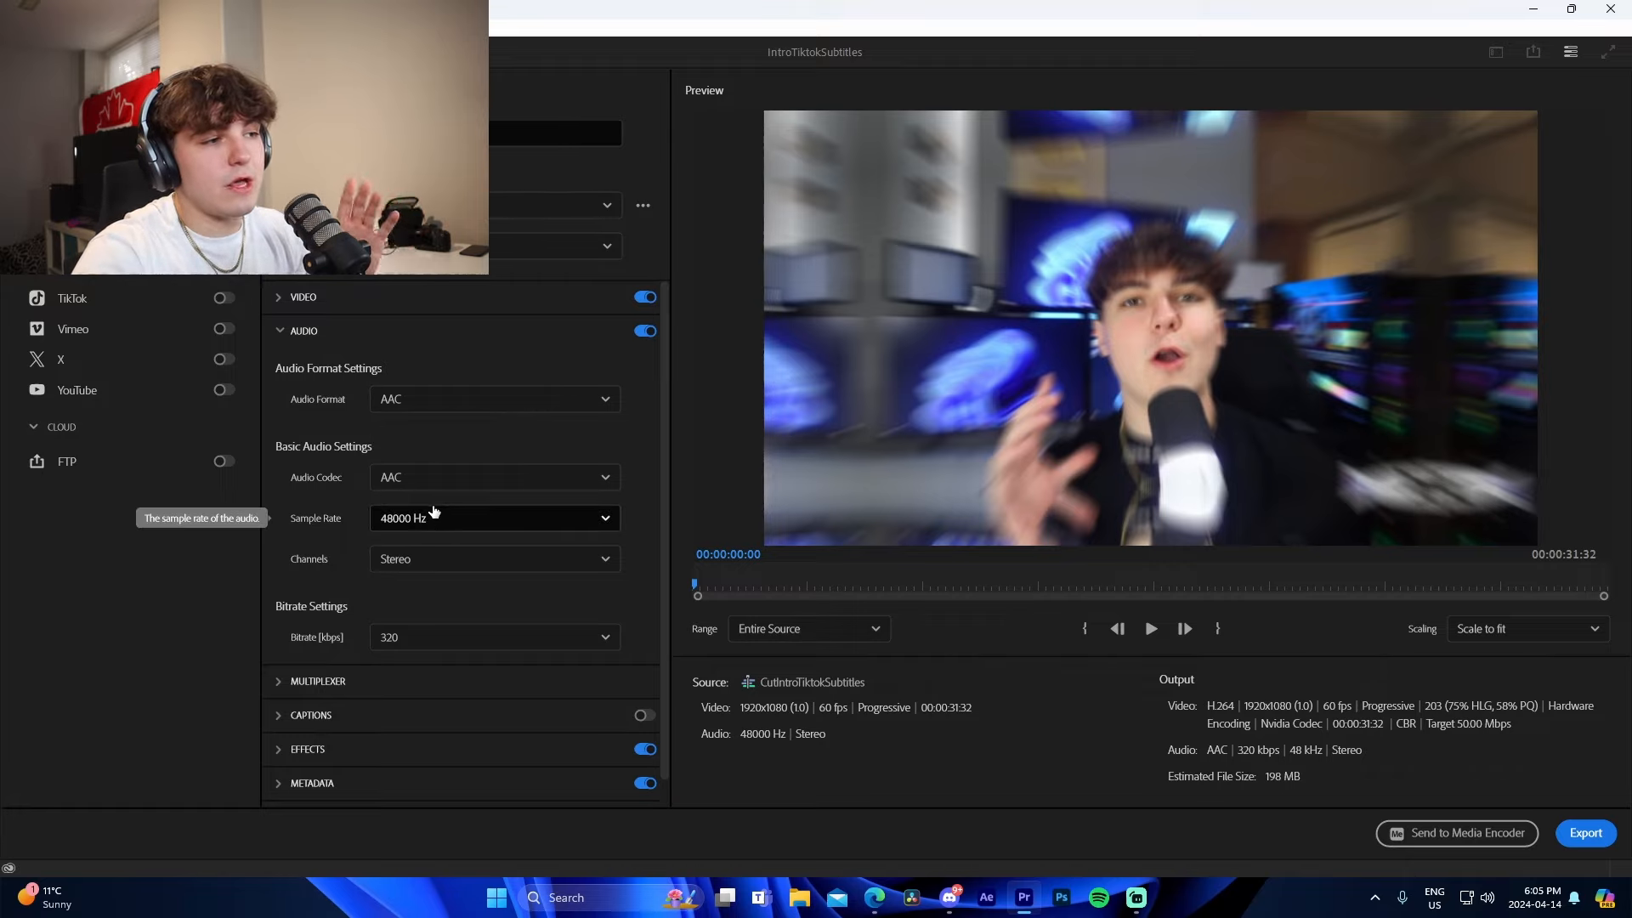
# Keep the audio sample rate at 48000 Hz and set the audio bitrate to 512 kbps.
pyautogui.click(493, 517)
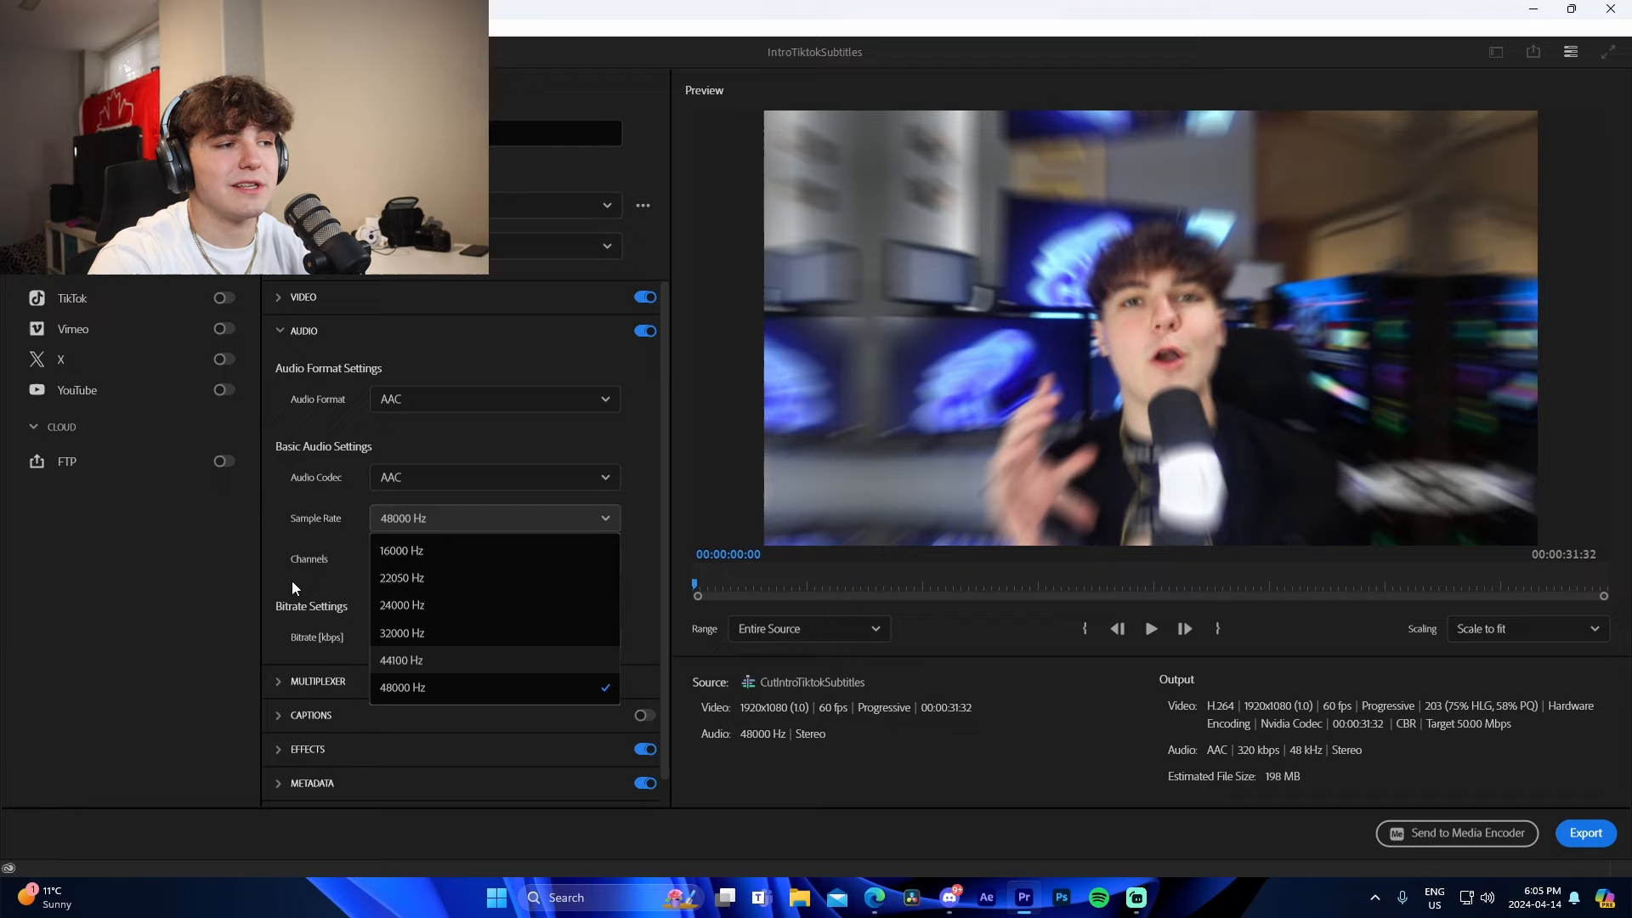
pyautogui.click(492, 635)
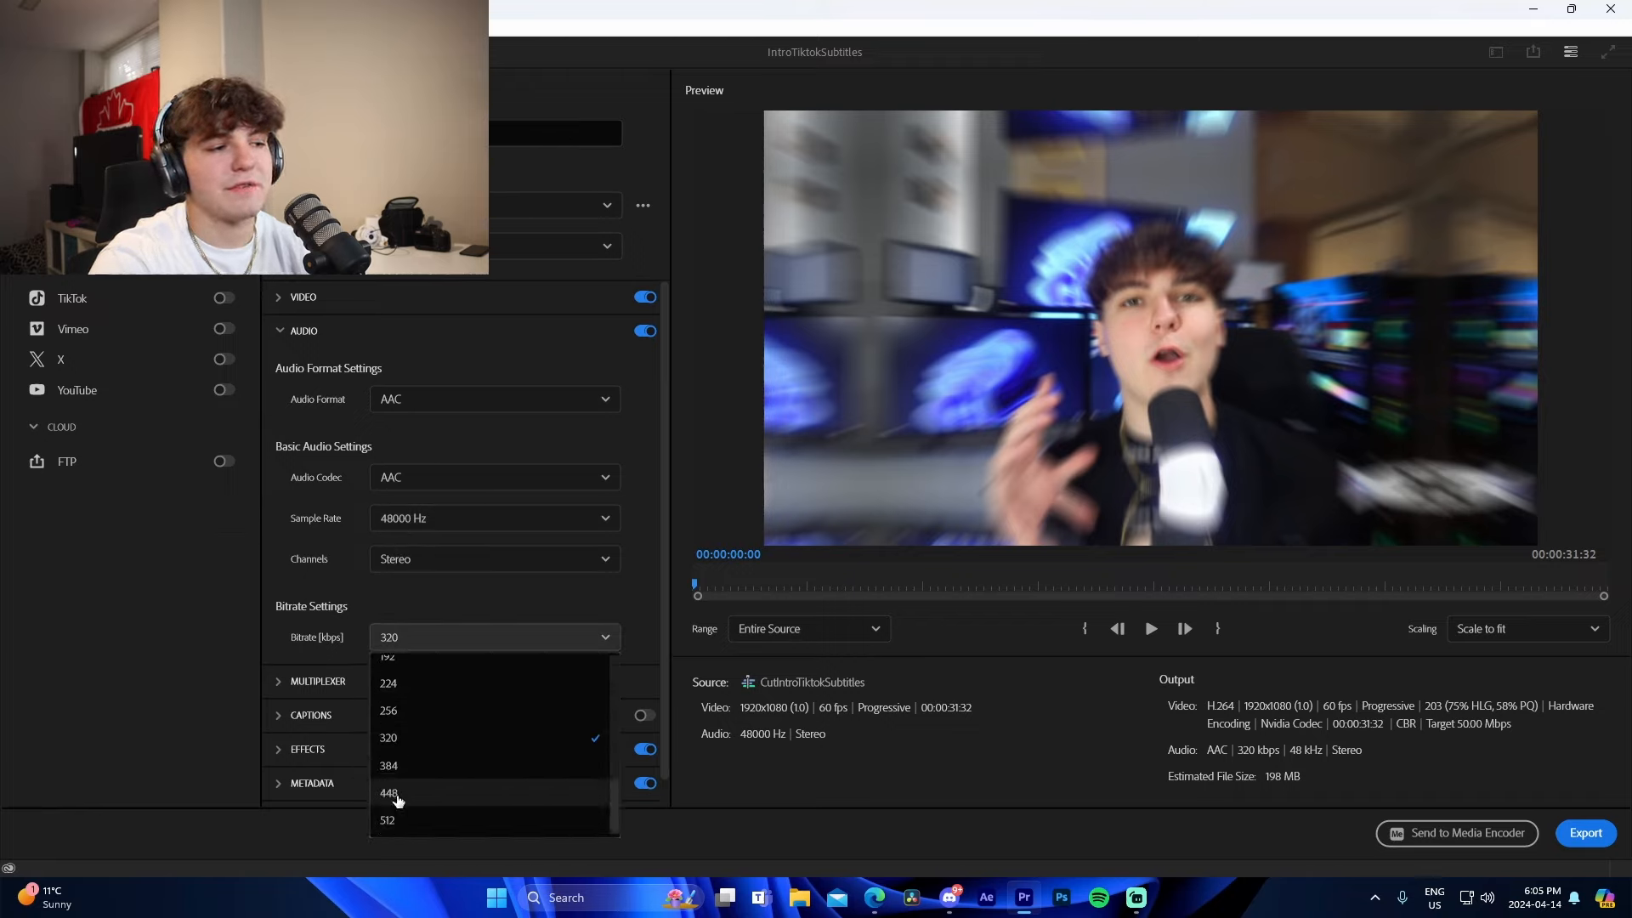
pyautogui.click(388, 655)
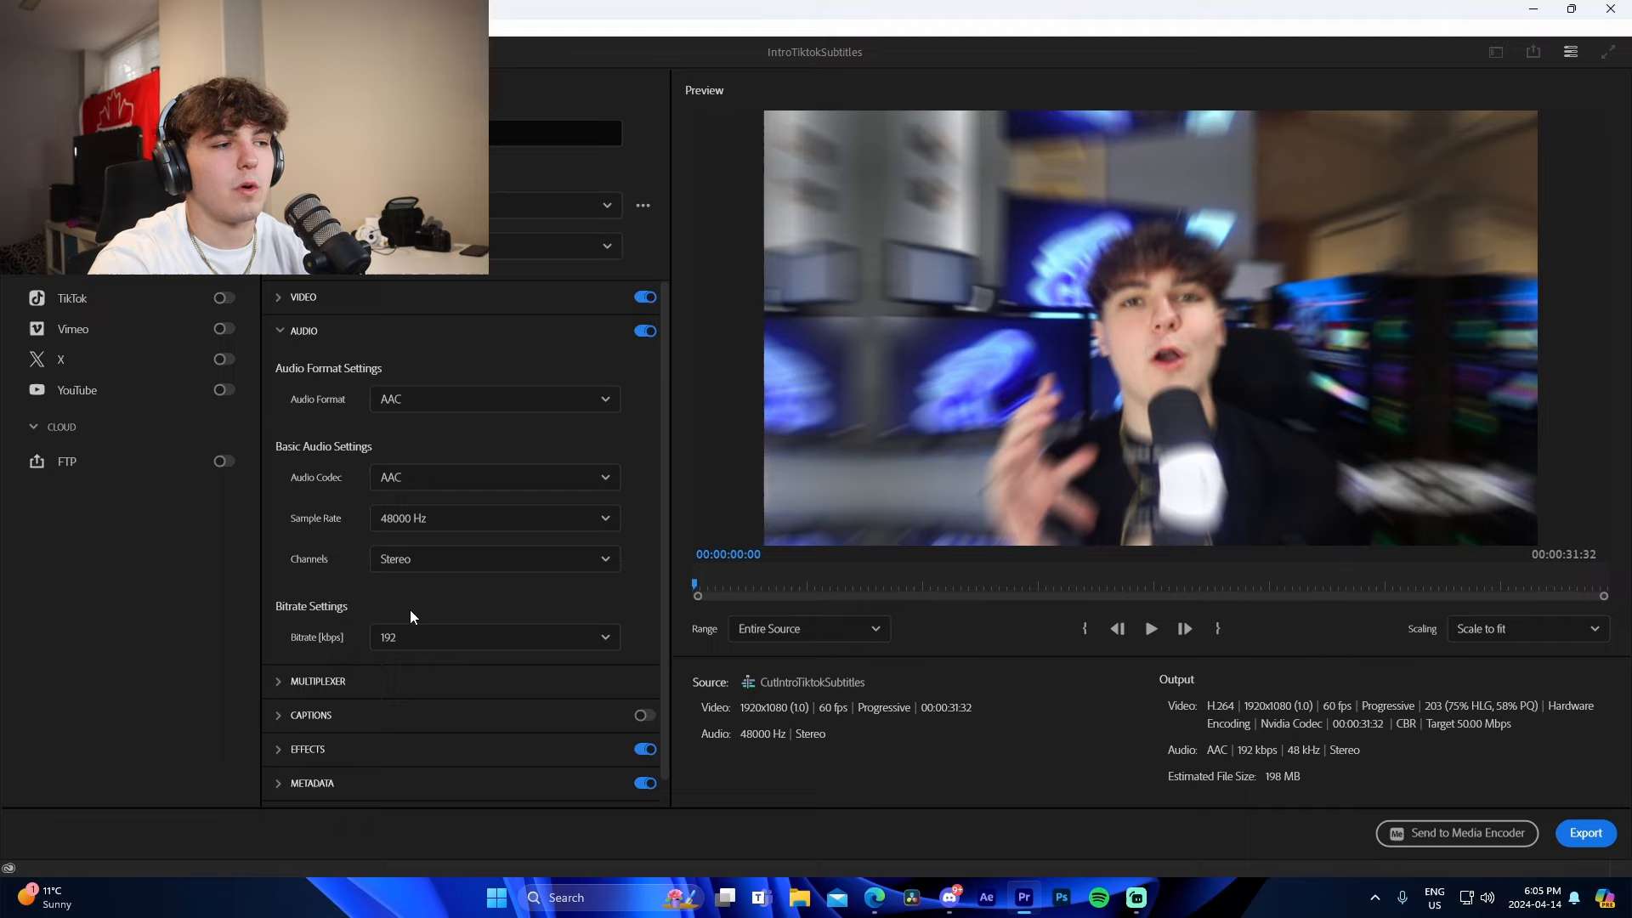
pyautogui.moveTo(307, 559)
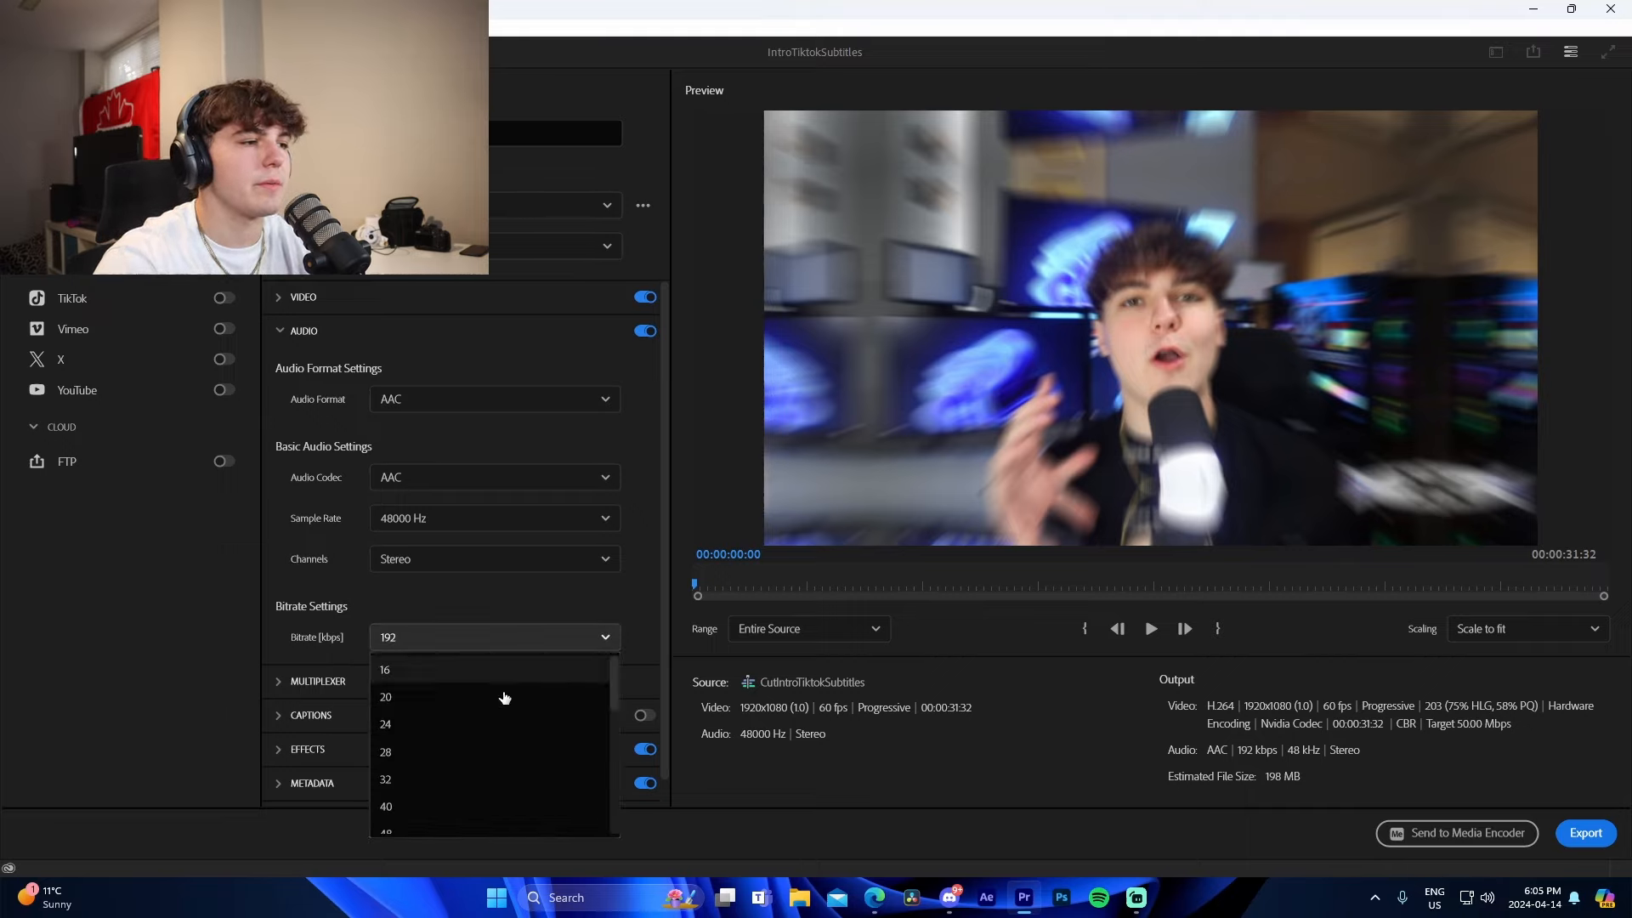
pyautogui.scroll(-3)
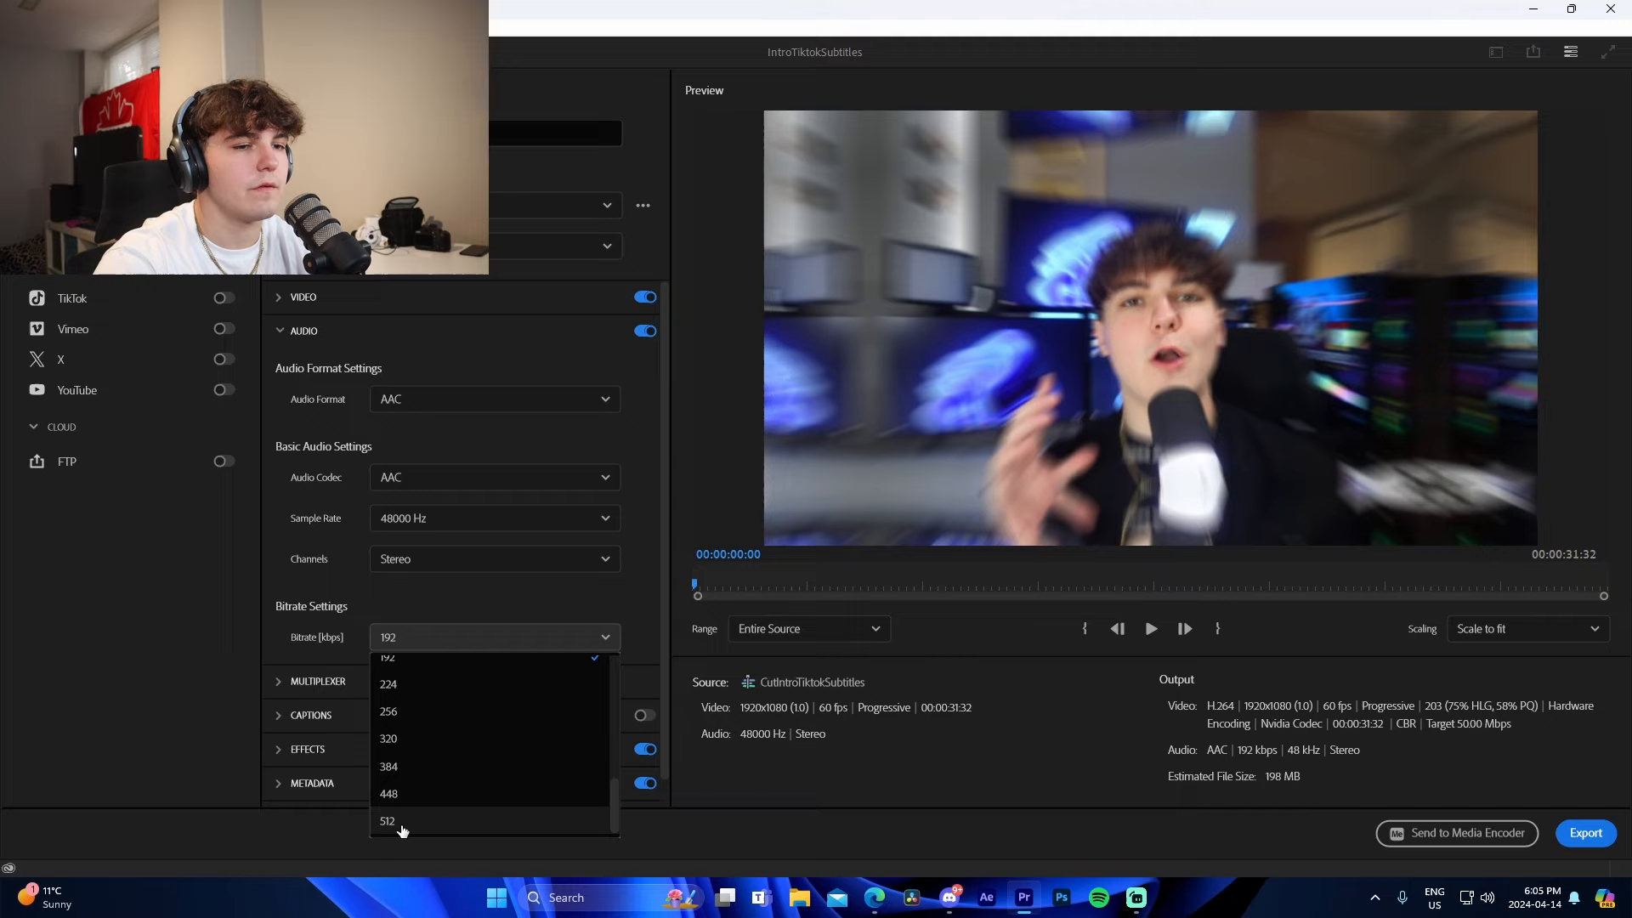
pyautogui.click(387, 820)
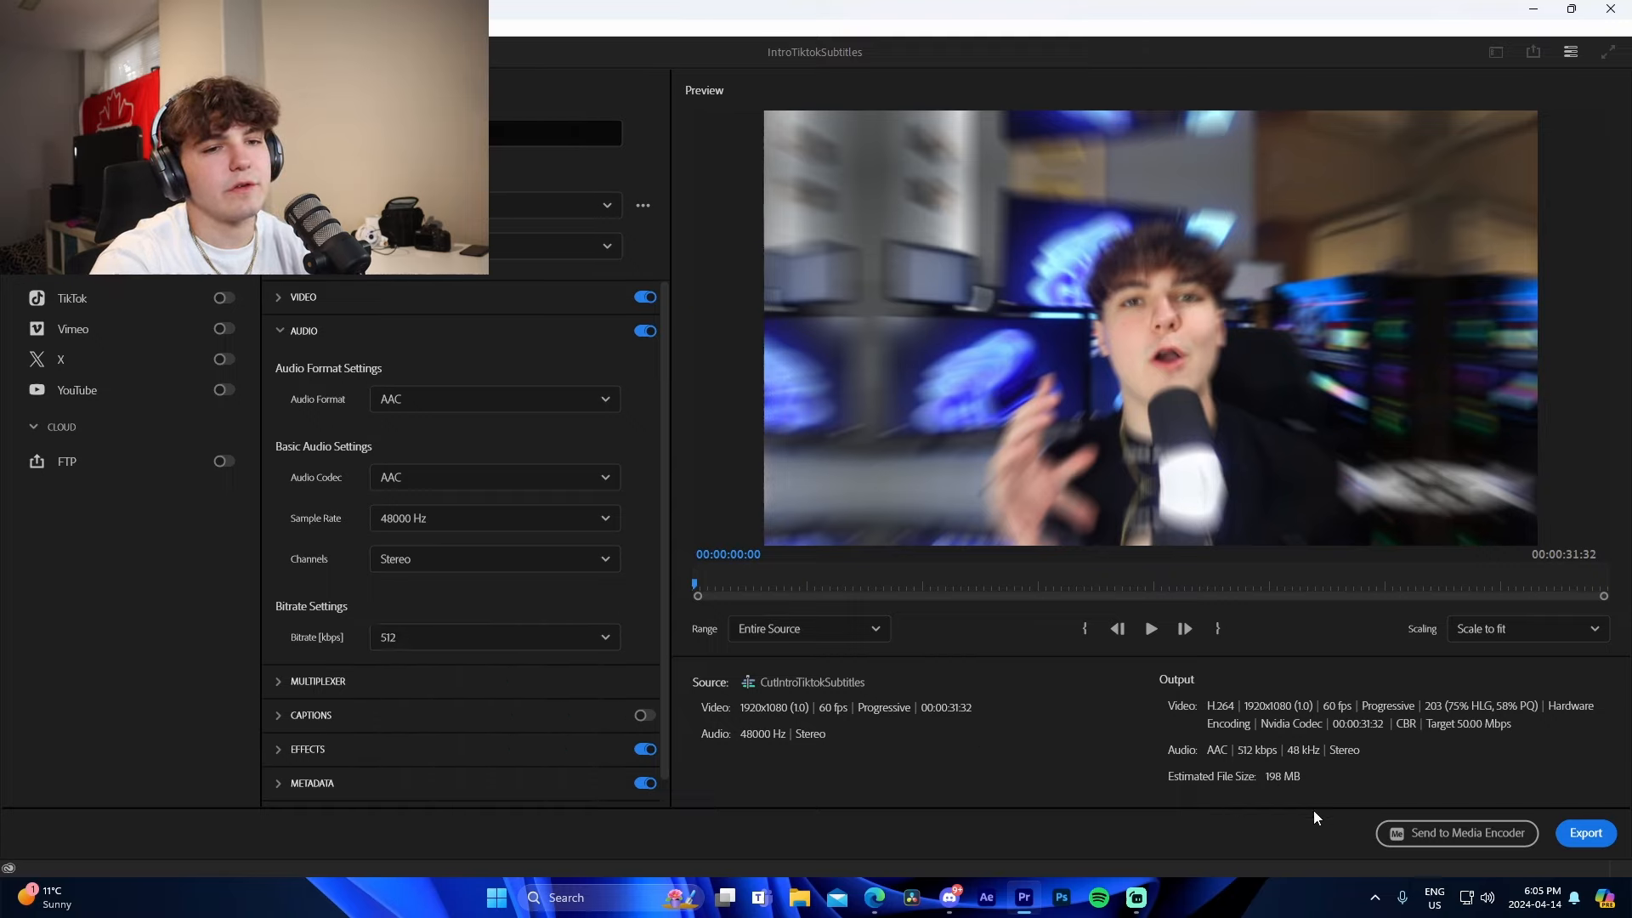
pyautogui.moveTo(1456, 833)
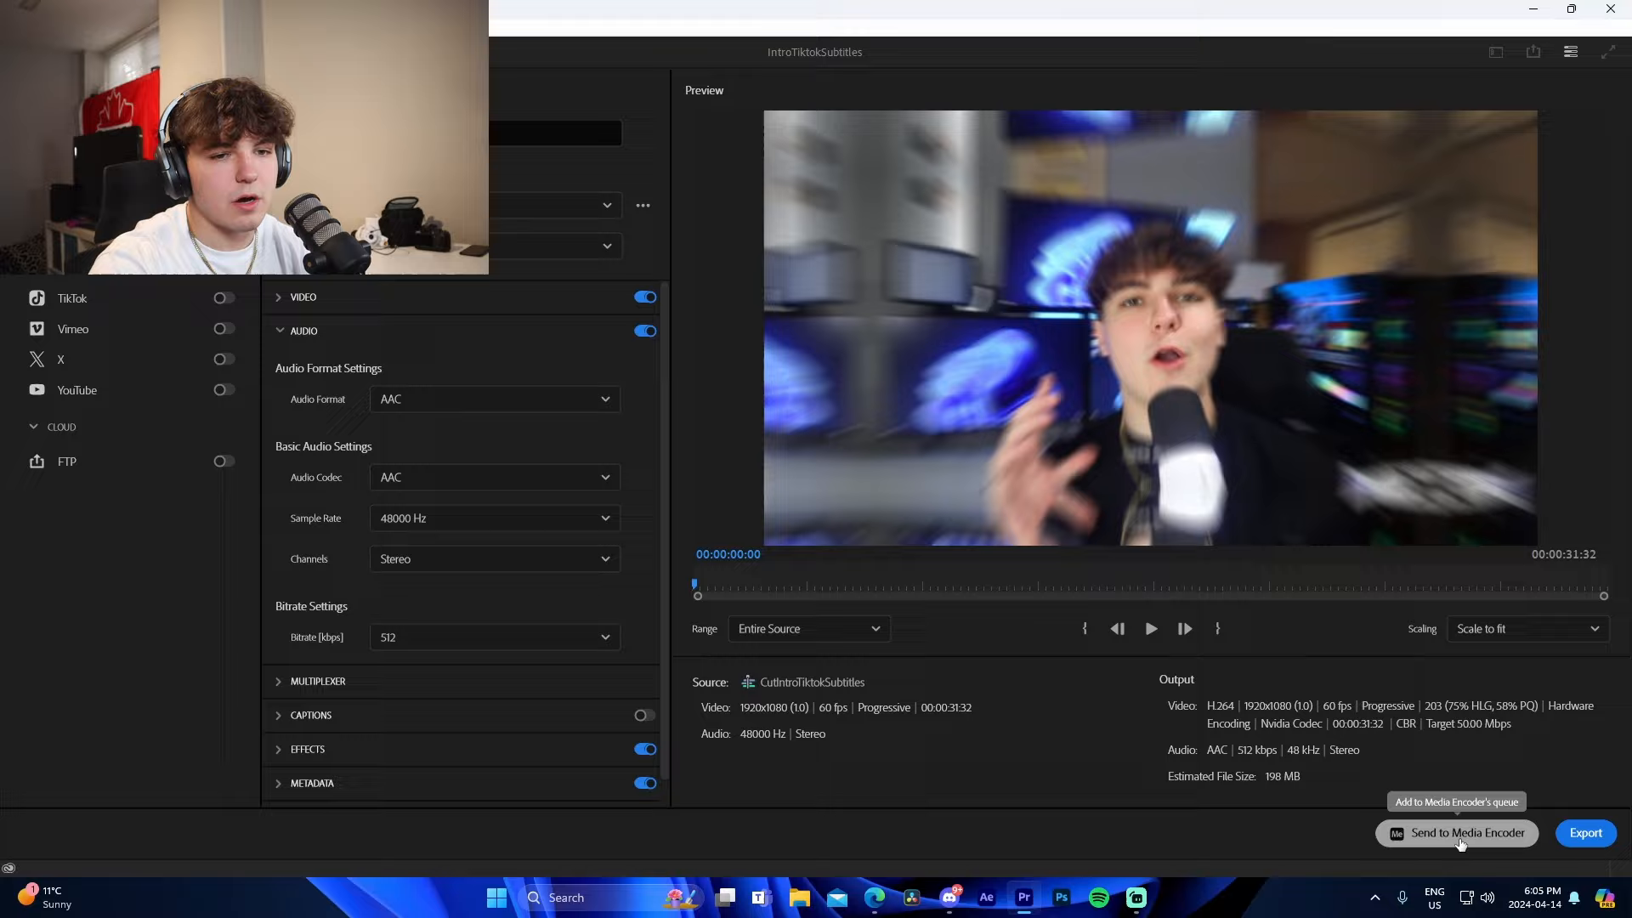